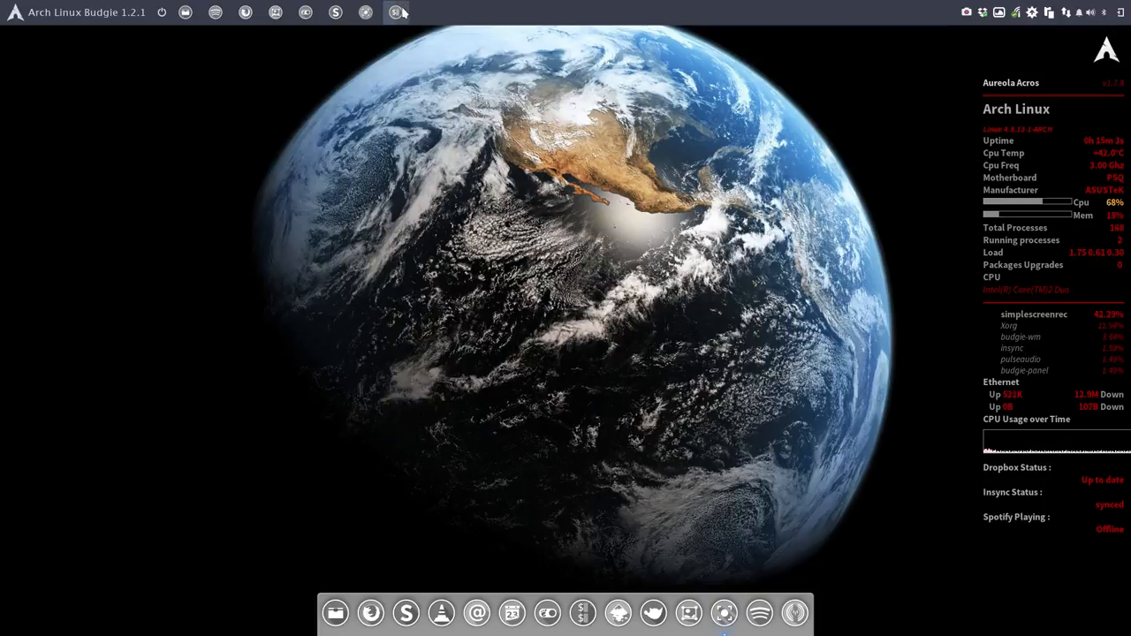
# Run a quick command in a terminal window and close it again
pyautogui.click(396, 13)
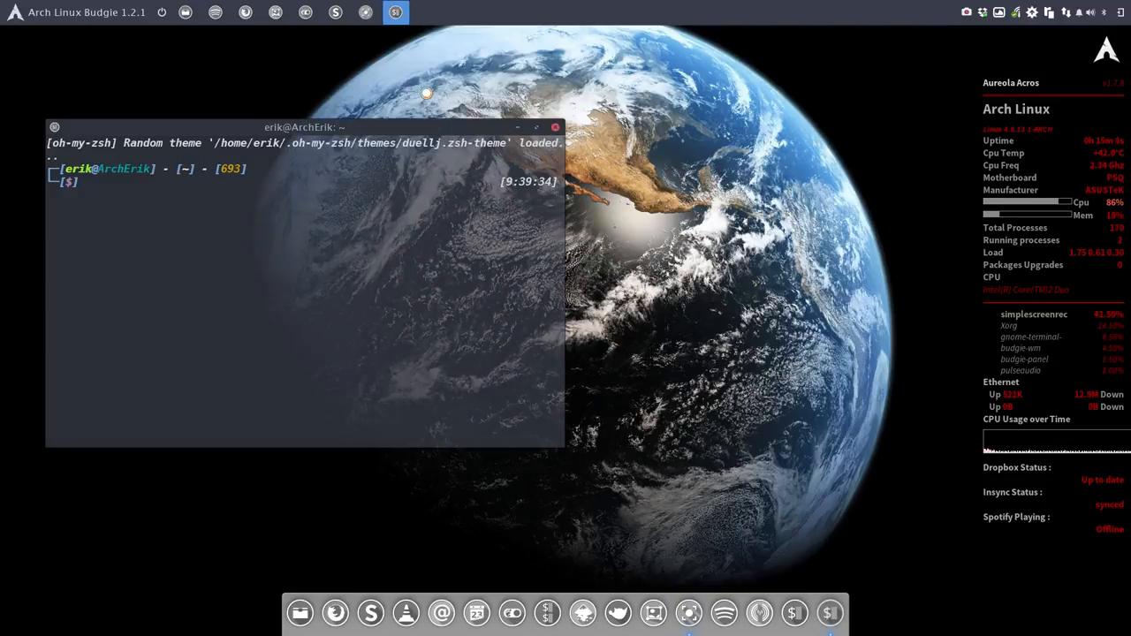
pyautogui.write('screenefe')
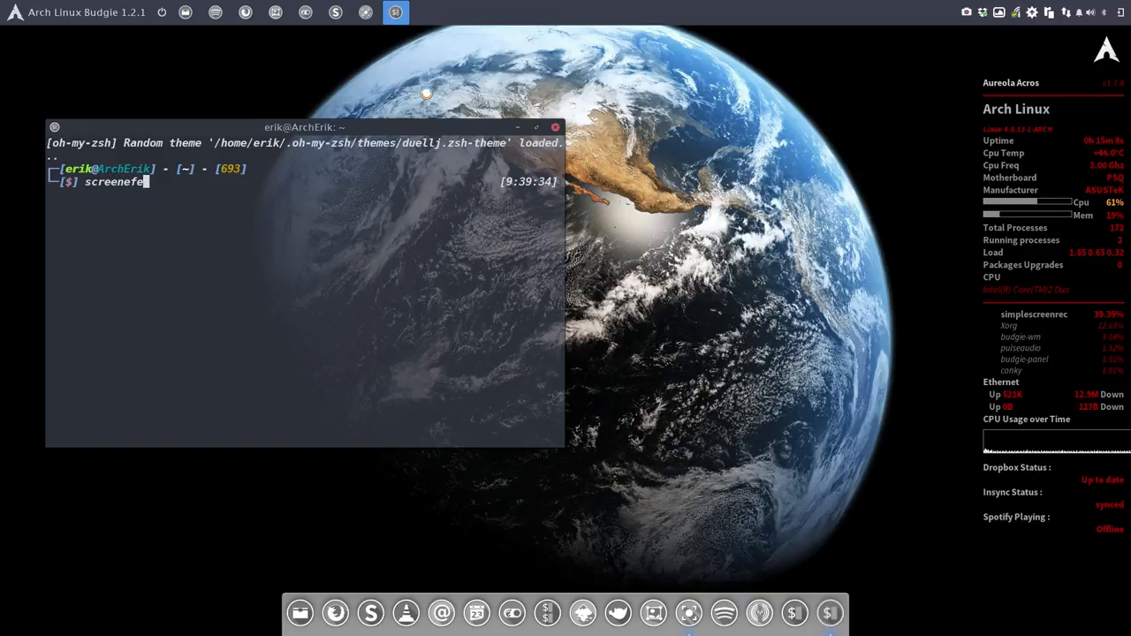
pyautogui.write('tch')
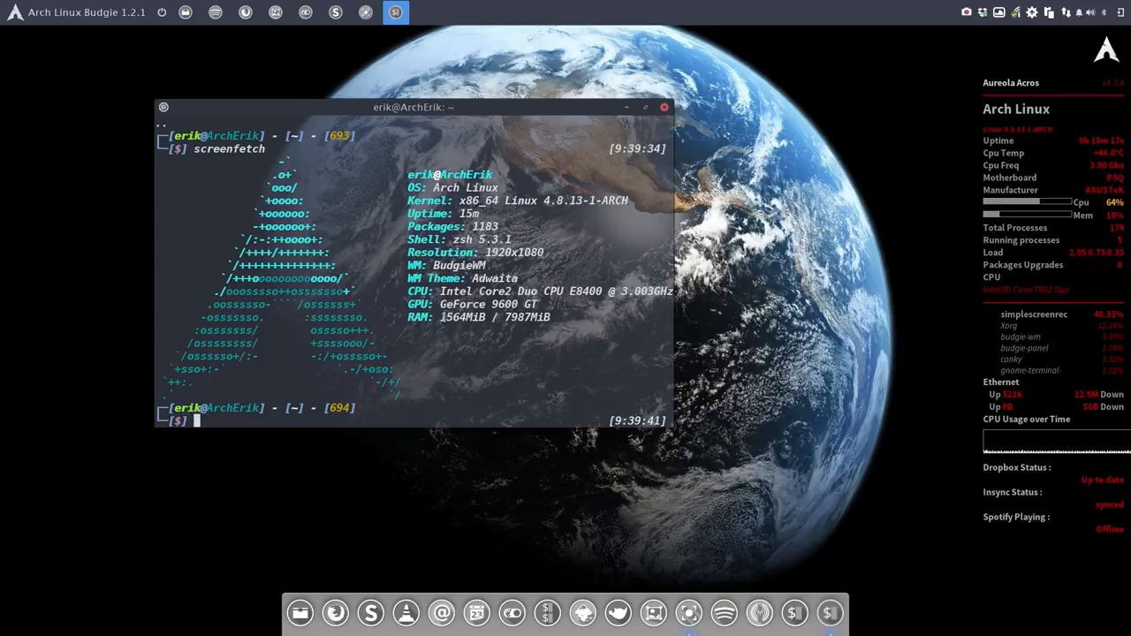
pyautogui.write('neofetch')
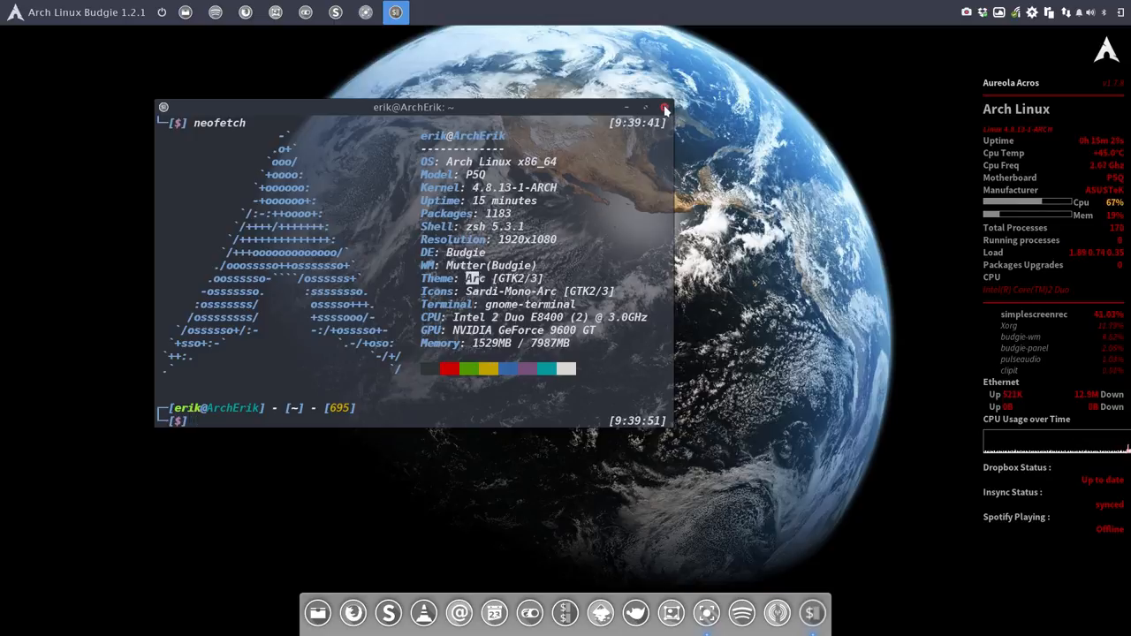
pyautogui.click(665, 107)
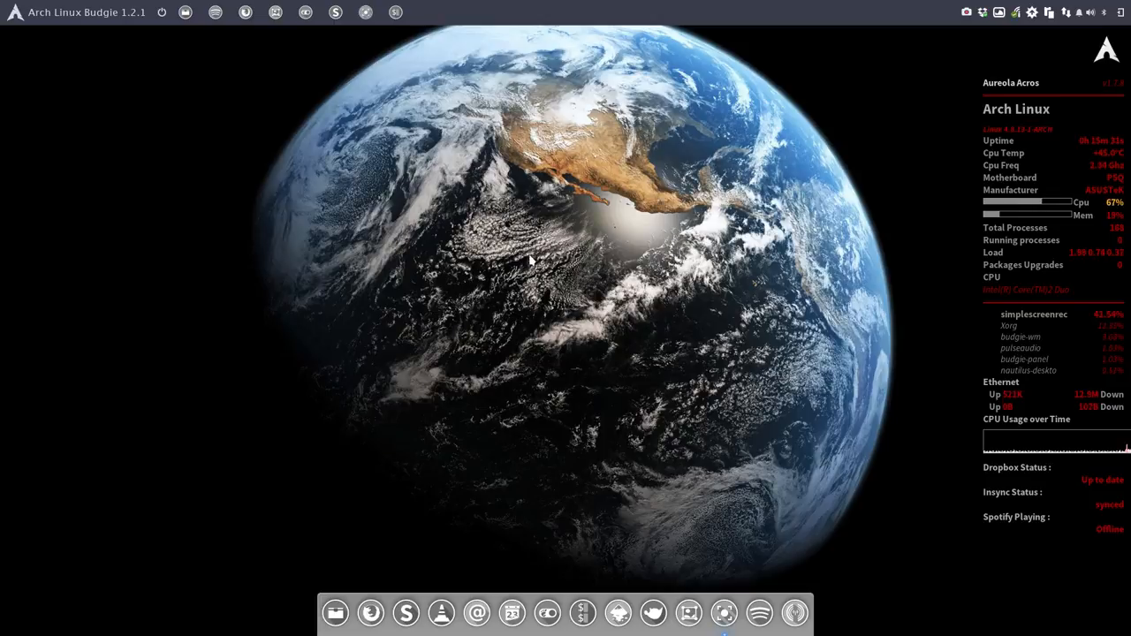
pyautogui.moveTo(395, 212)
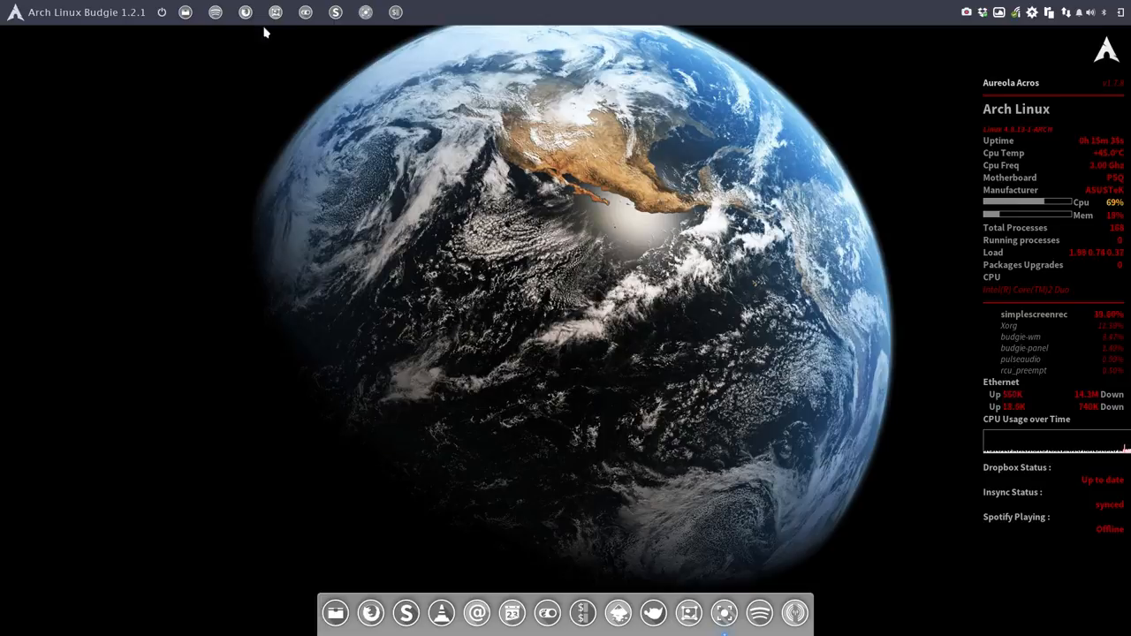
# Glance at the icon theme choices in Budgie Tweaks and close the window
pyautogui.click(306, 11)
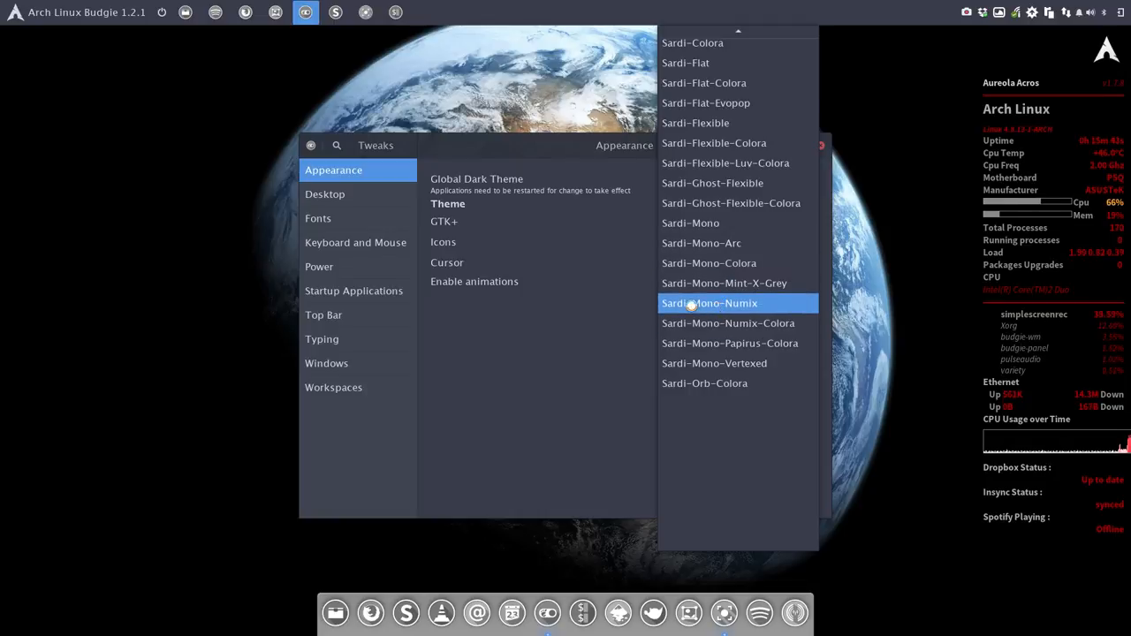
pyautogui.click(710, 240)
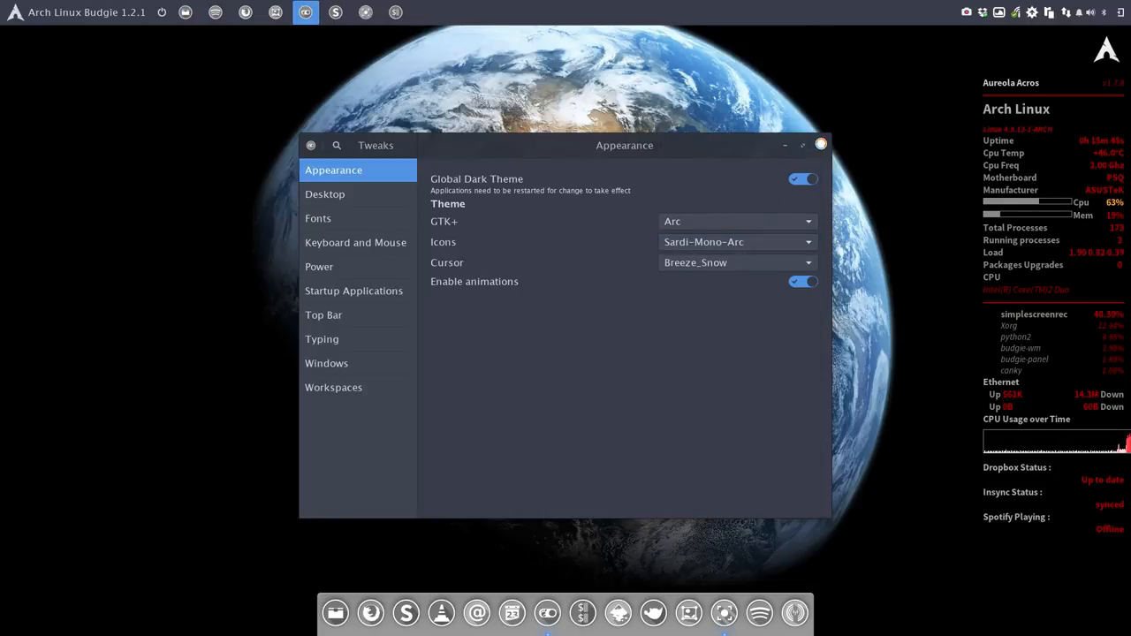
pyautogui.click(820, 145)
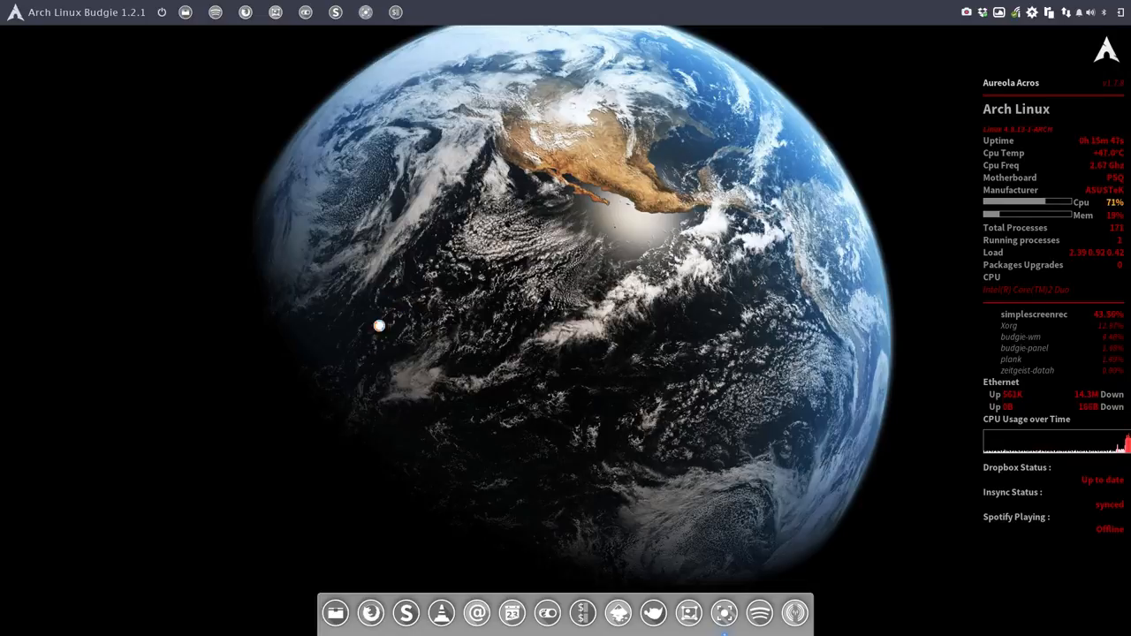
pyautogui.moveTo(336, 612)
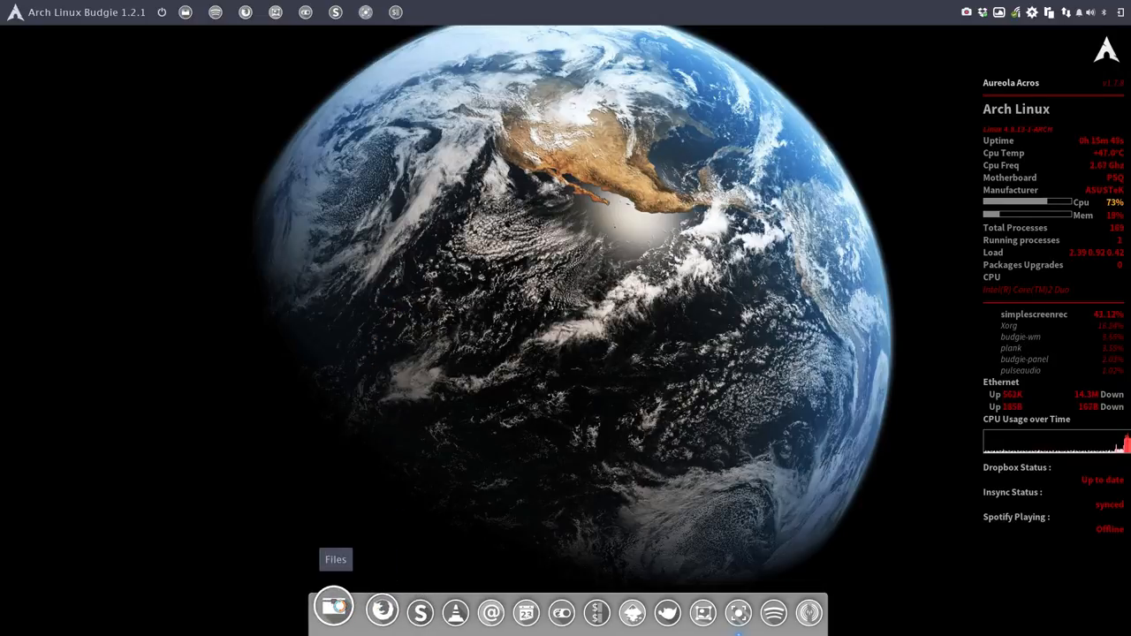
pyautogui.moveTo(491, 267)
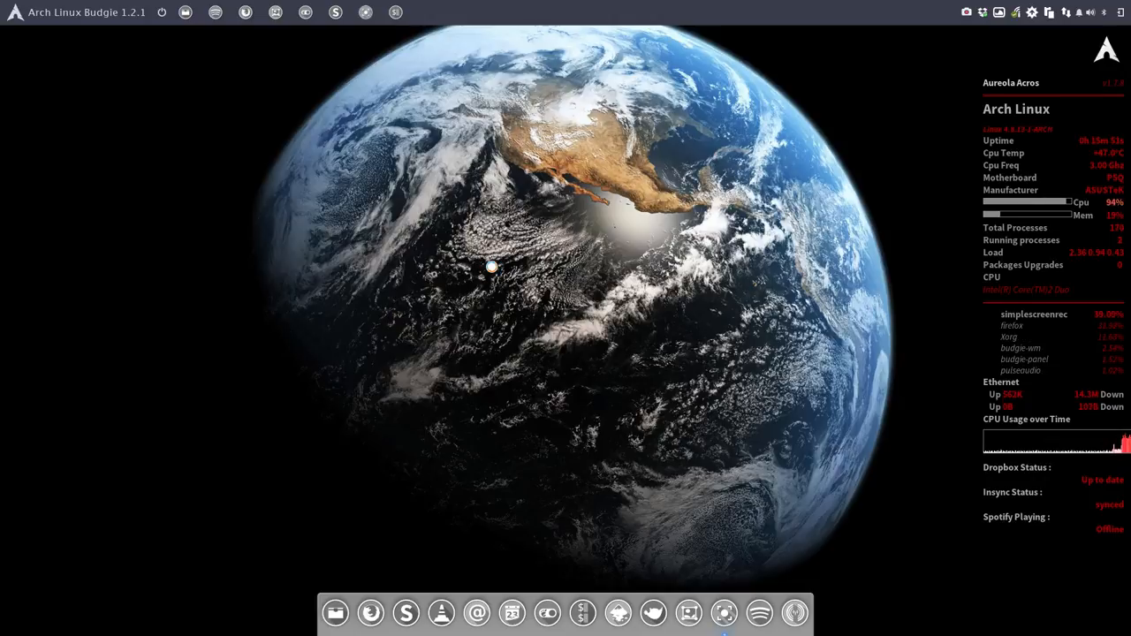
# Search Google for 'arc theme colora github' in the web browser
pyautogui.click(246, 11)
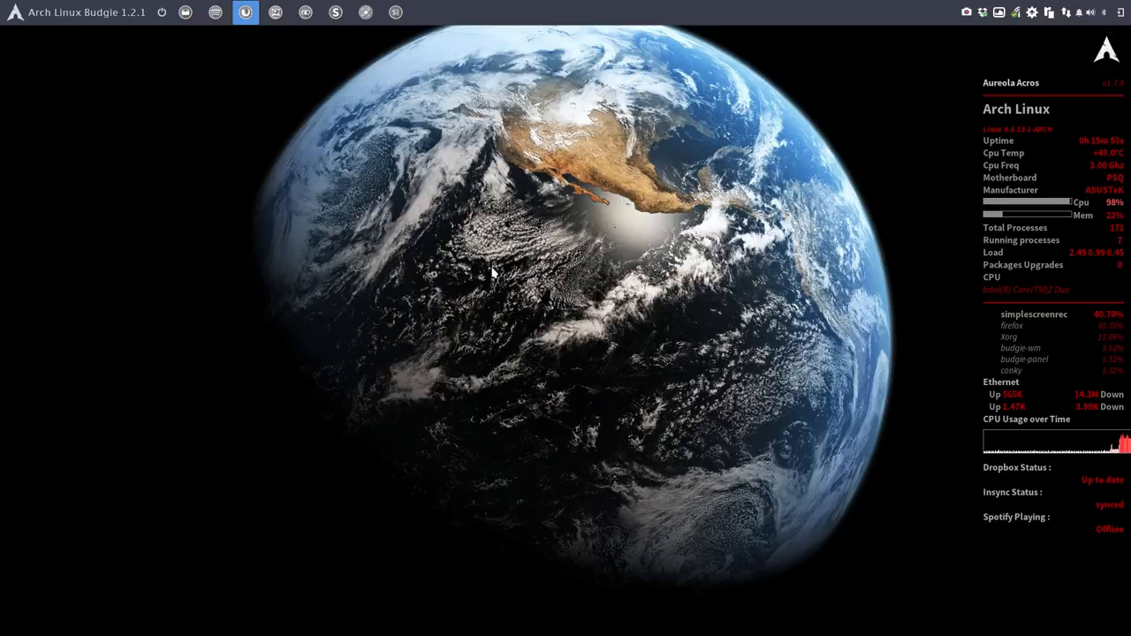
pyautogui.moveTo(498, 219)
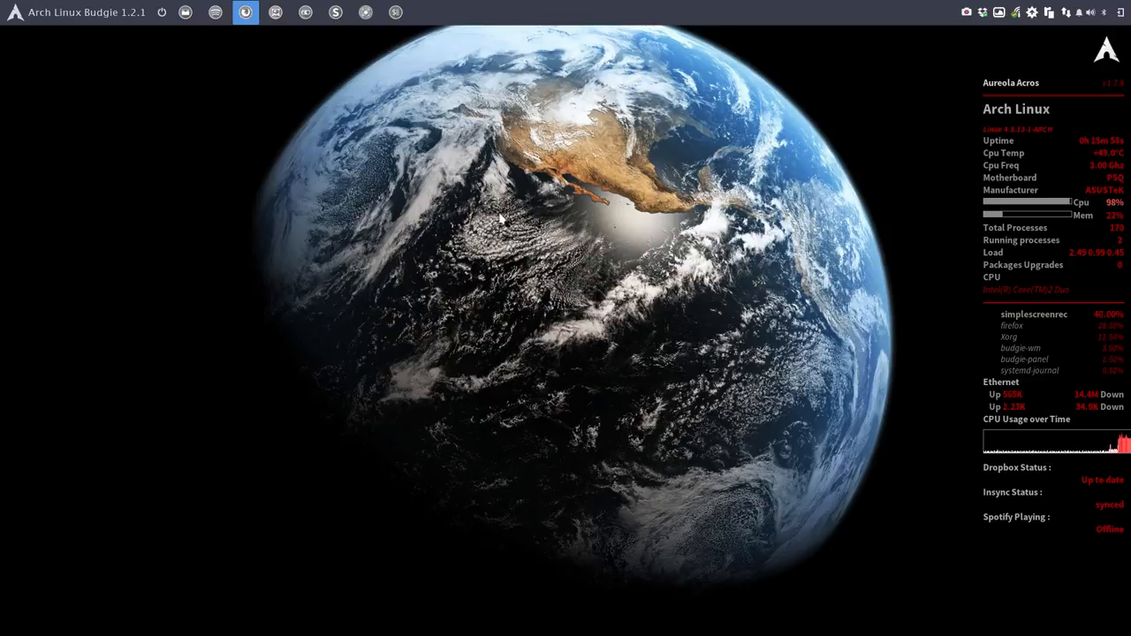
pyautogui.click(244, 10)
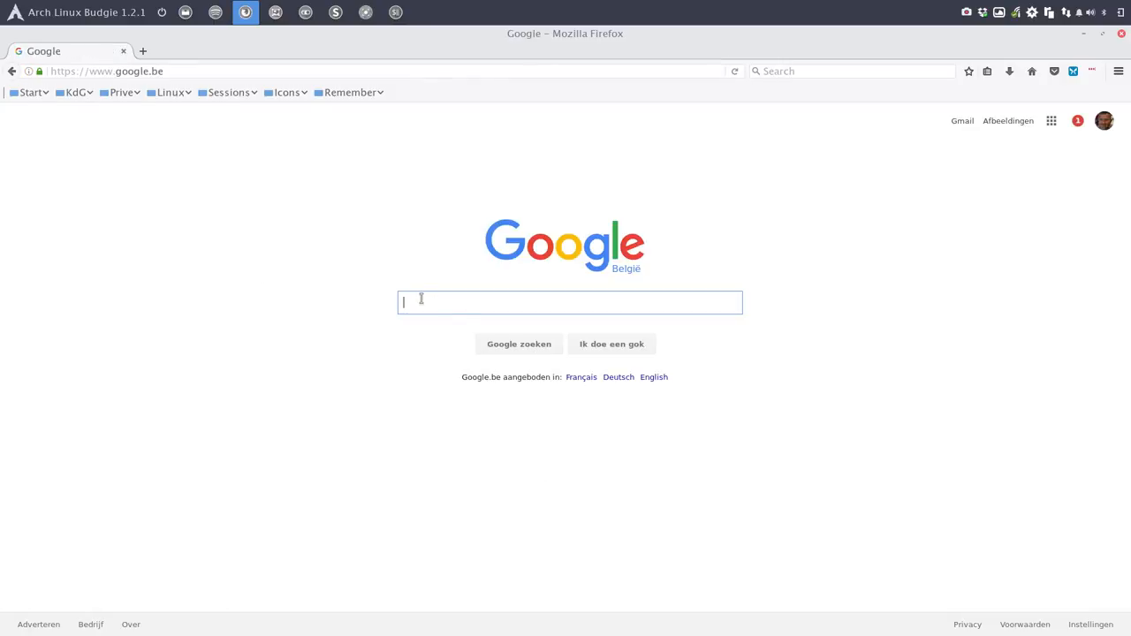
pyautogui.write('arc theme colora gith')
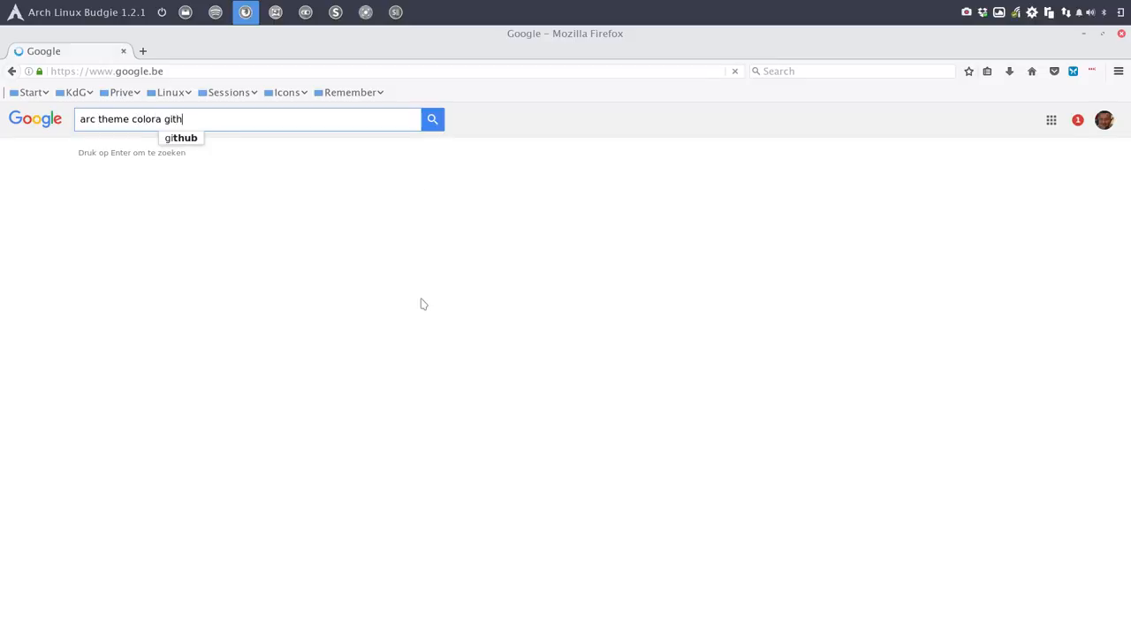
pyautogui.press('Return')
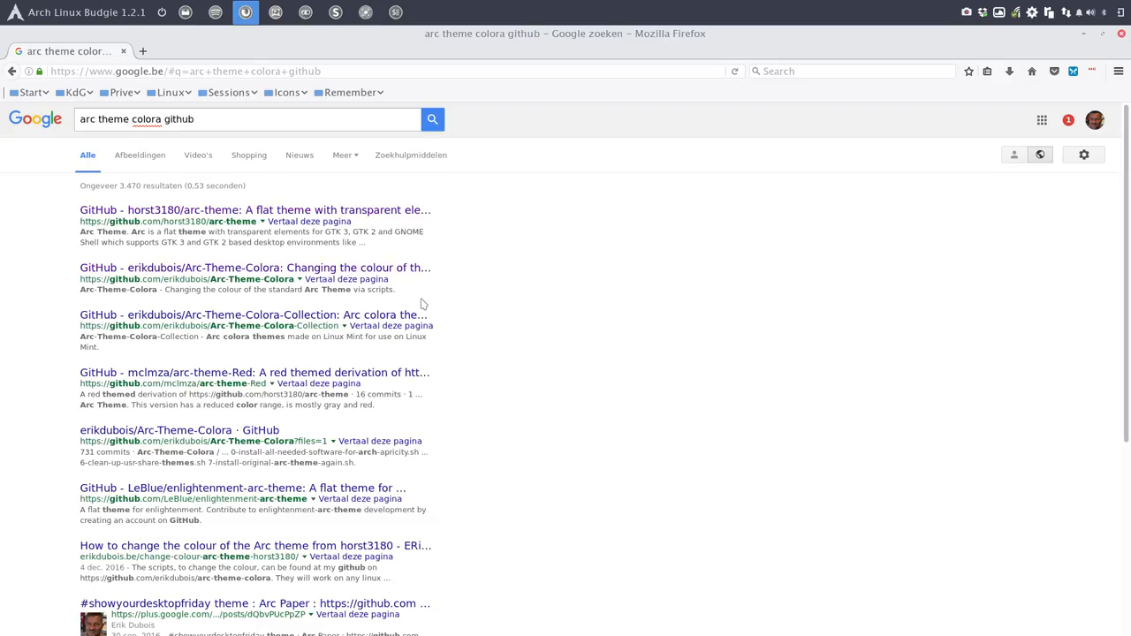
pyautogui.moveTo(180, 279)
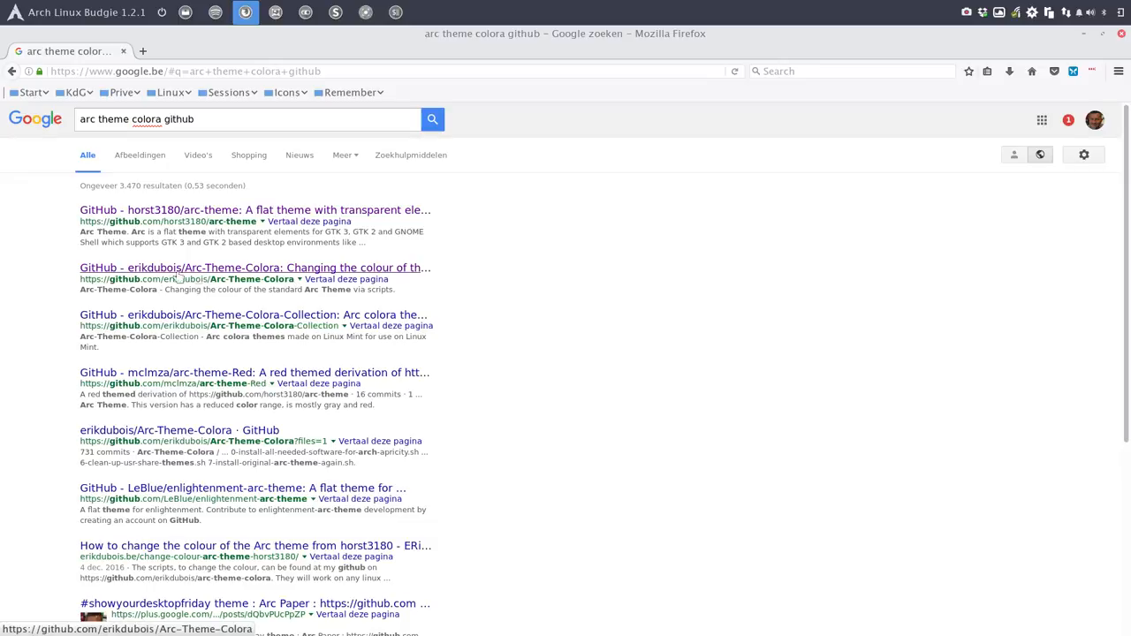
pyautogui.moveTo(233, 226)
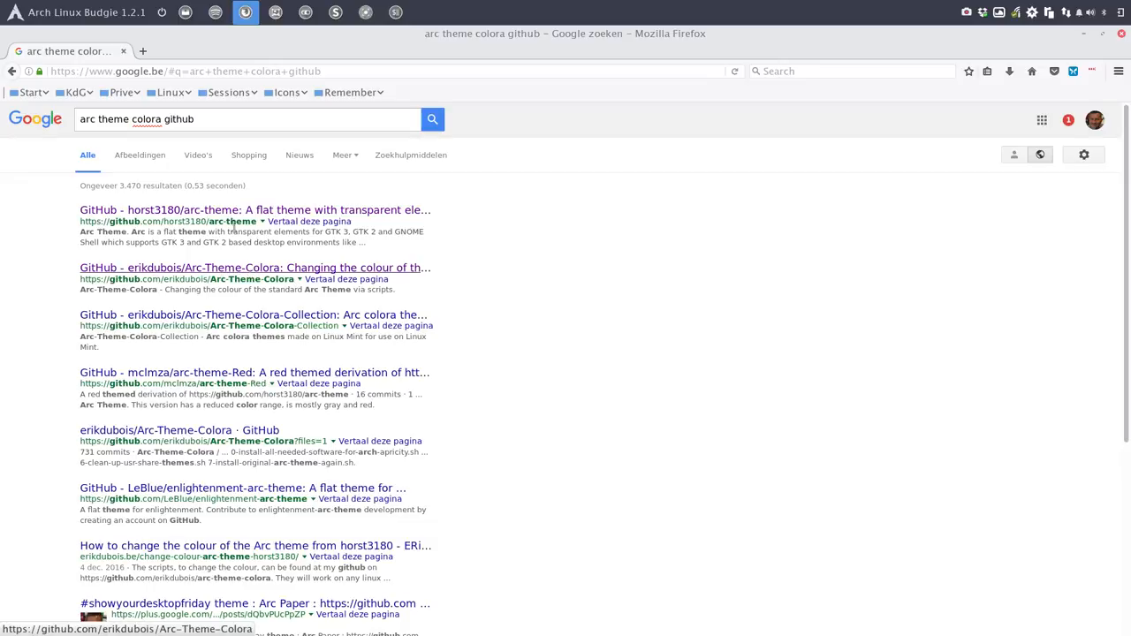
pyautogui.moveTo(219, 221)
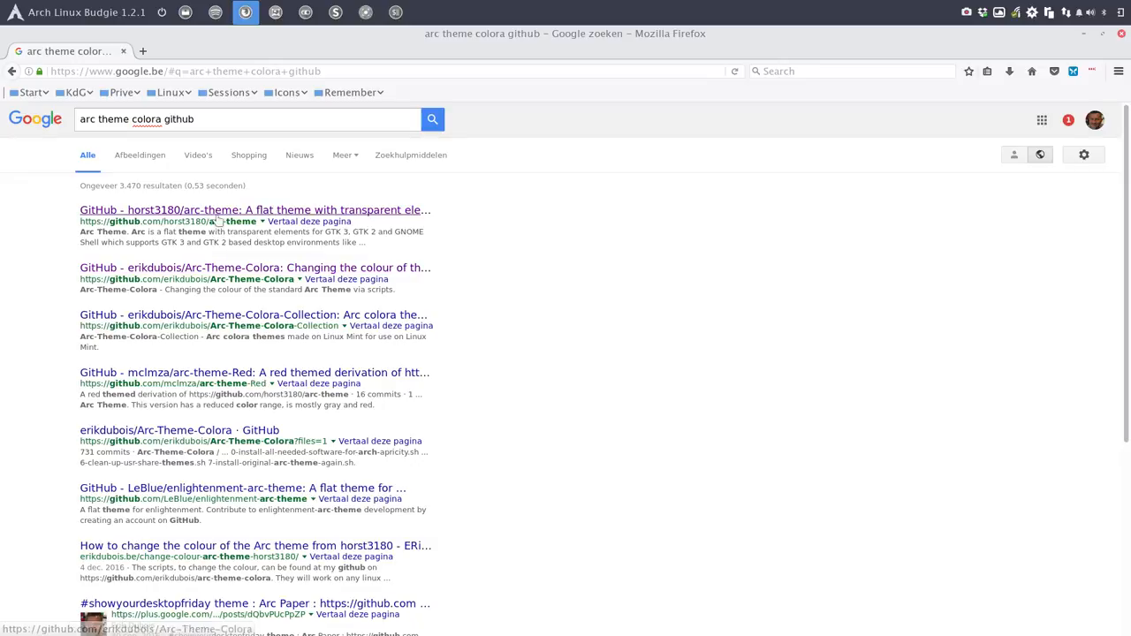
# Open the erikdubois Arc-Theme-Colora repository page and scroll to its clone instructions
pyautogui.click(255, 268)
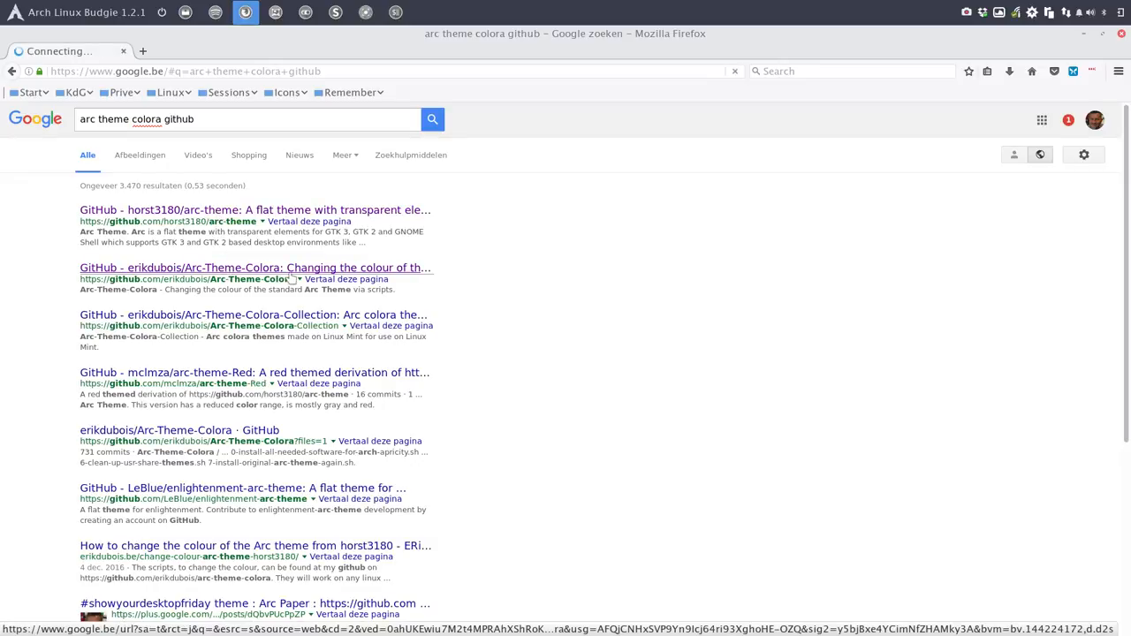
pyautogui.click(254, 267)
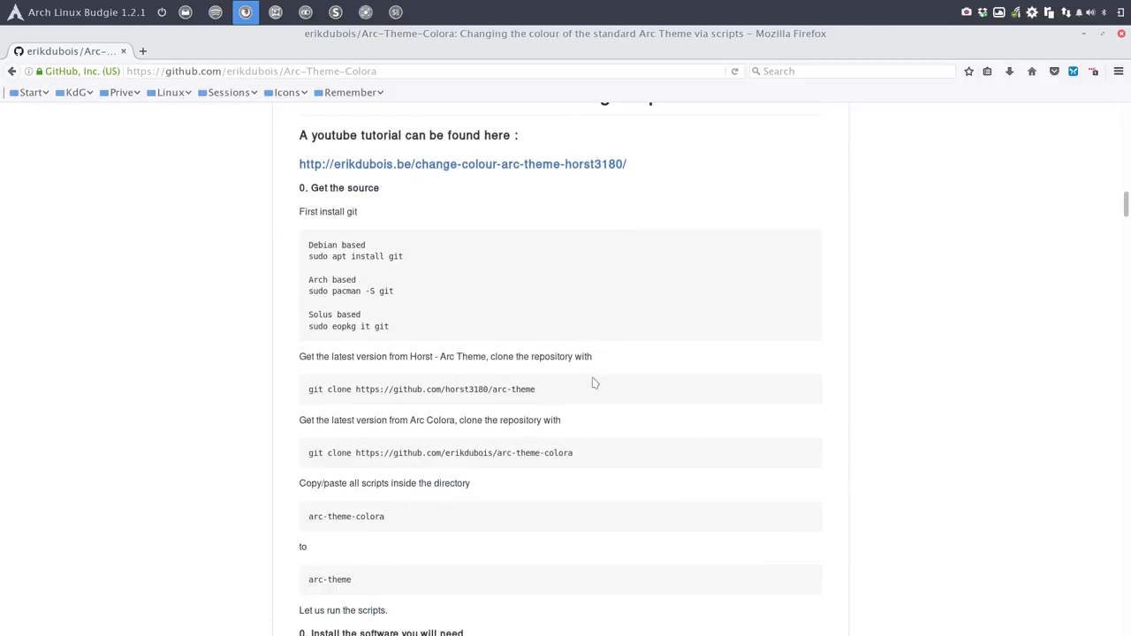
pyautogui.scroll(-3)
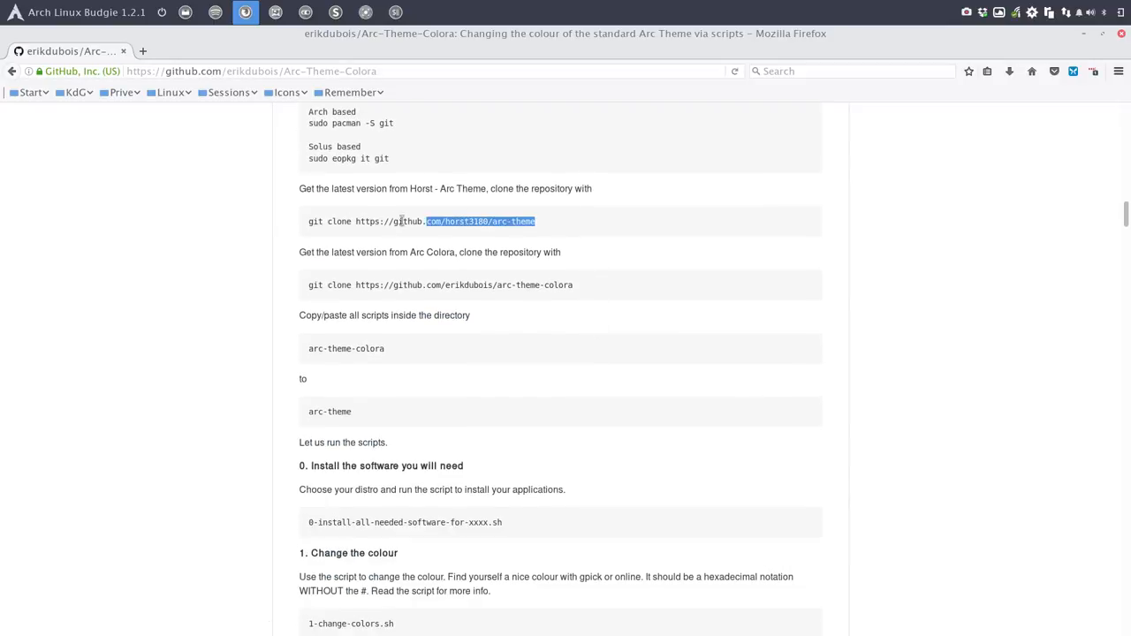
# Copy the arc-theme and arc-theme-colora git clone commands from the README and run them in the terminal
pyautogui.tripleClick(422, 221)
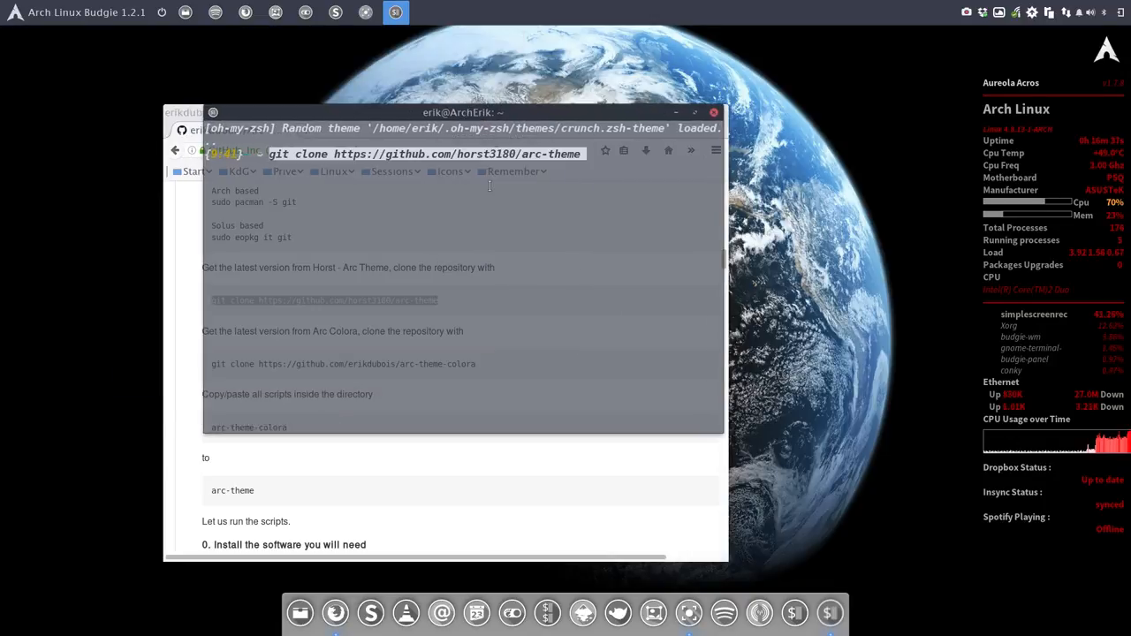
pyautogui.press('Return')
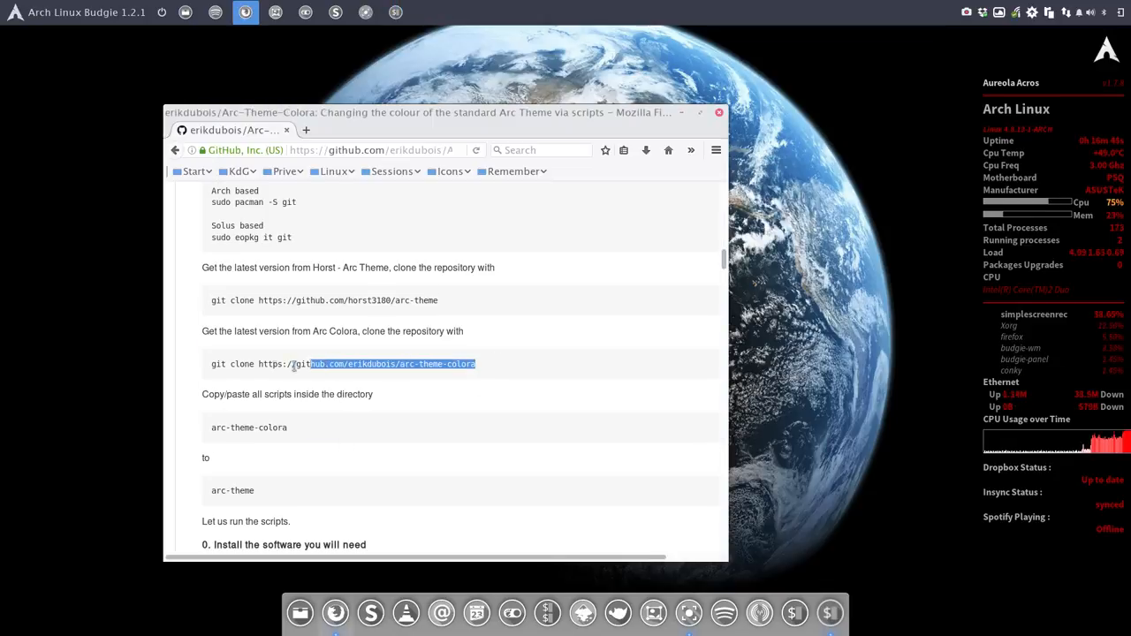
pyautogui.rightClick(344, 364)
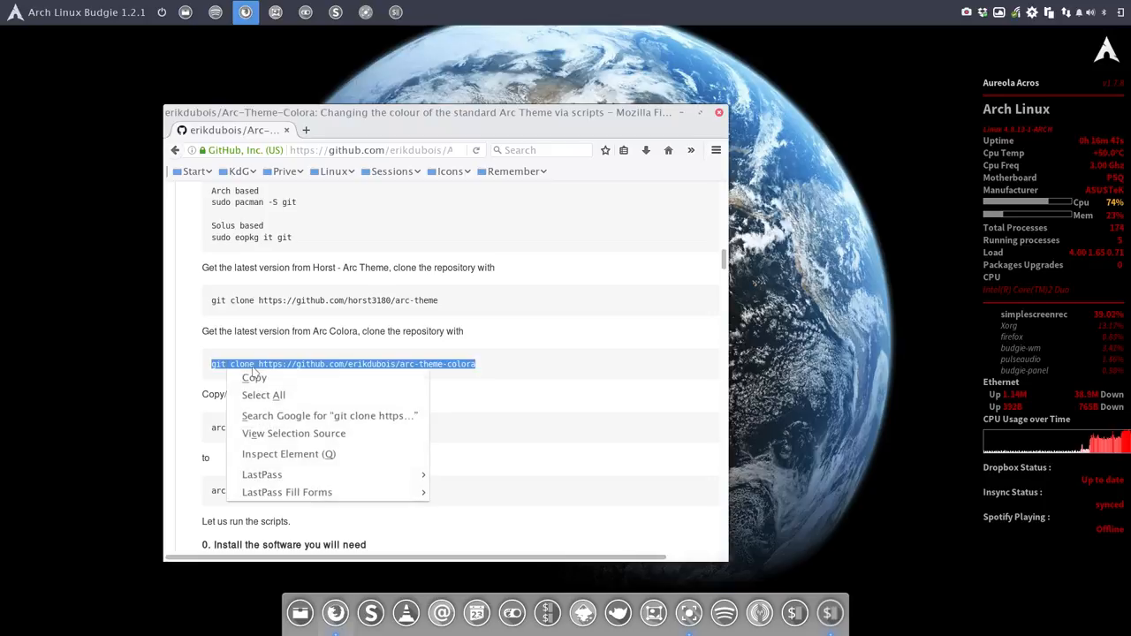
pyautogui.click(254, 378)
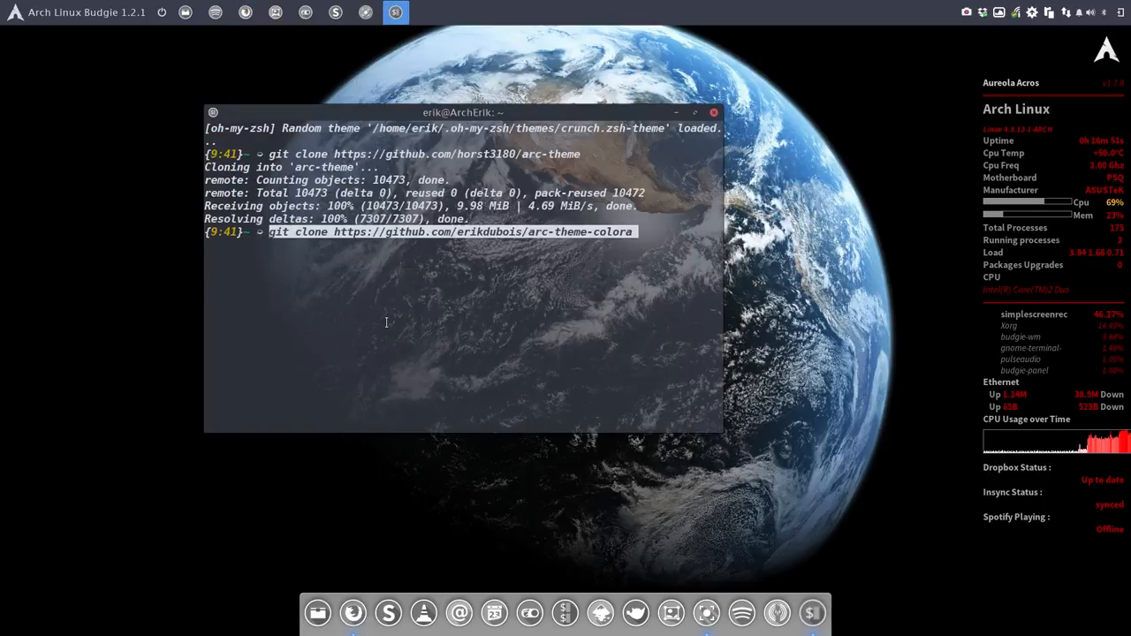
pyautogui.press('Return')
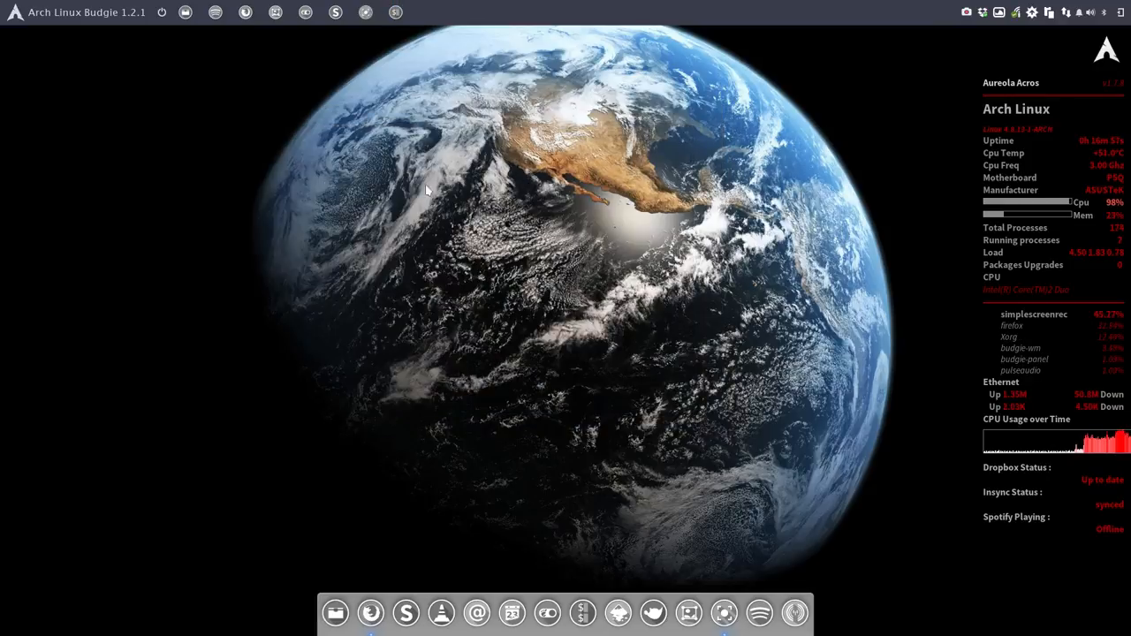
# Close the Home window and open the arc-theme-colora folder from the desktop
pyautogui.click(334, 612)
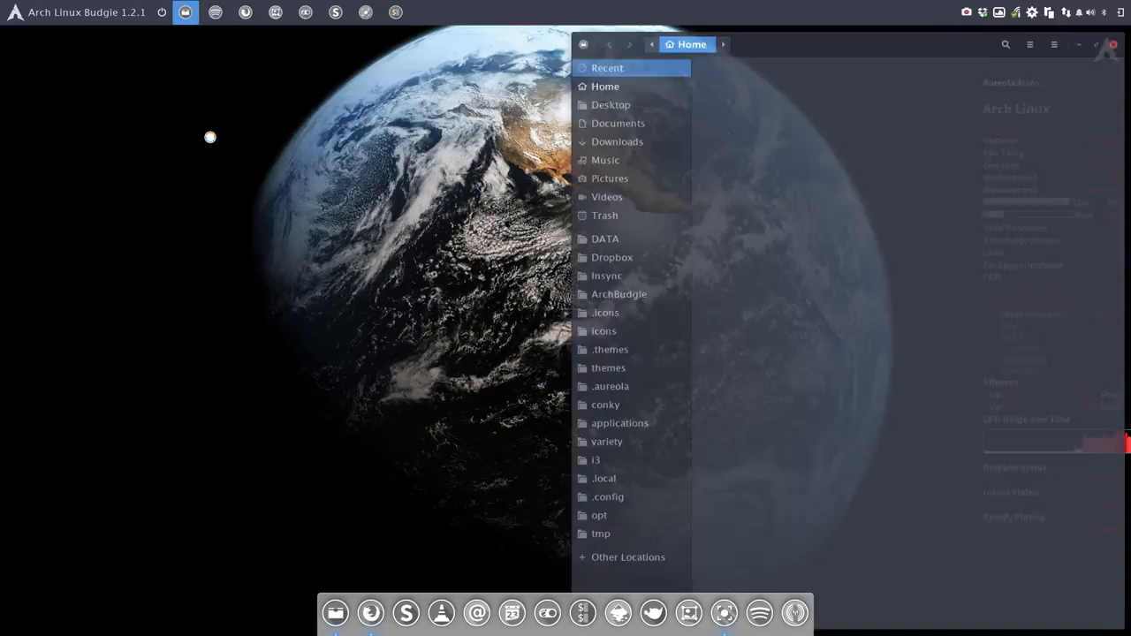
pyautogui.click(605, 85)
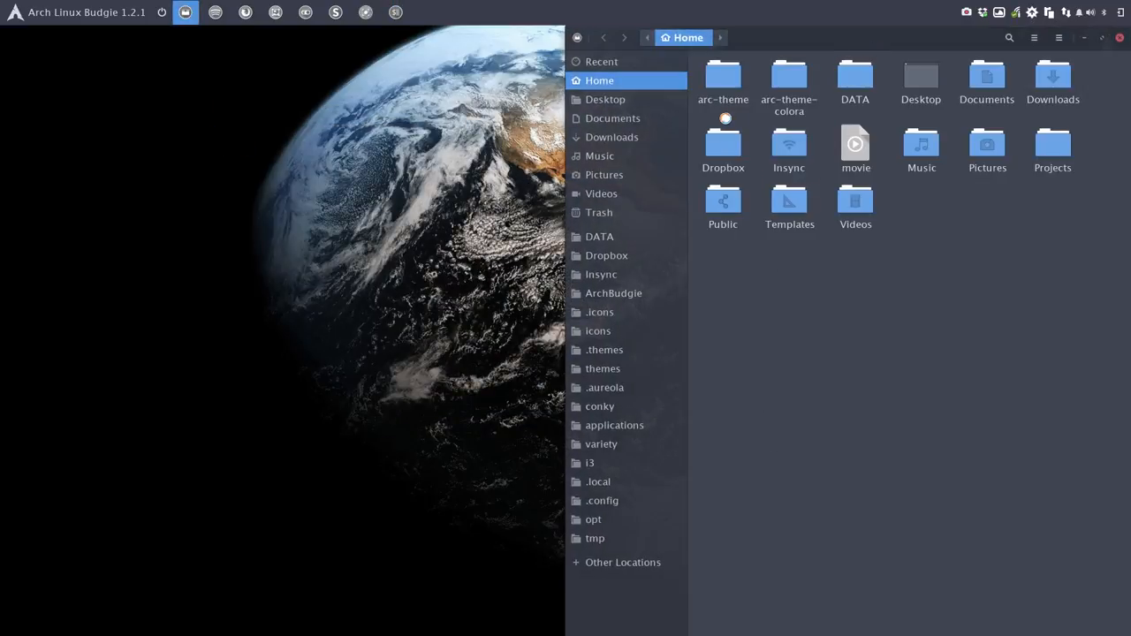
pyautogui.click(788, 79)
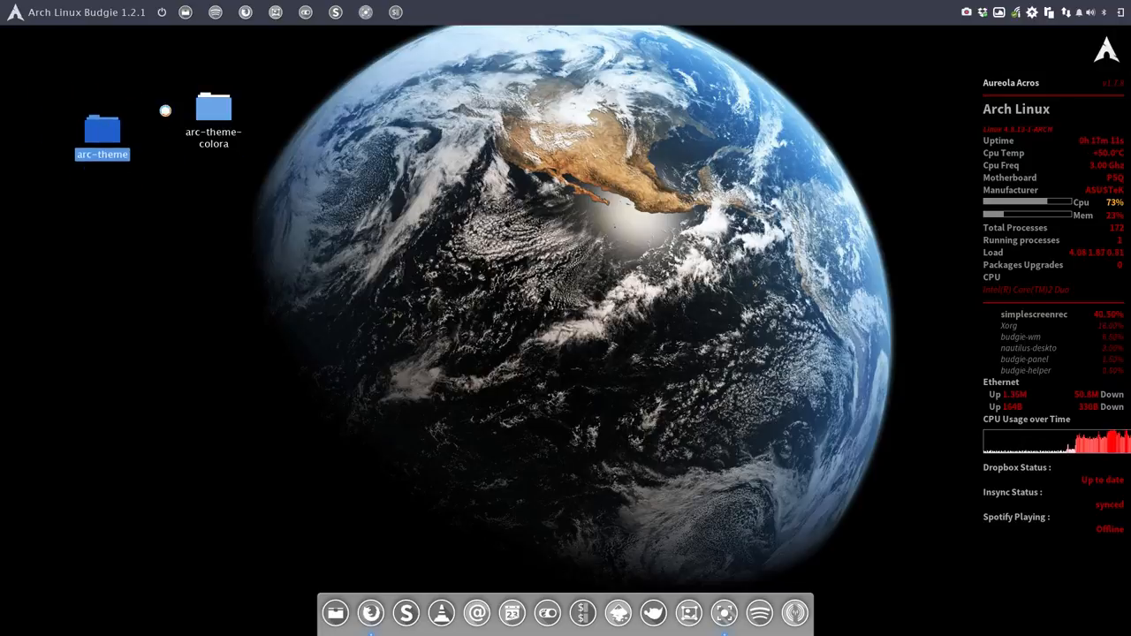
pyautogui.click(212, 106)
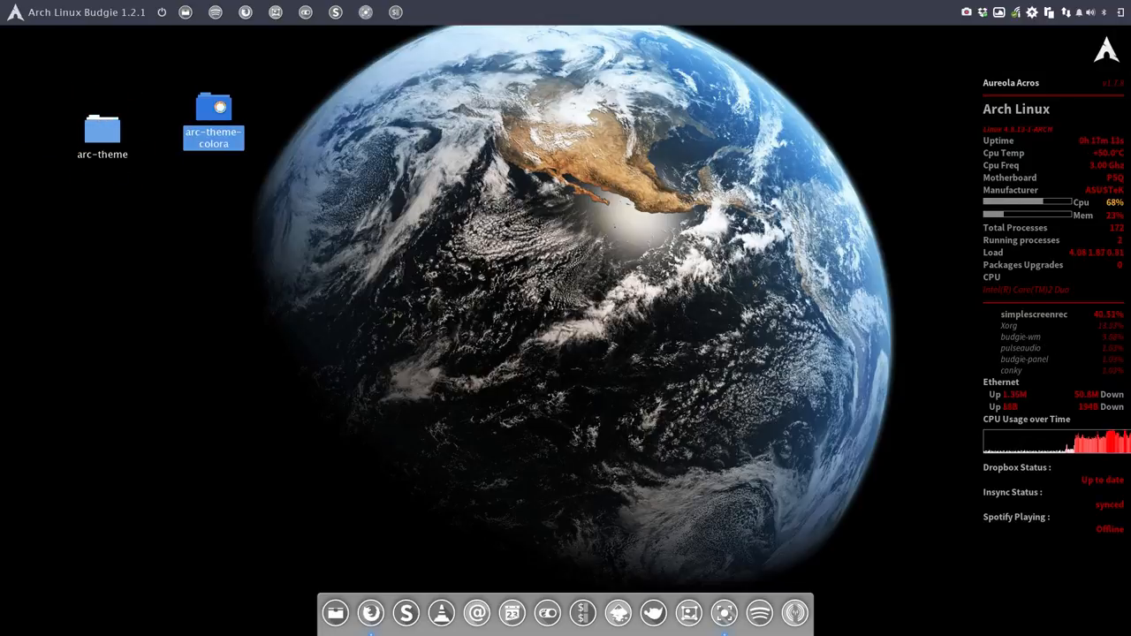
pyautogui.doubleClick(212, 108)
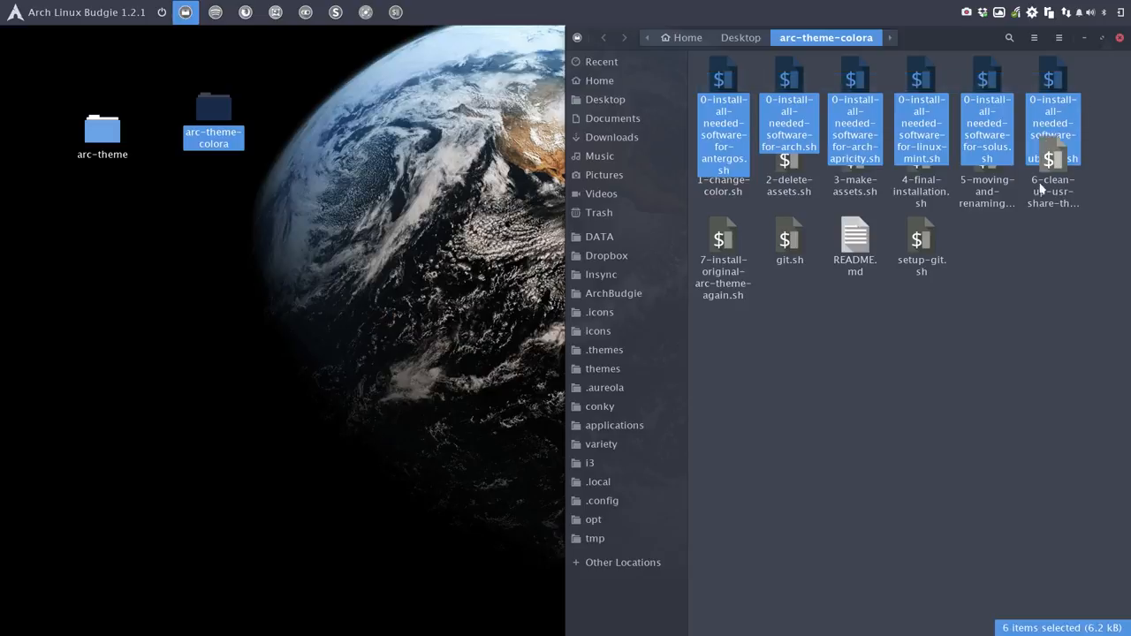
pyautogui.moveTo(844, 380)
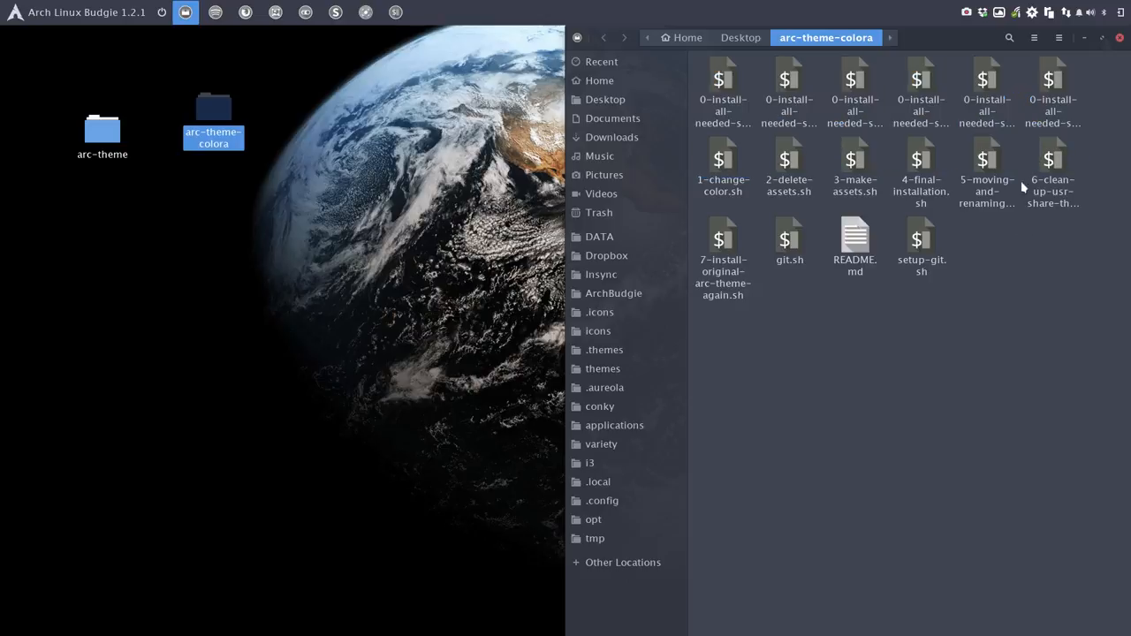
# Look through the 0-install scripts for Ubuntu, Antergos and Arch, ending with the Arch one selected
pyautogui.click(1053, 92)
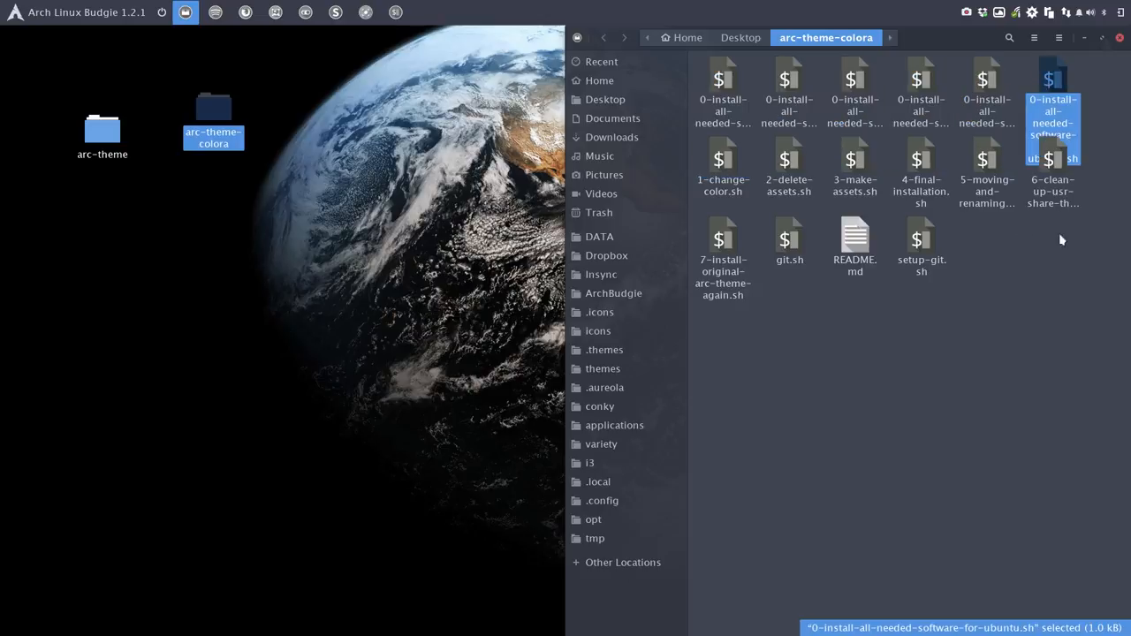
pyautogui.click(831, 96)
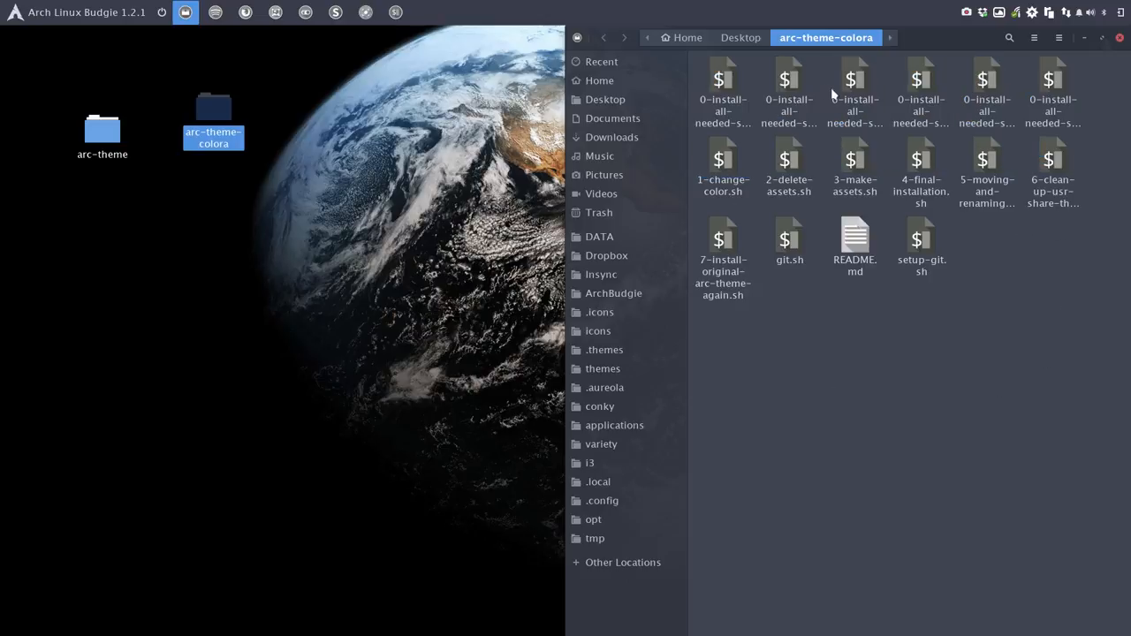
pyautogui.click(788, 88)
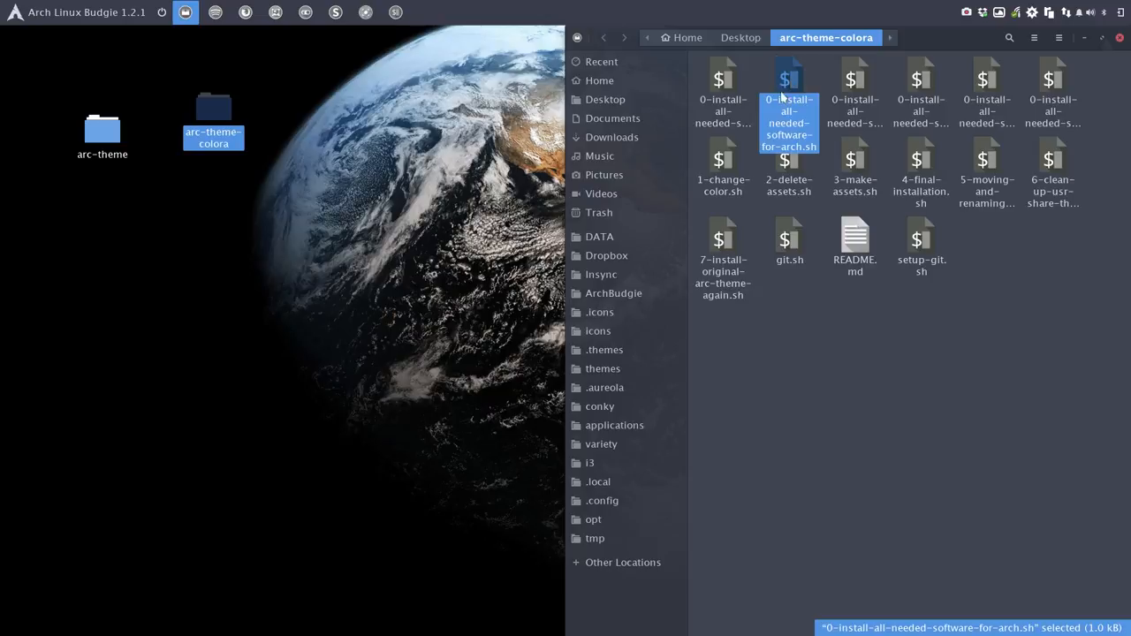
pyautogui.click(722, 98)
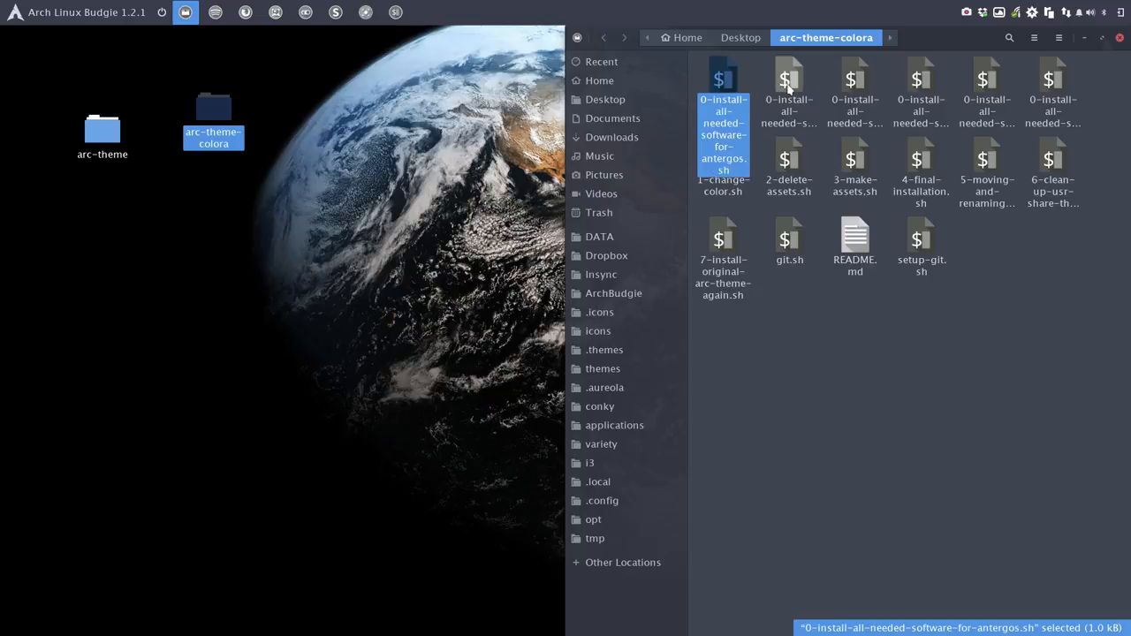
pyautogui.click(788, 92)
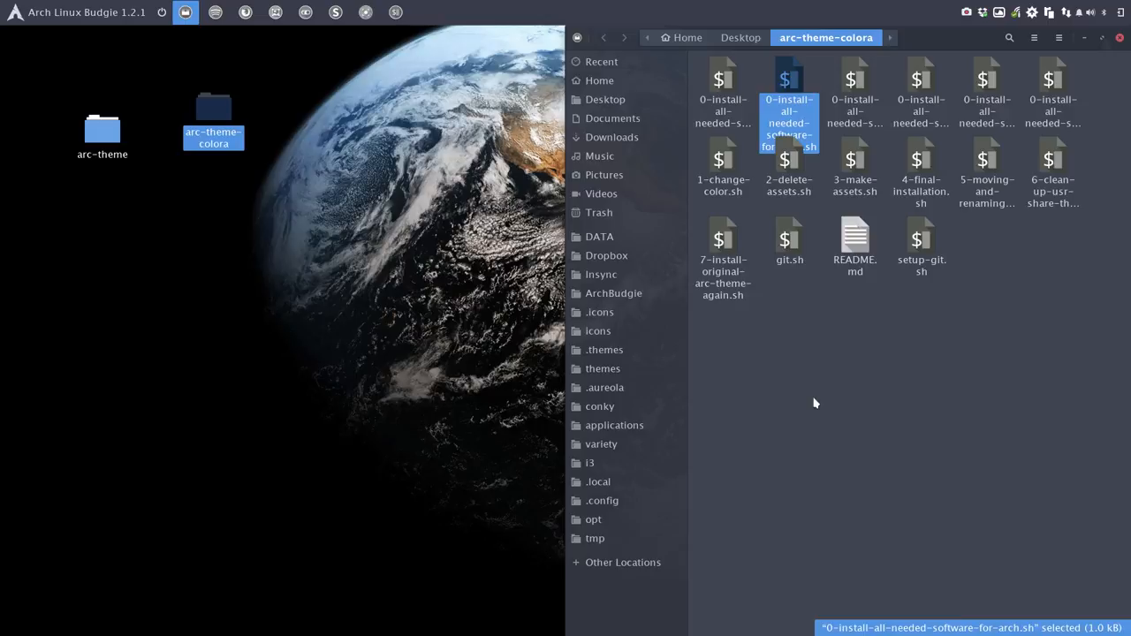
# Run the Arch dependency-install script in a terminal, give the sudo password and answer y to install the packages
pyautogui.doubleClick(788, 123)
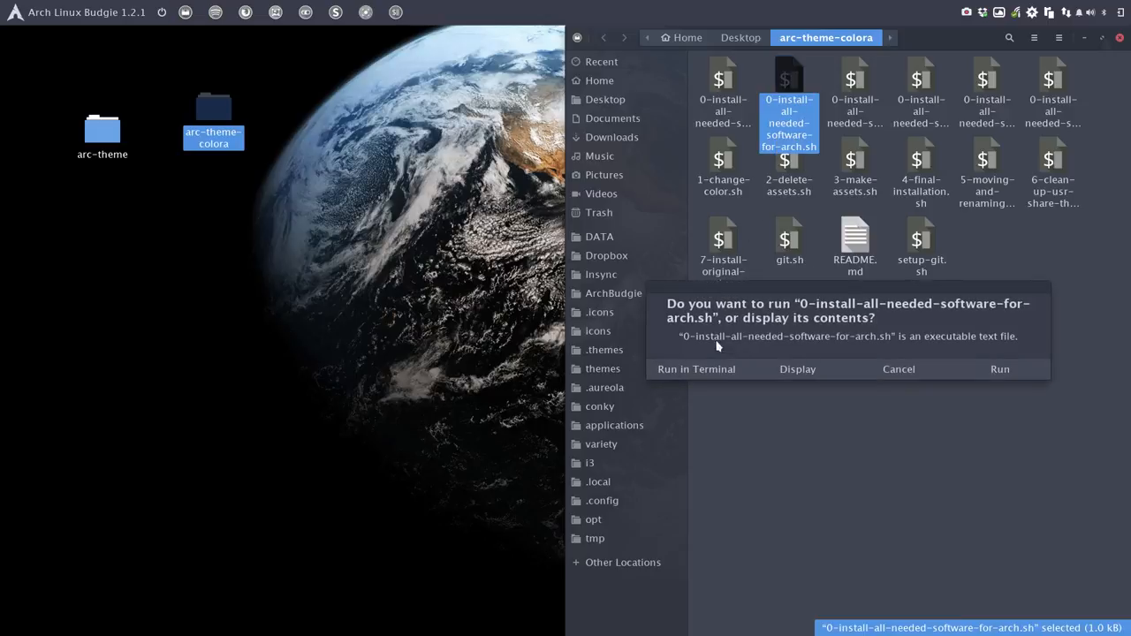
pyautogui.click(696, 369)
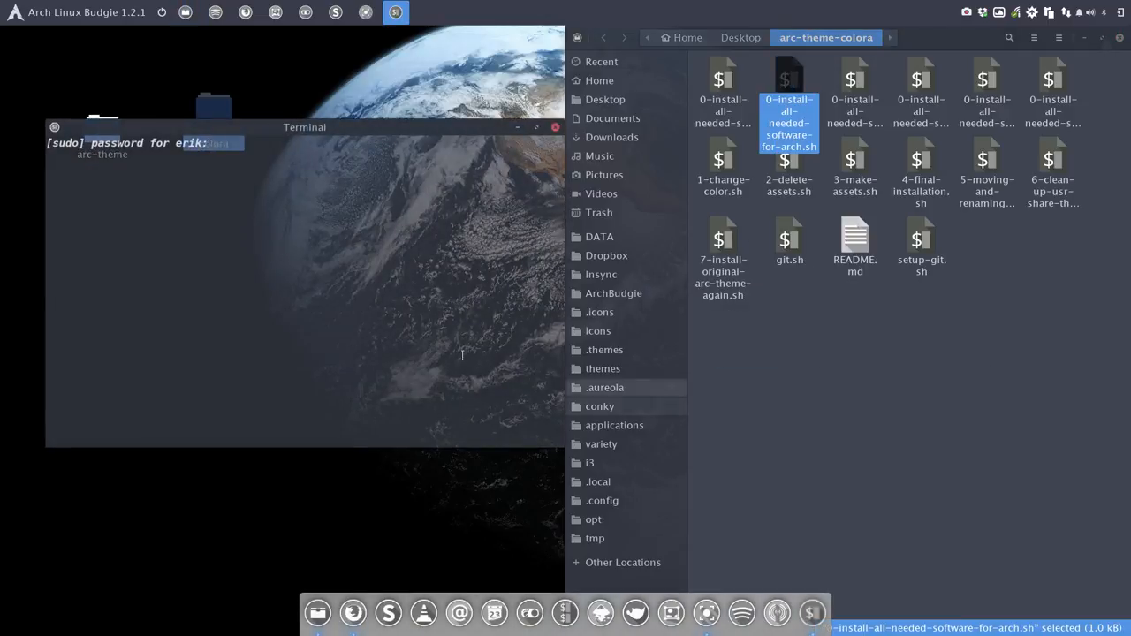
pyautogui.press('Return')
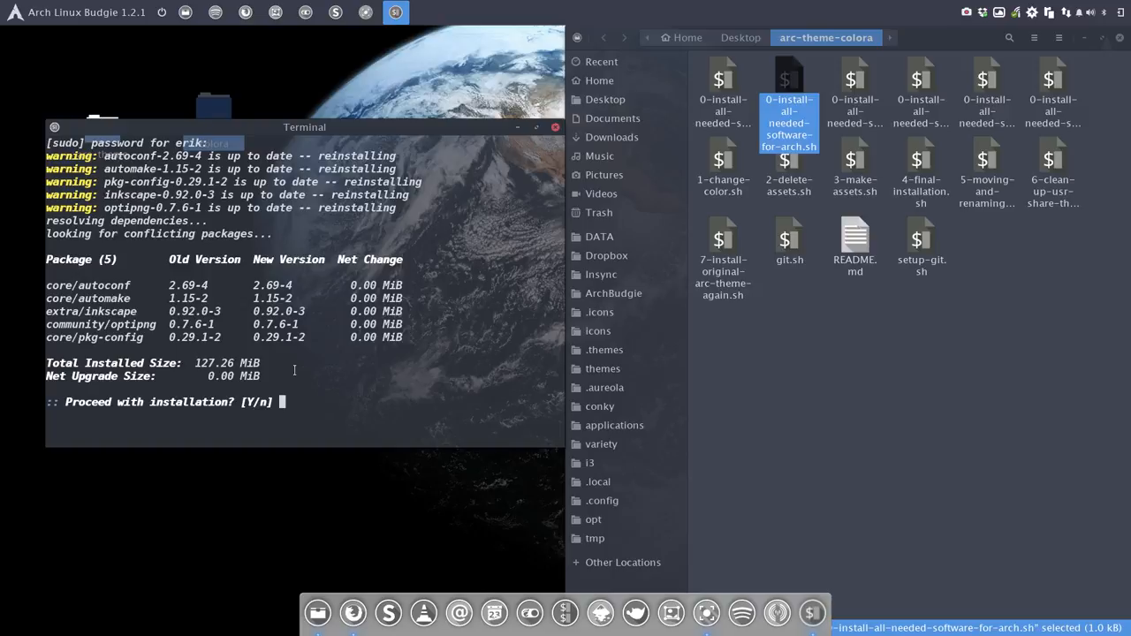
pyautogui.write('y')
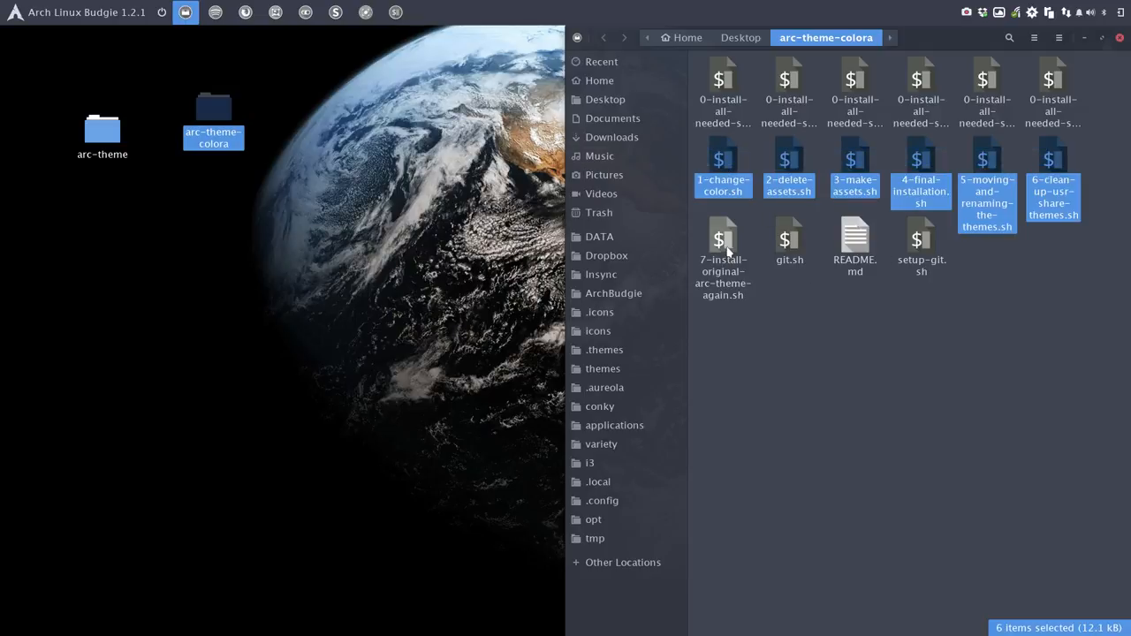
# Copy the seven numbered build scripts and paste them into the arc-theme folder on the desktop
pyautogui.click(723, 247)
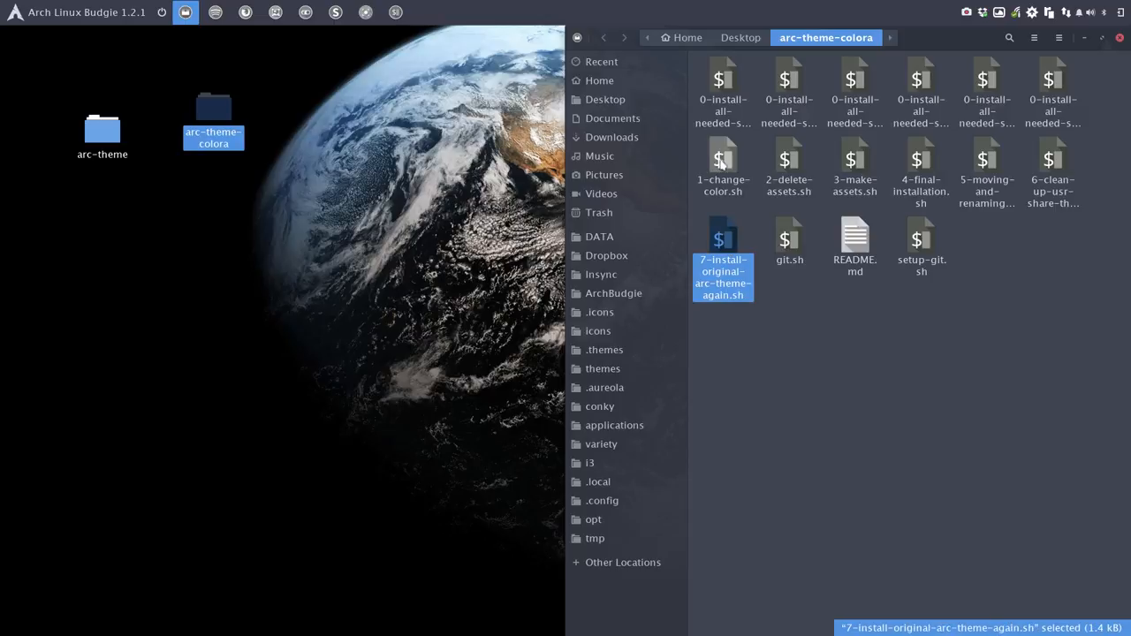
pyautogui.click(921, 162)
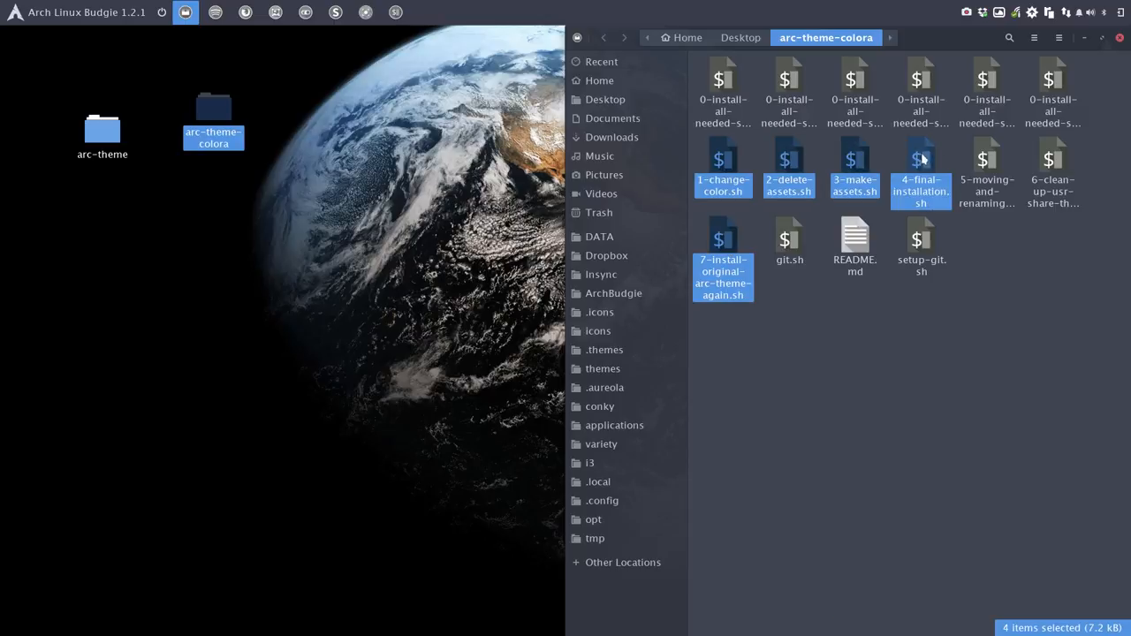
pyautogui.click(1054, 180)
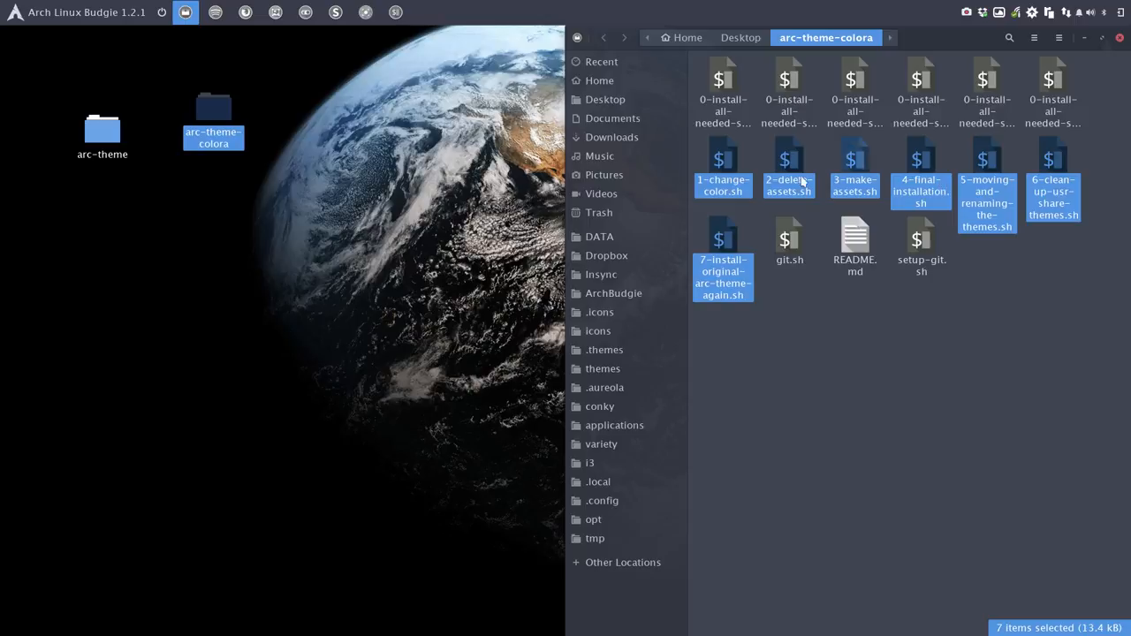
pyautogui.rightClick(786, 167)
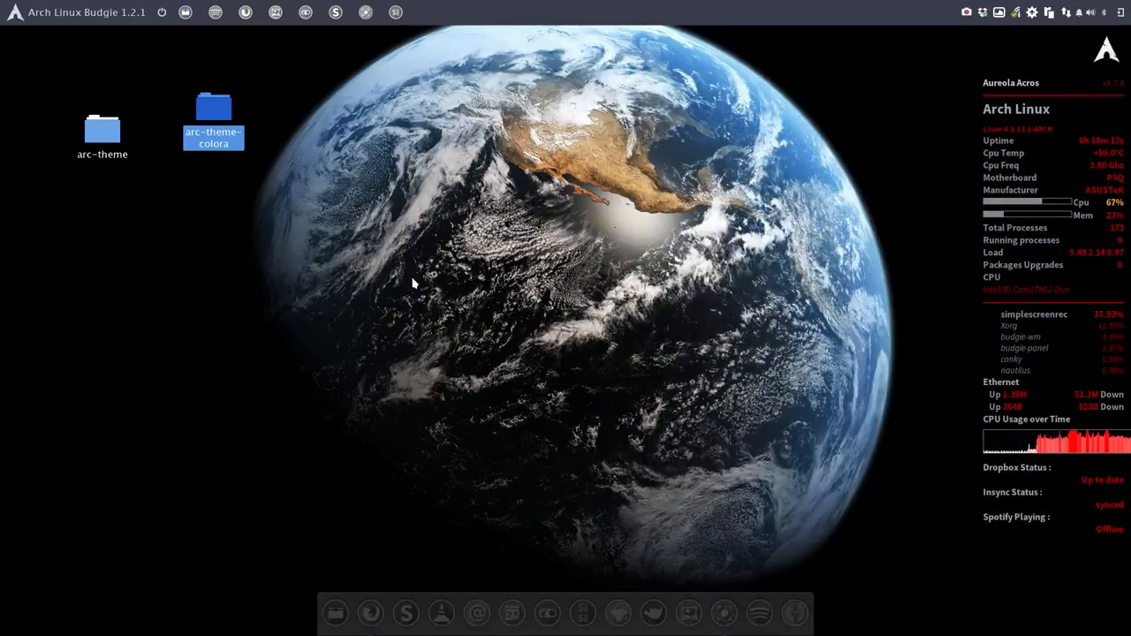
pyautogui.doubleClick(103, 127)
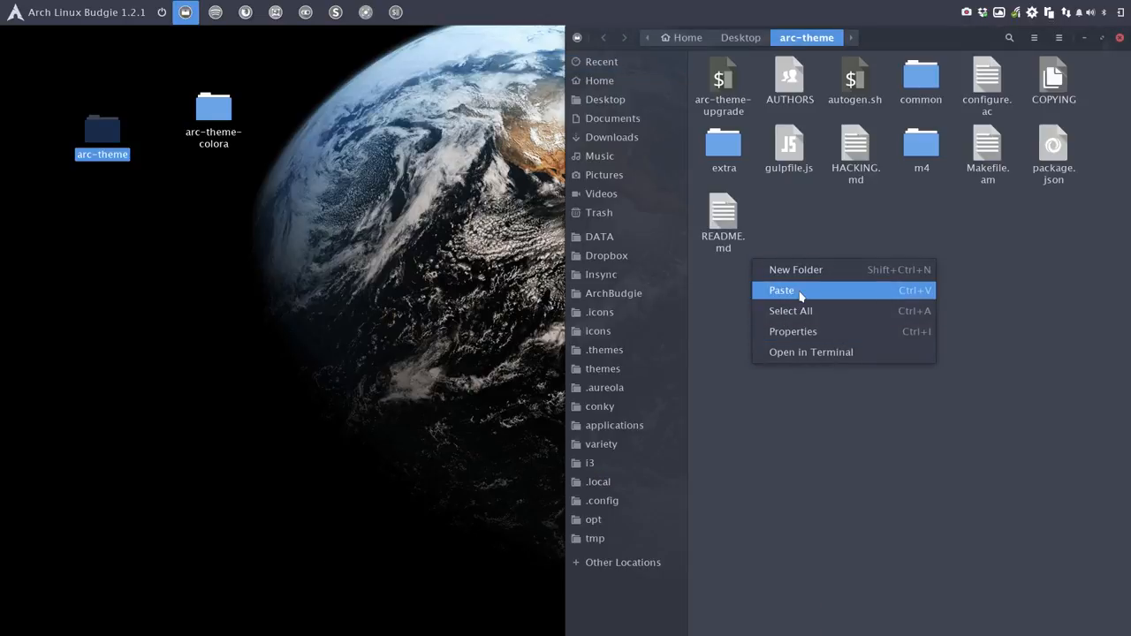
pyautogui.click(782, 289)
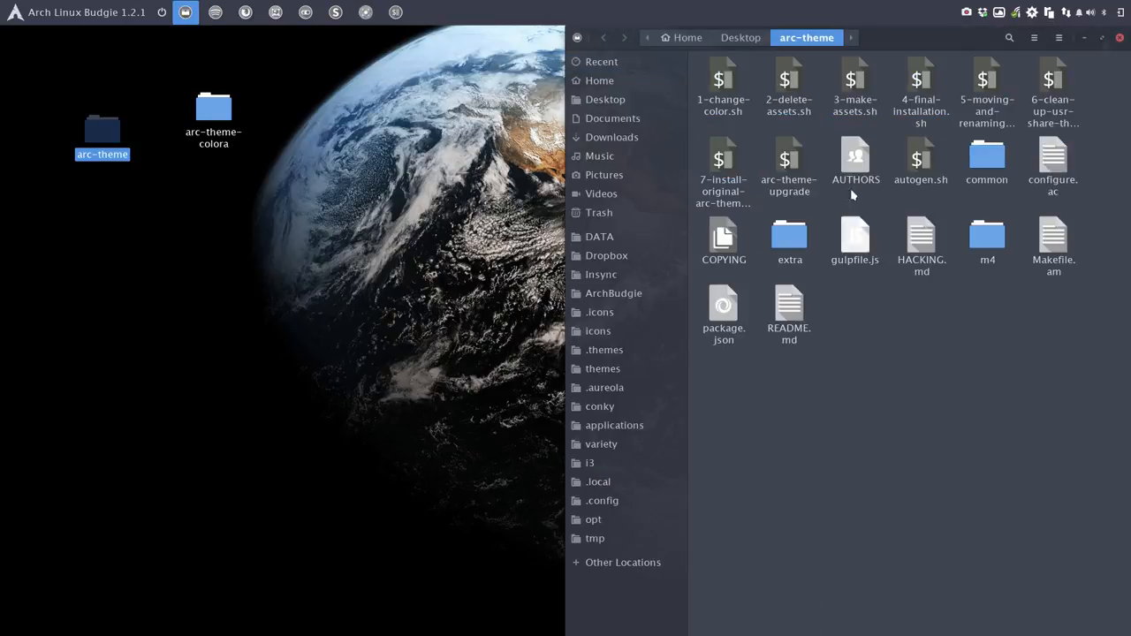
pyautogui.click(722, 85)
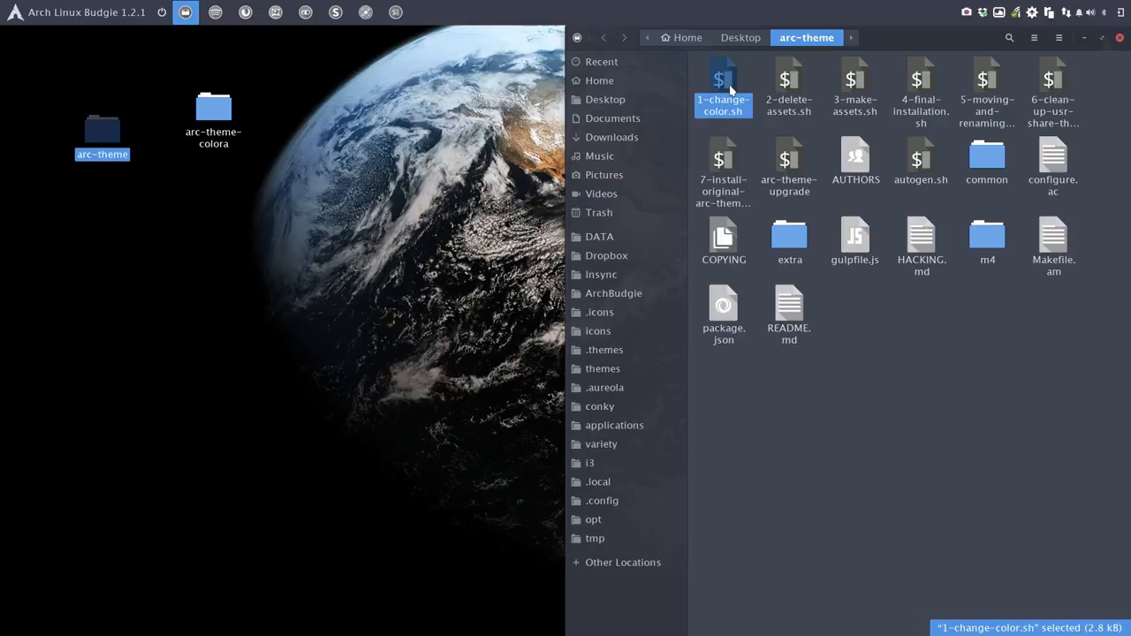
pyautogui.moveTo(599, 237)
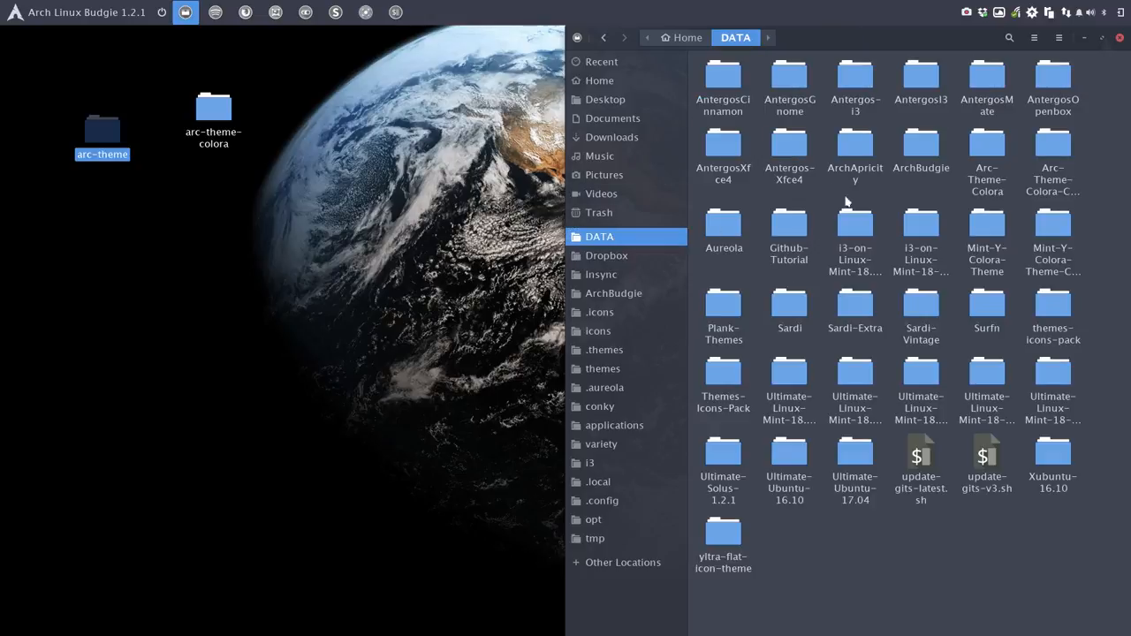
pyautogui.moveTo(920, 193)
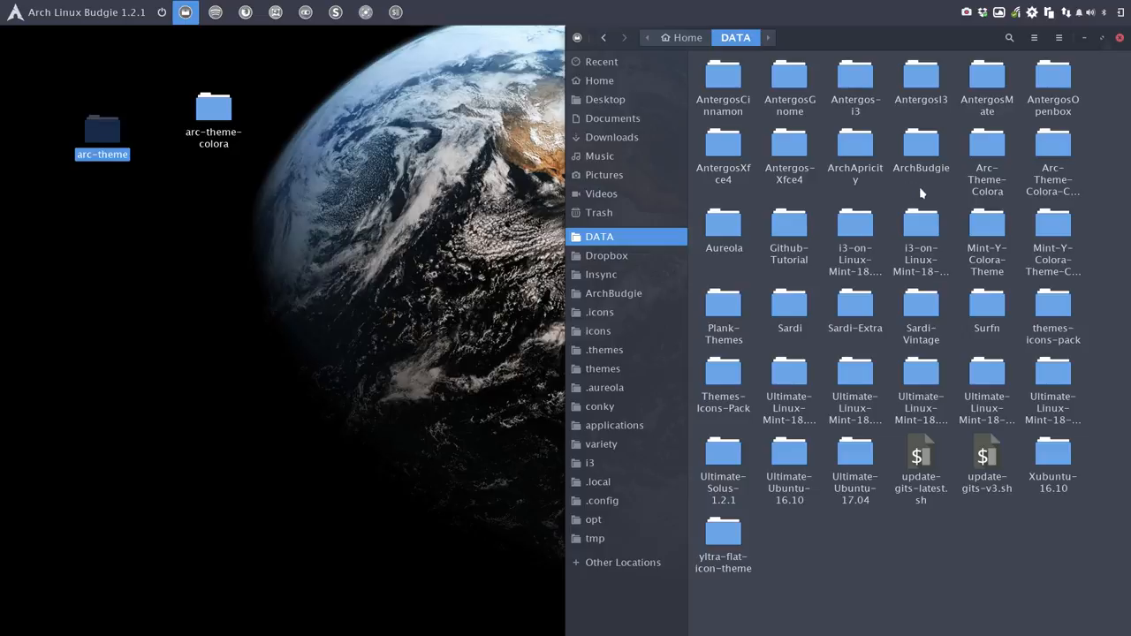
pyautogui.moveTo(905, 323)
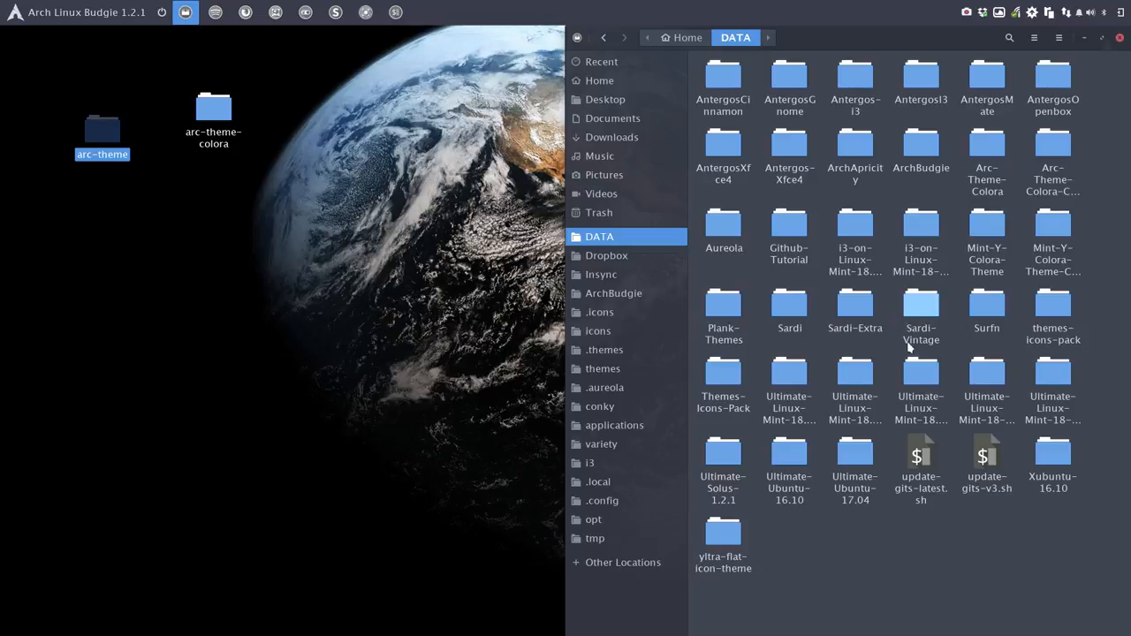
# Open the Sardi-Extra folder inside DATA and search it for 'tacao'
pyautogui.doubleClick(855, 315)
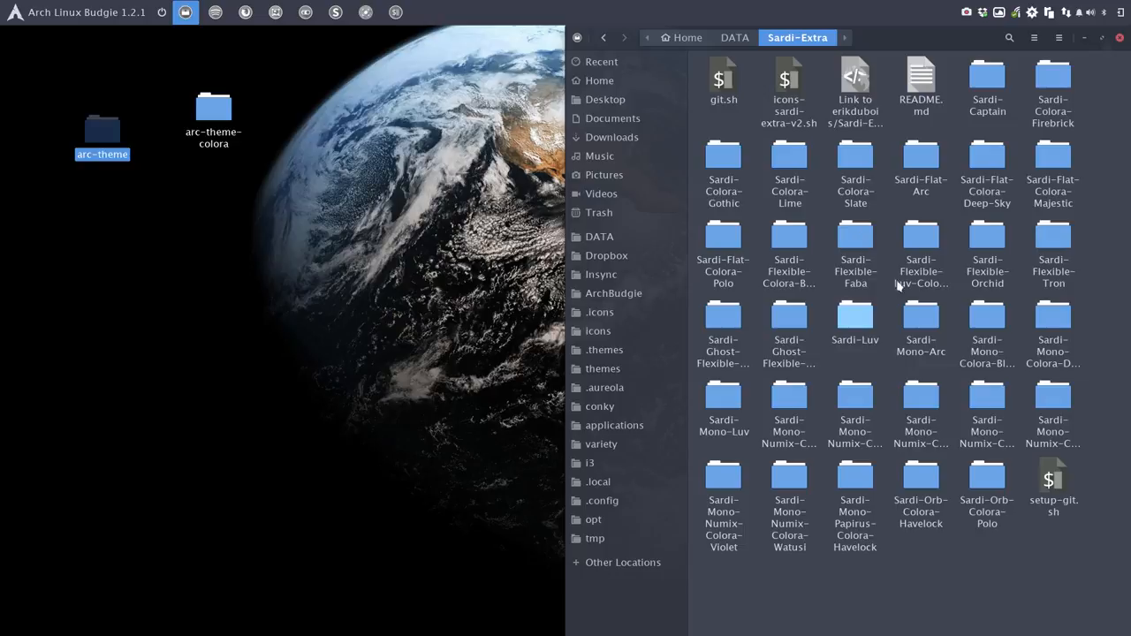
pyautogui.click(1007, 37)
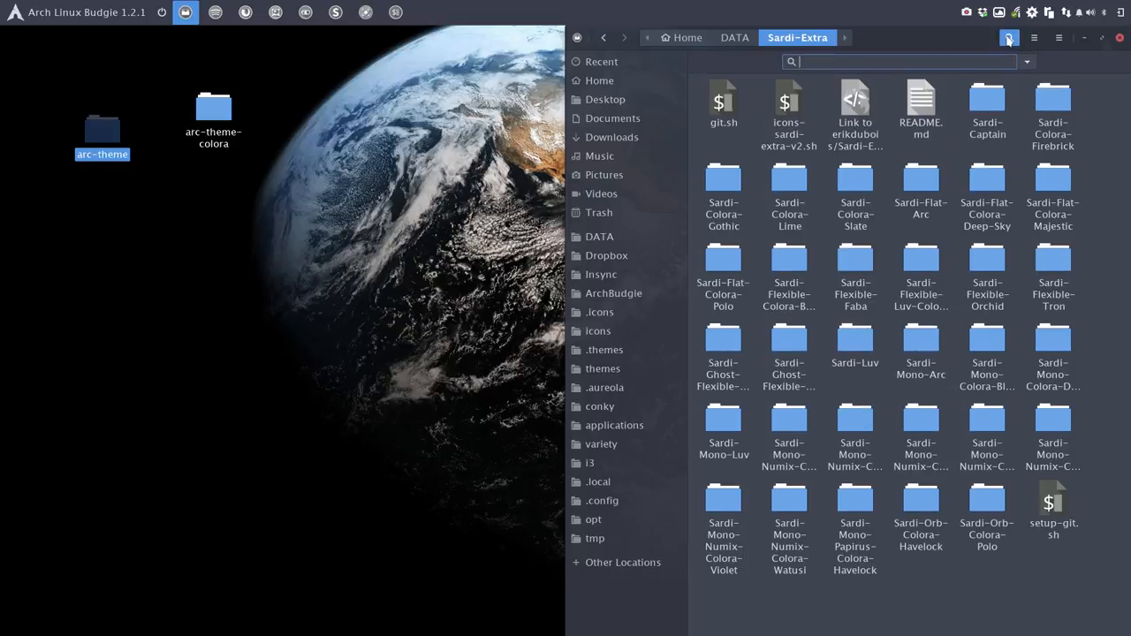
pyautogui.write('taca')
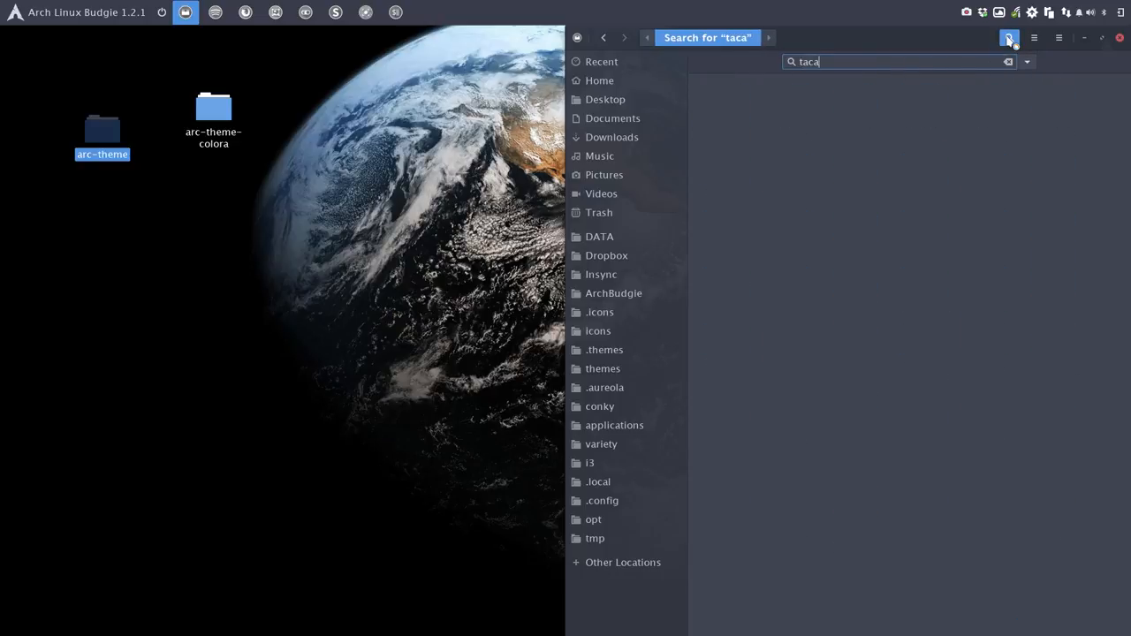
pyautogui.write('o')
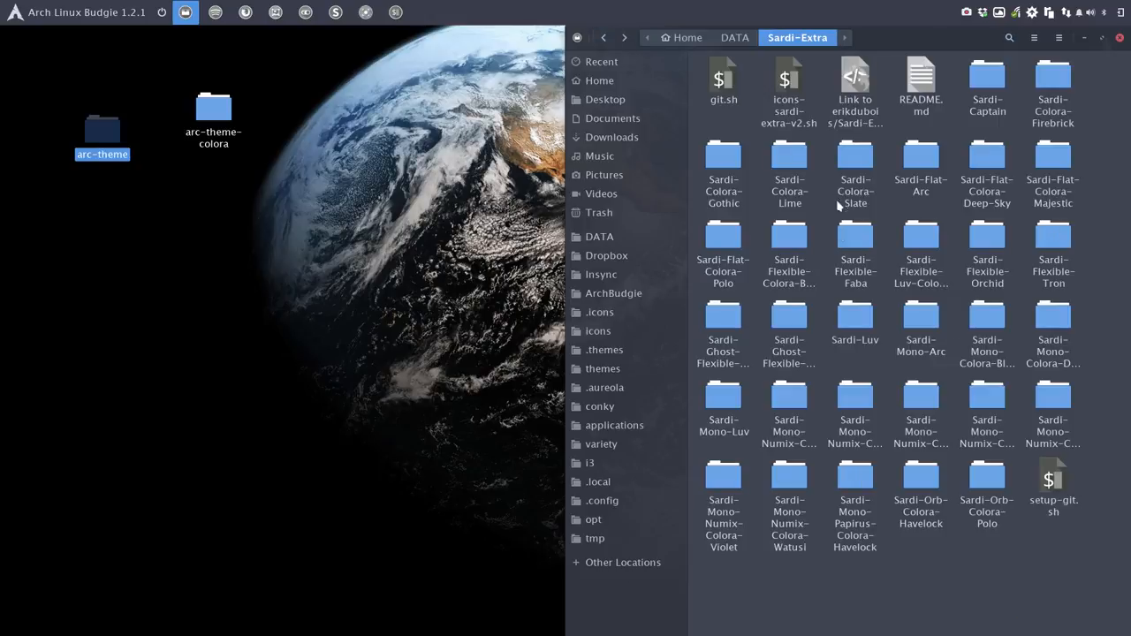
pyautogui.rightClick(834, 205)
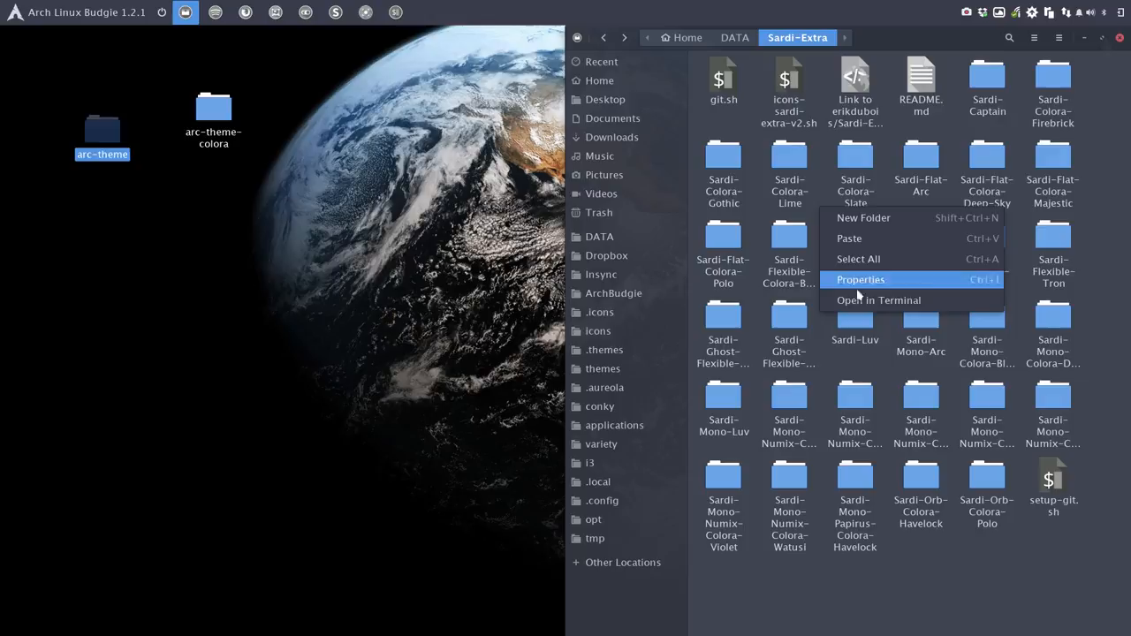
# Run ./git.sh in the Sardi-Extra terminal to fetch the new icon files, then close the terminal
pyautogui.click(878, 300)
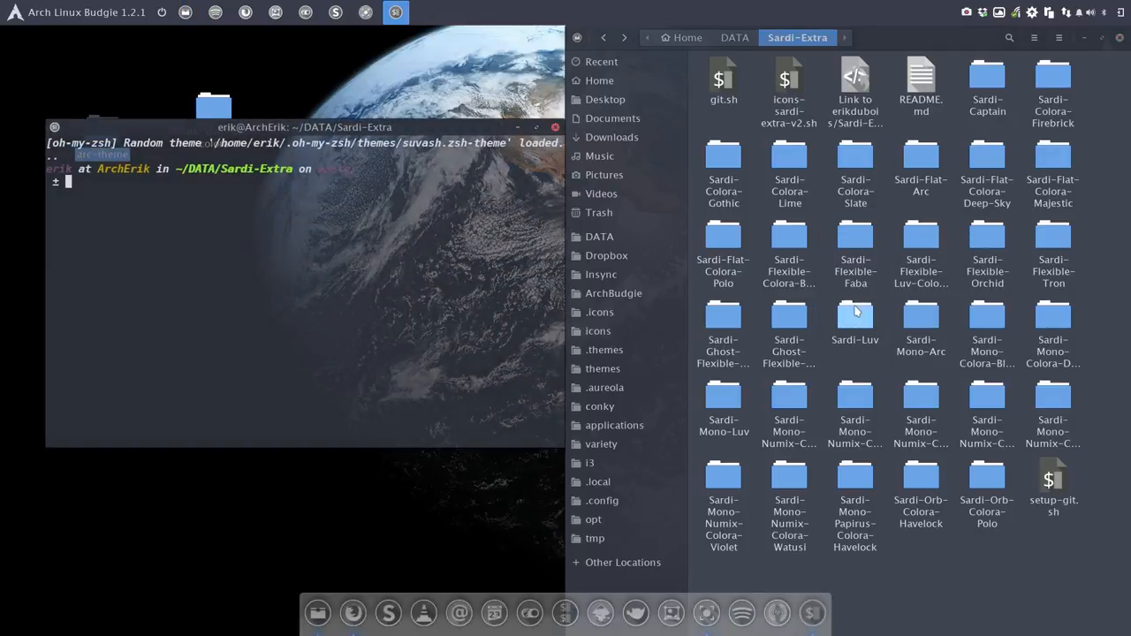
pyautogui.write('./gi')
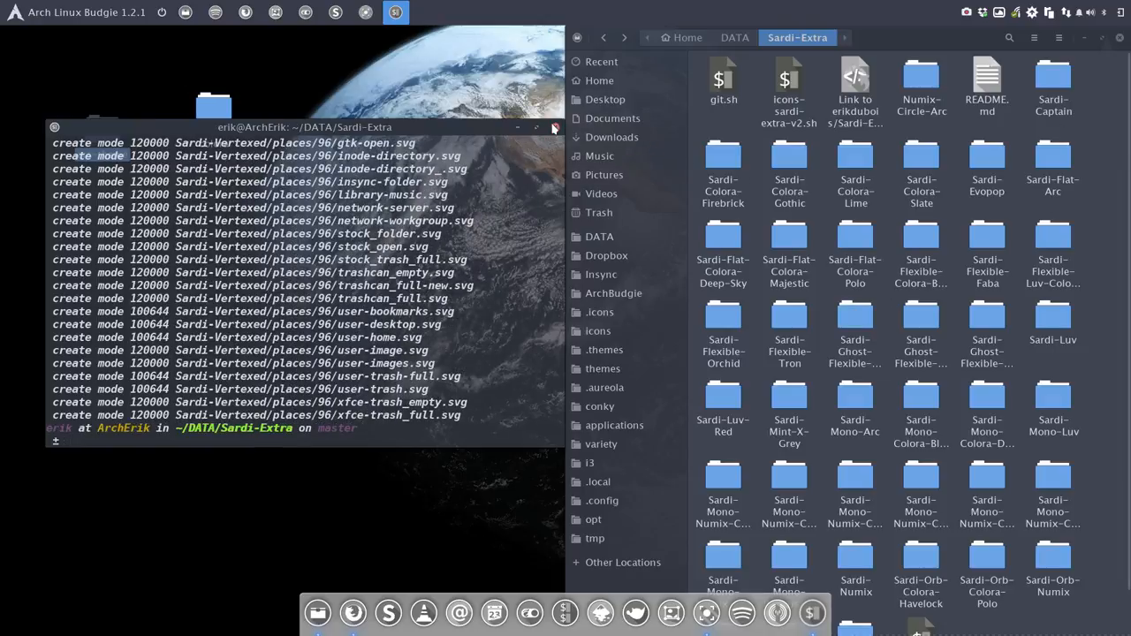
pyautogui.click(1007, 37)
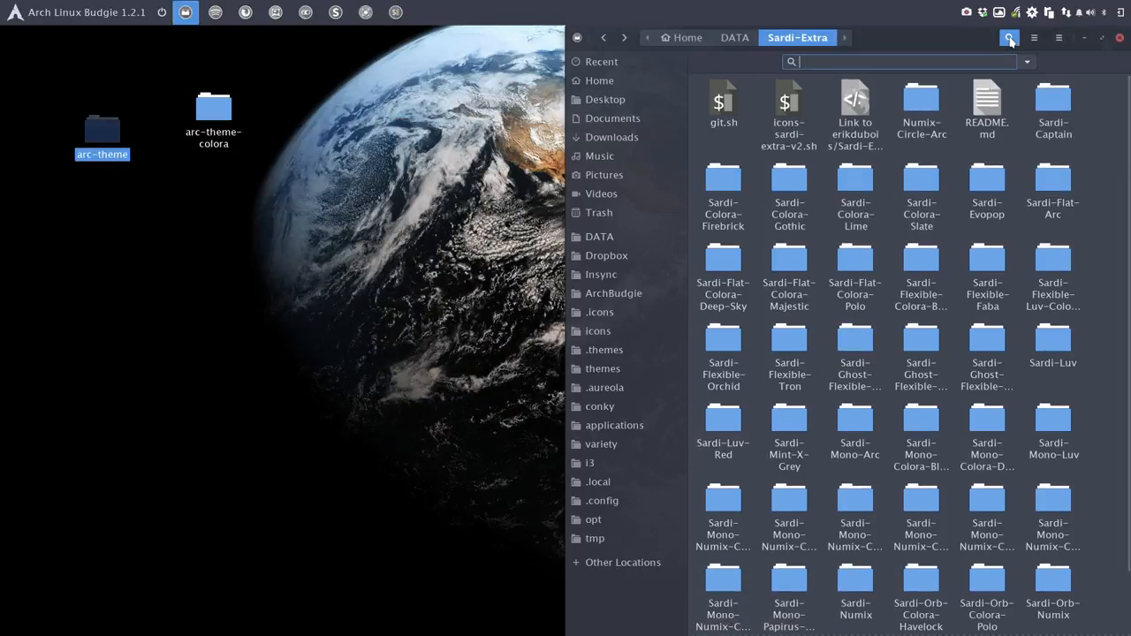
# Search Sardi-Extra for 'tacao' and cancel back to the full folder listing
pyautogui.write('taca')
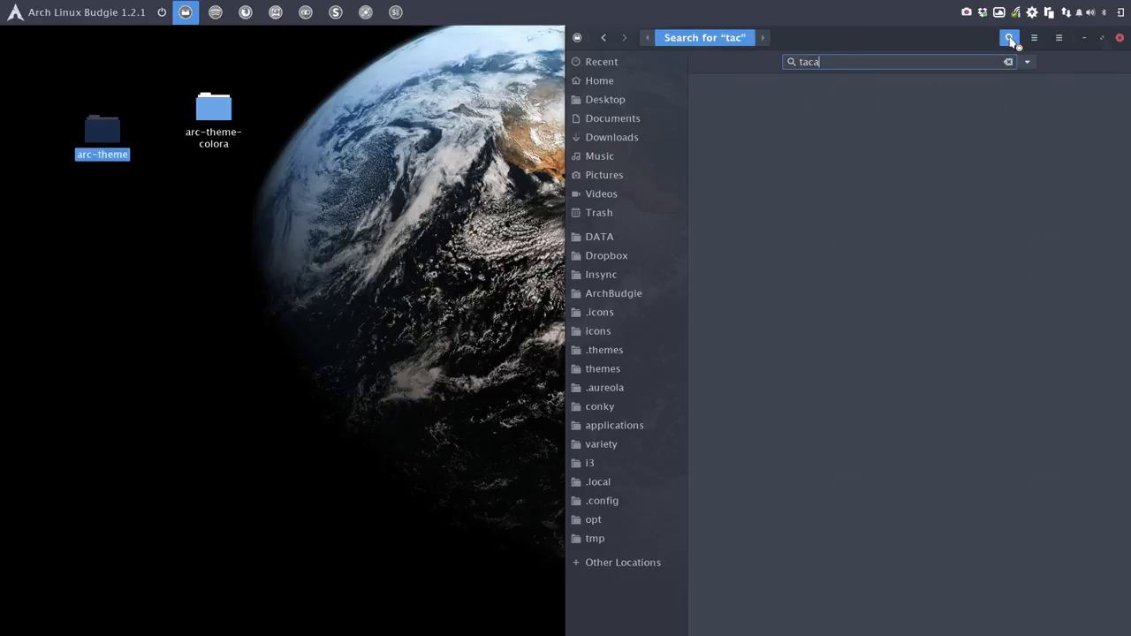
pyautogui.write('o')
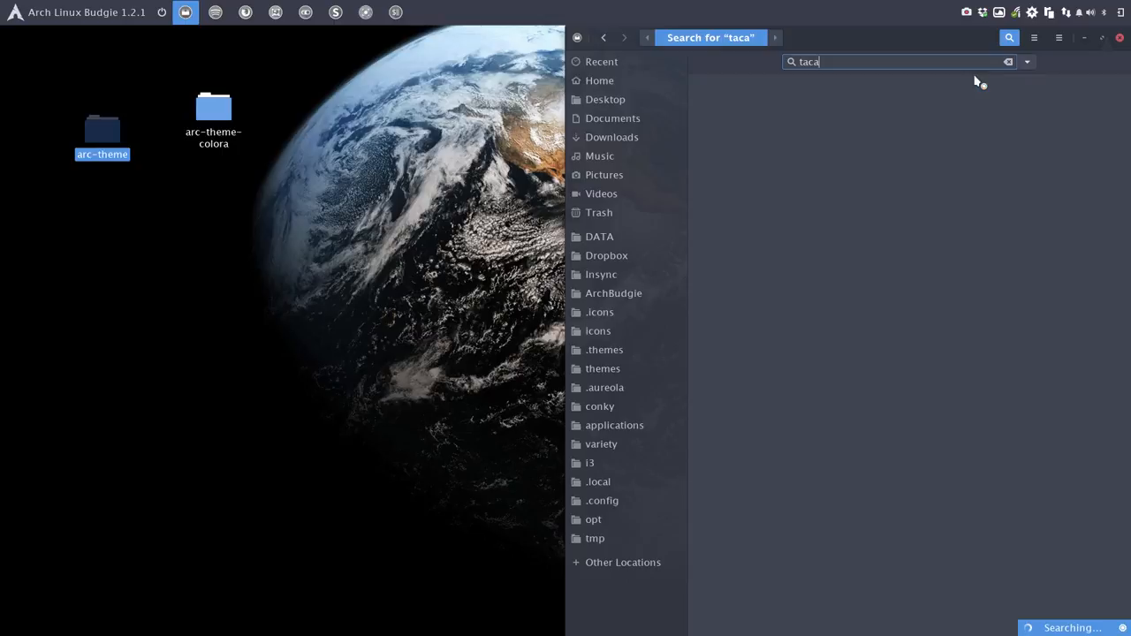
pyautogui.press('BackSpace')
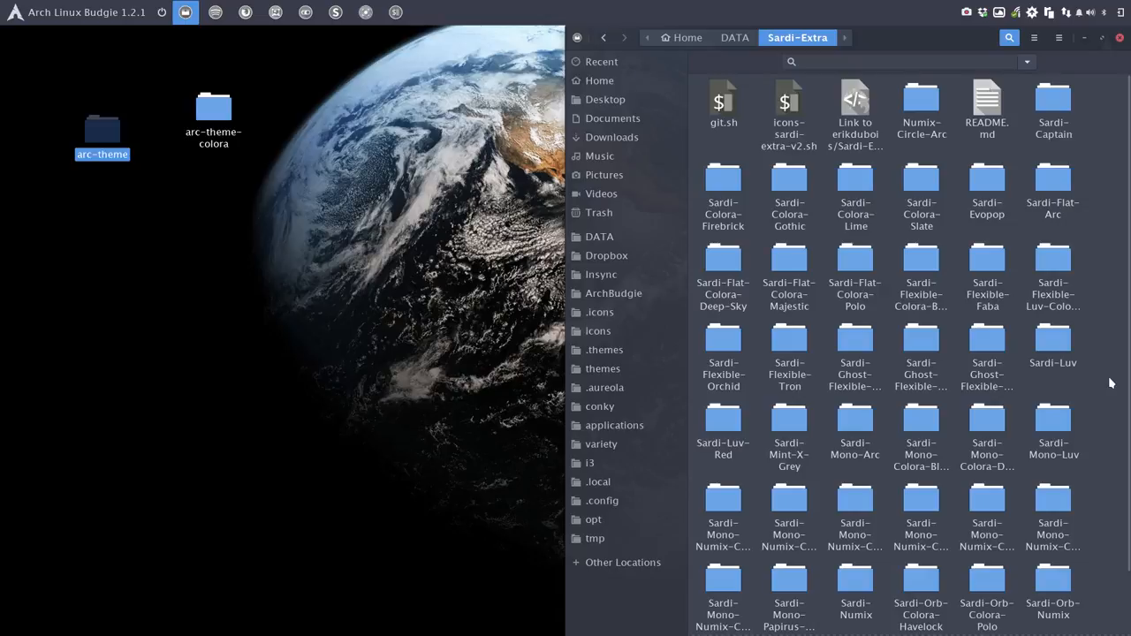
# Browse the Sardi-Extra folders in list view end to end, then return to icon view showing Sardi-Flexible-Tacao
pyautogui.click(1056, 37)
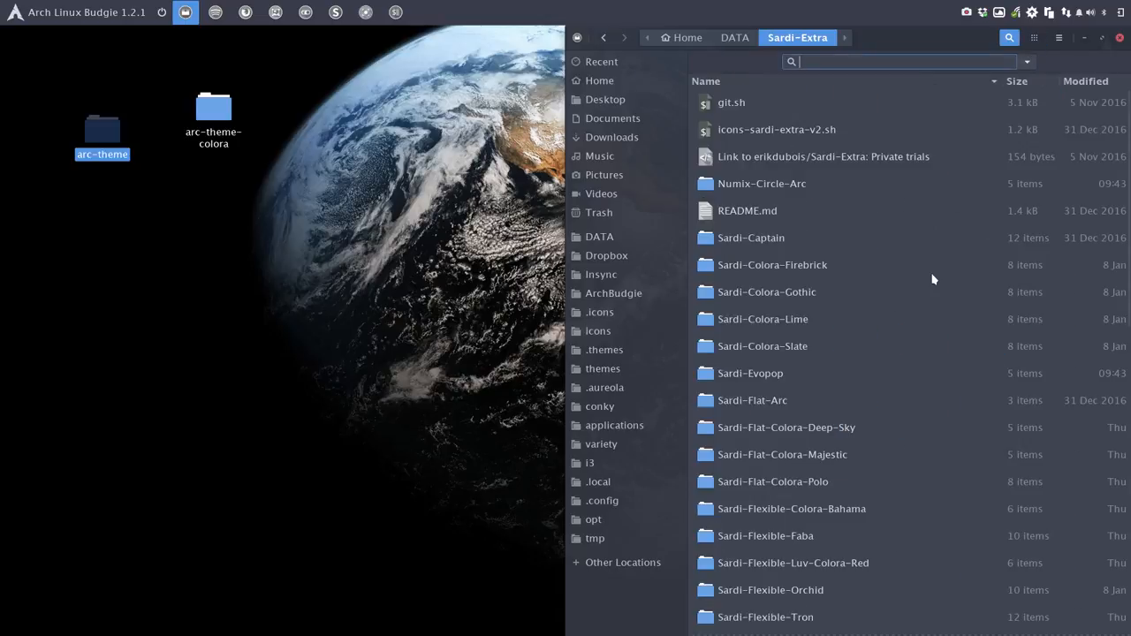
pyautogui.scroll(-3)
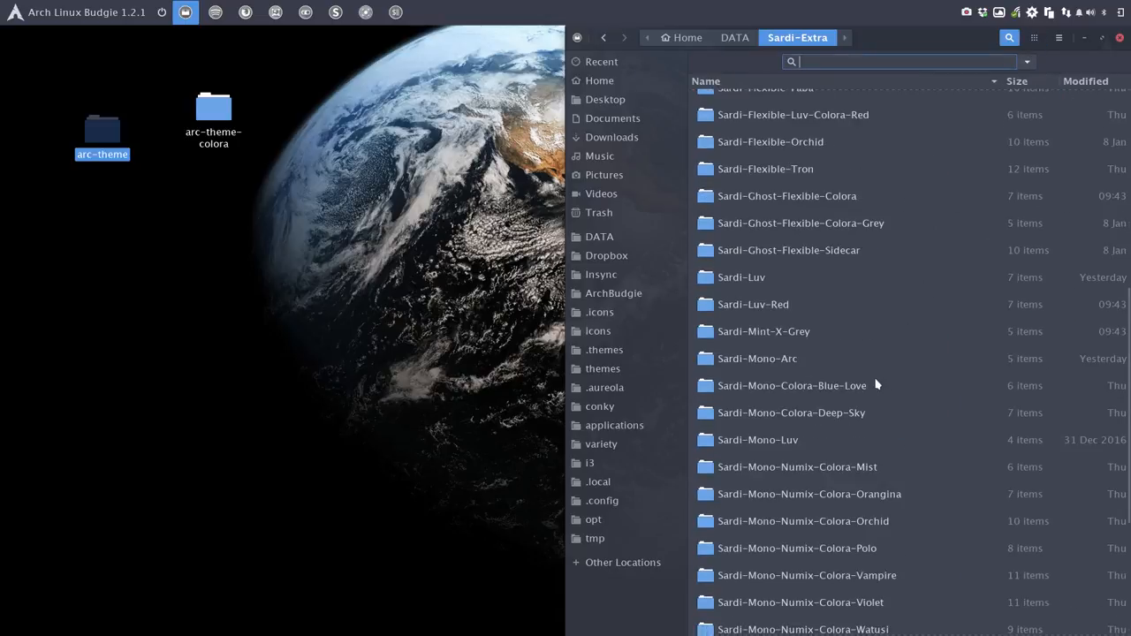
pyautogui.scroll(-3)
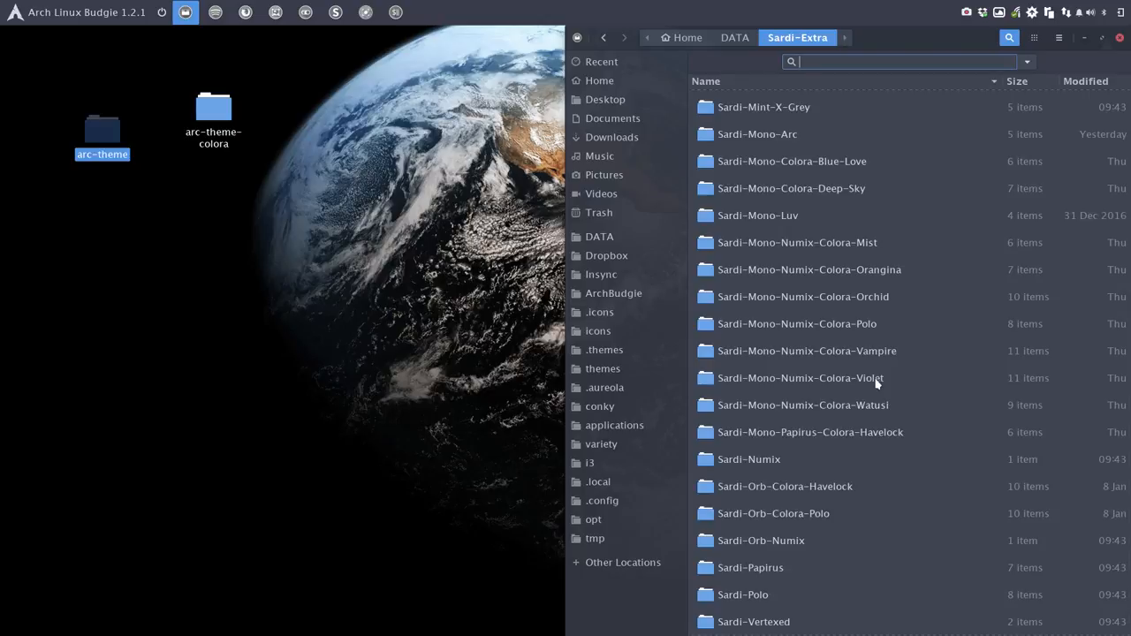
pyautogui.scroll(3)
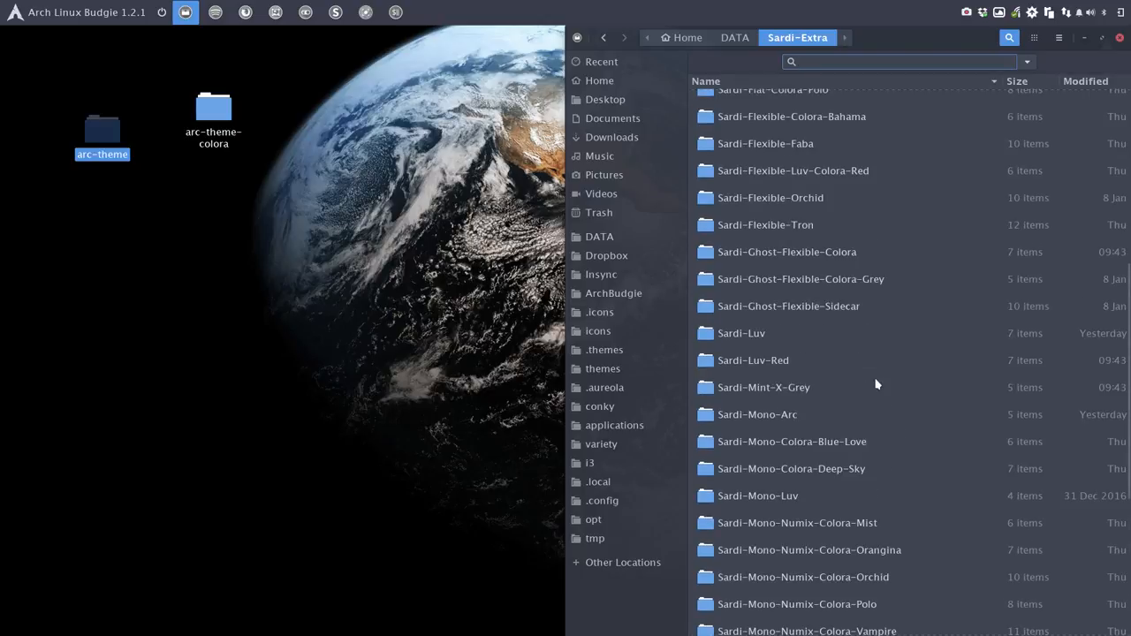
pyautogui.scroll(3)
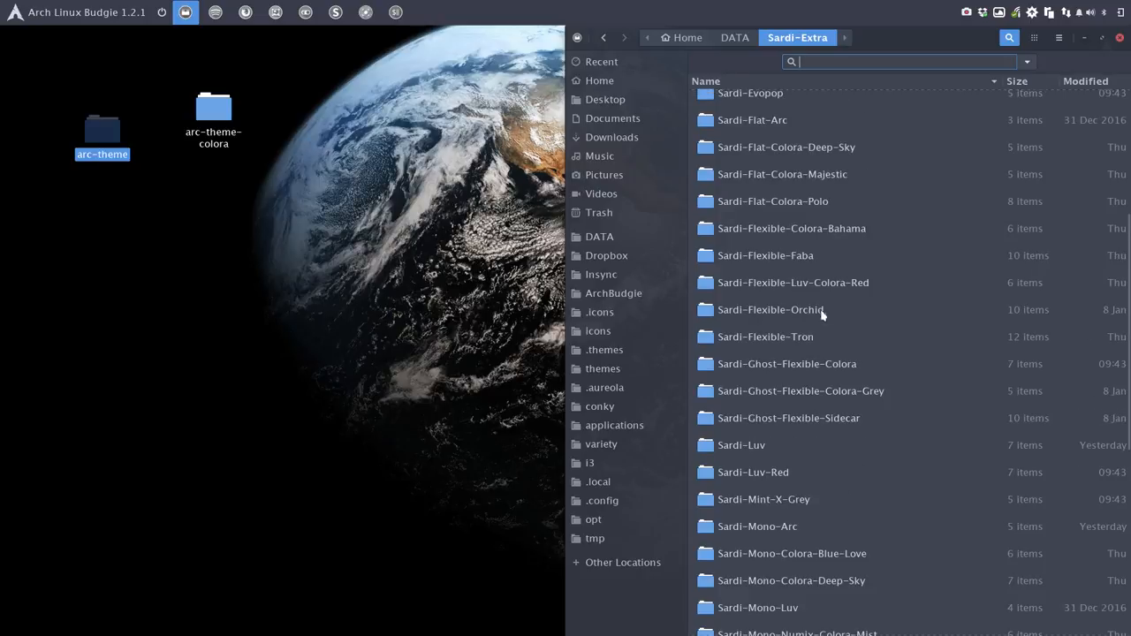
pyautogui.moveTo(792, 445)
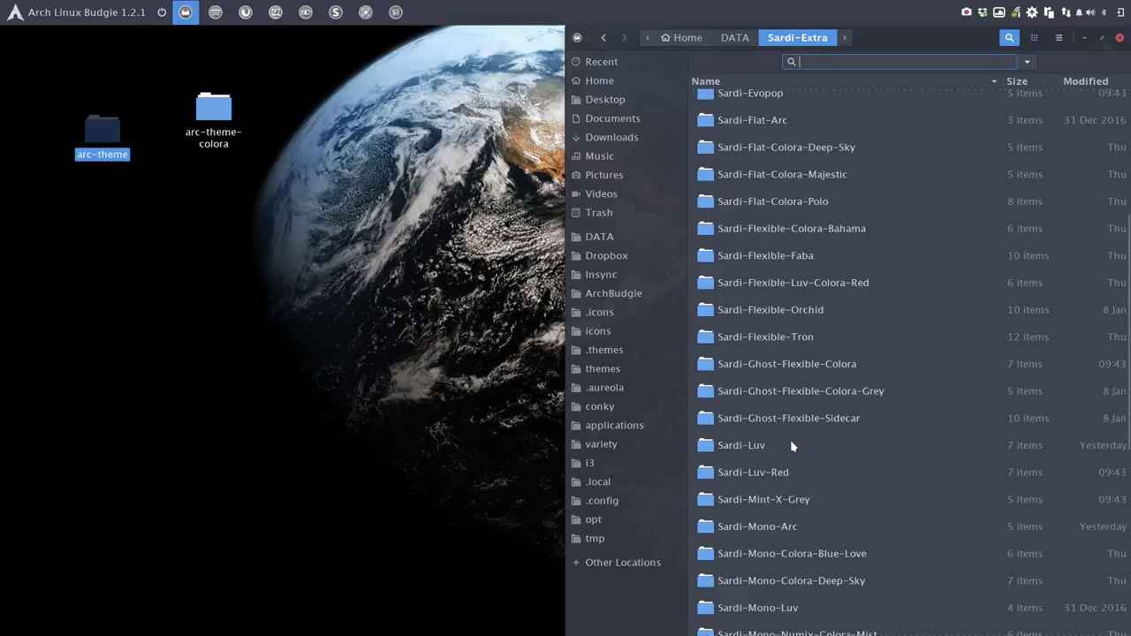
pyautogui.scroll(-3)
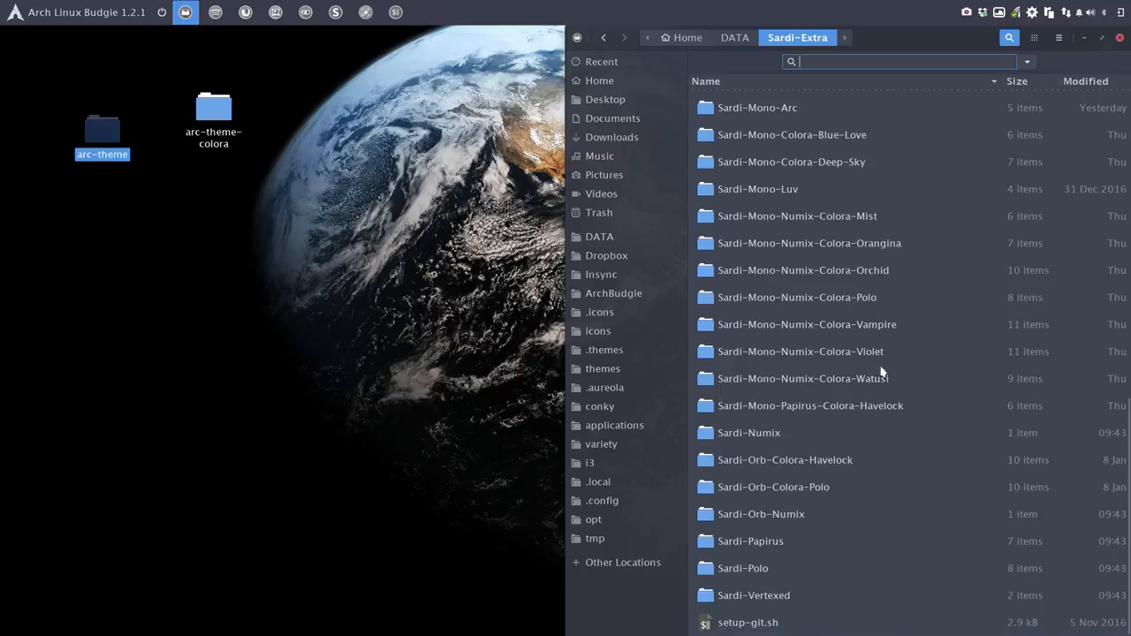
pyautogui.click(965, 11)
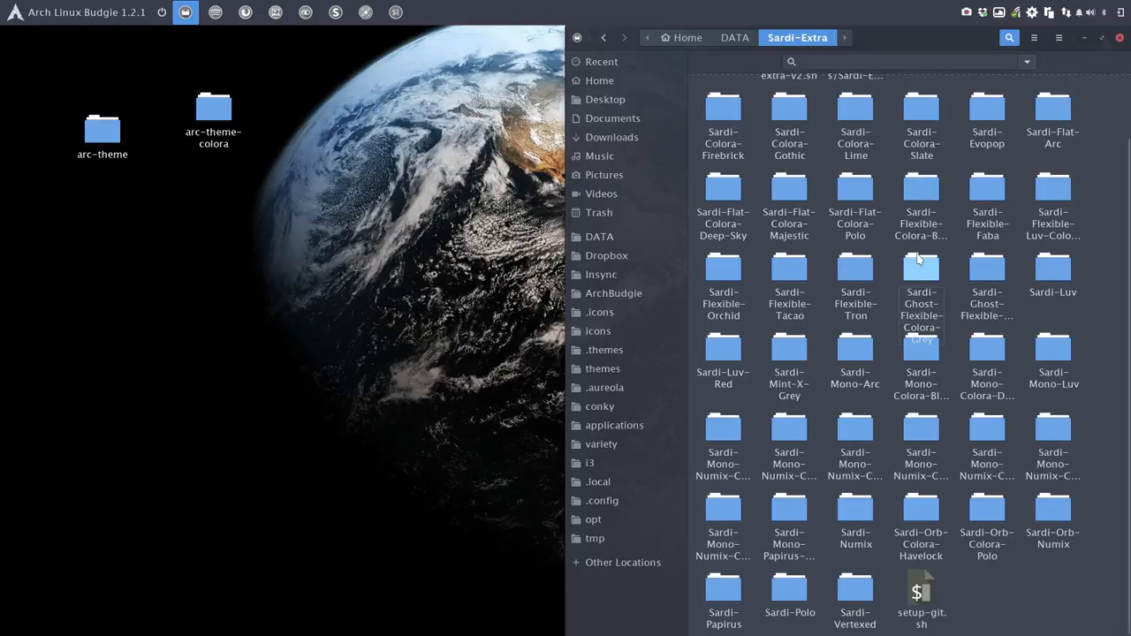
pyautogui.click(920, 283)
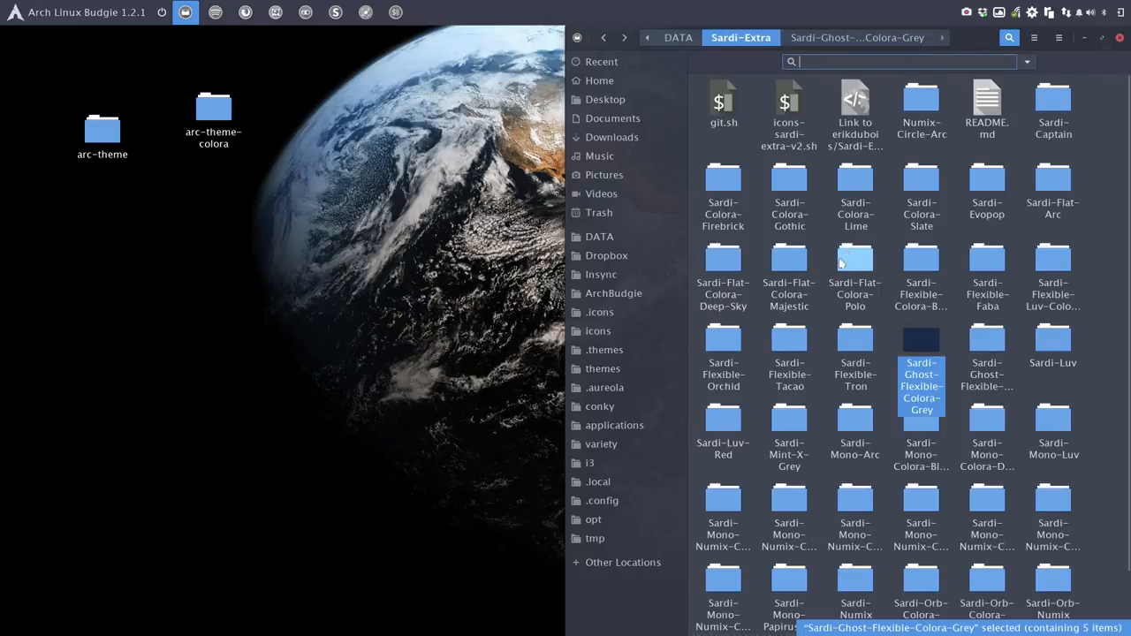
# Open Sardi-Flexible-Tacao/scalable/places and open certificate-server.svg in Pinta
pyautogui.doubleClick(788, 350)
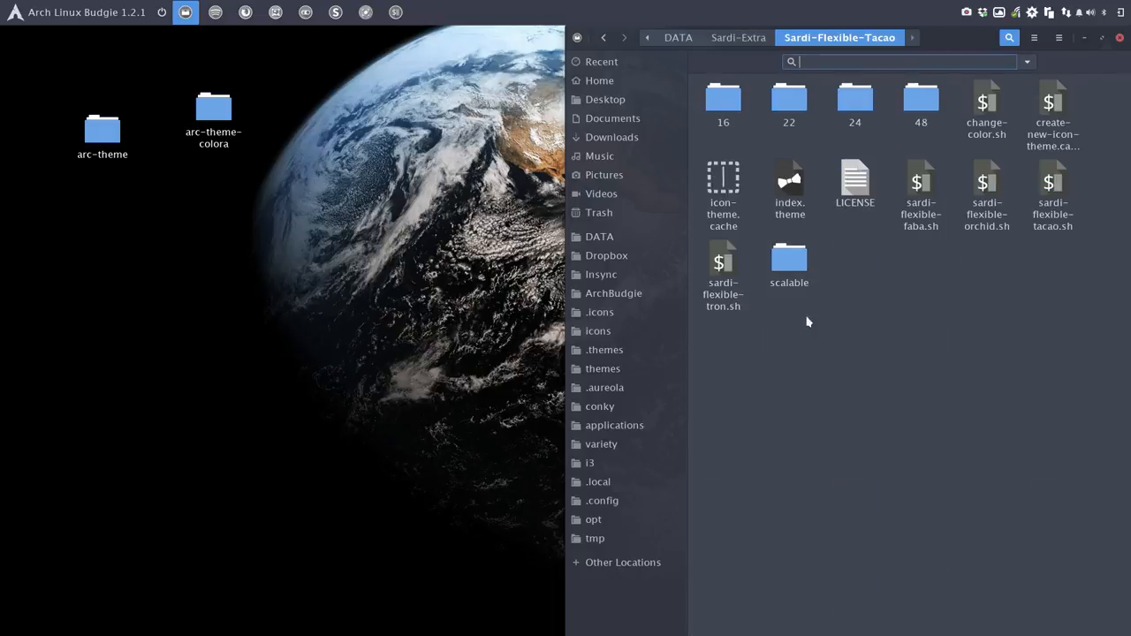
pyautogui.doubleClick(788, 265)
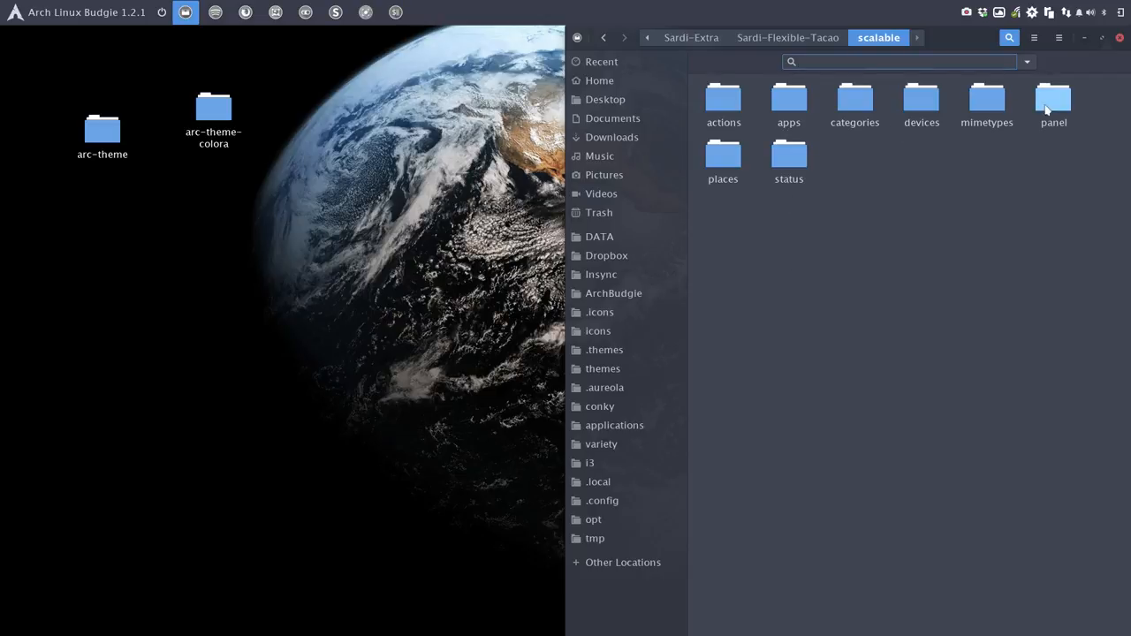
pyautogui.doubleClick(721, 162)
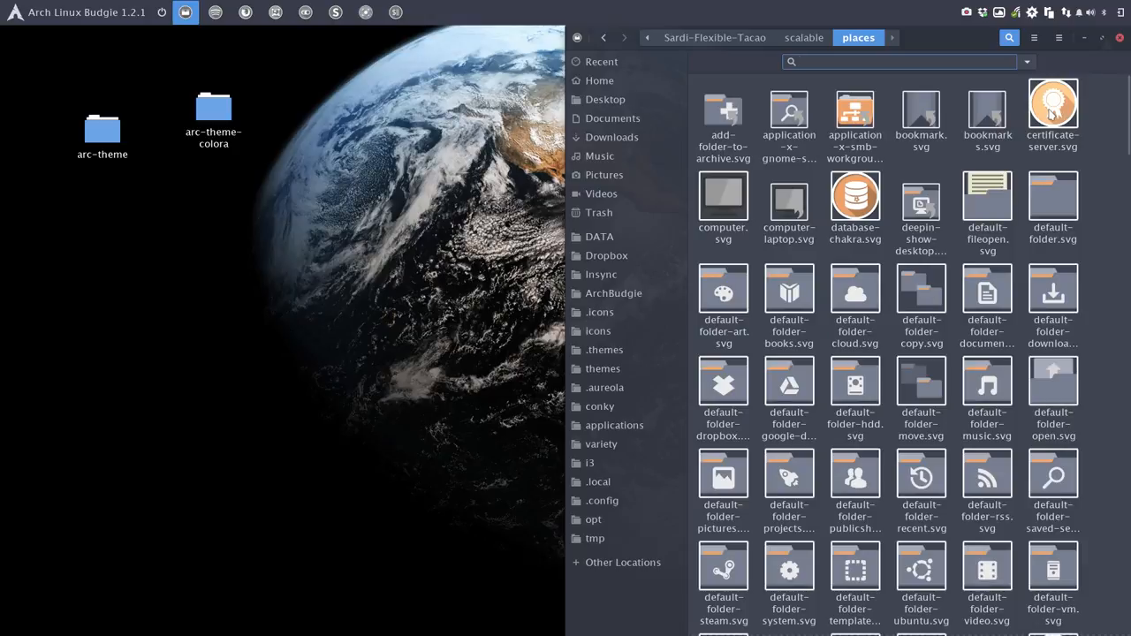
pyautogui.click(1053, 115)
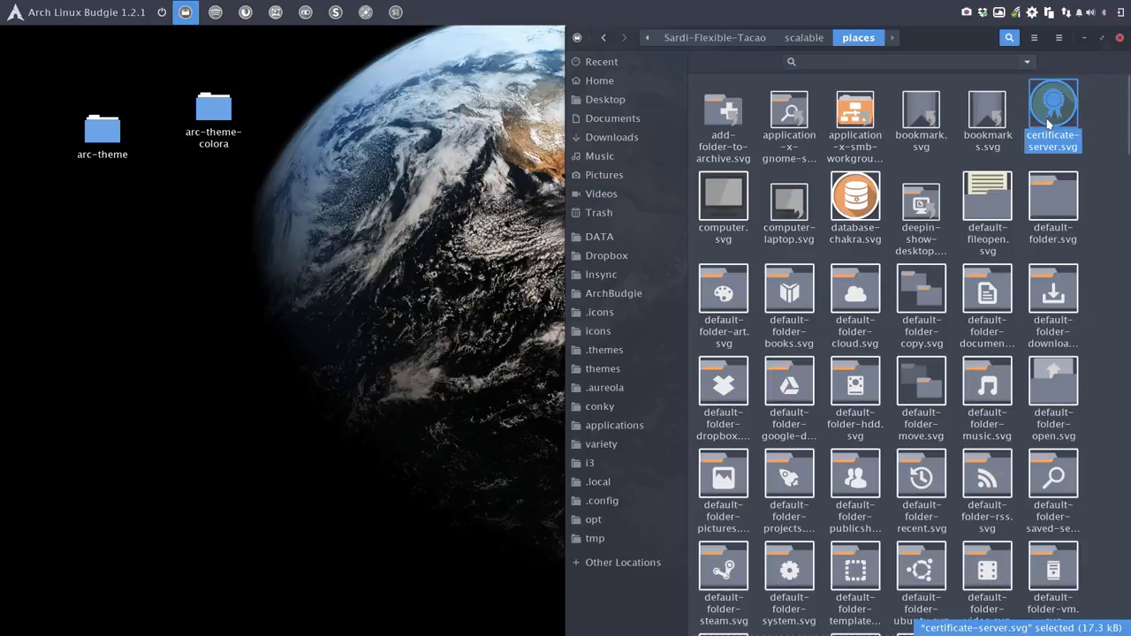
pyautogui.doubleClick(1054, 106)
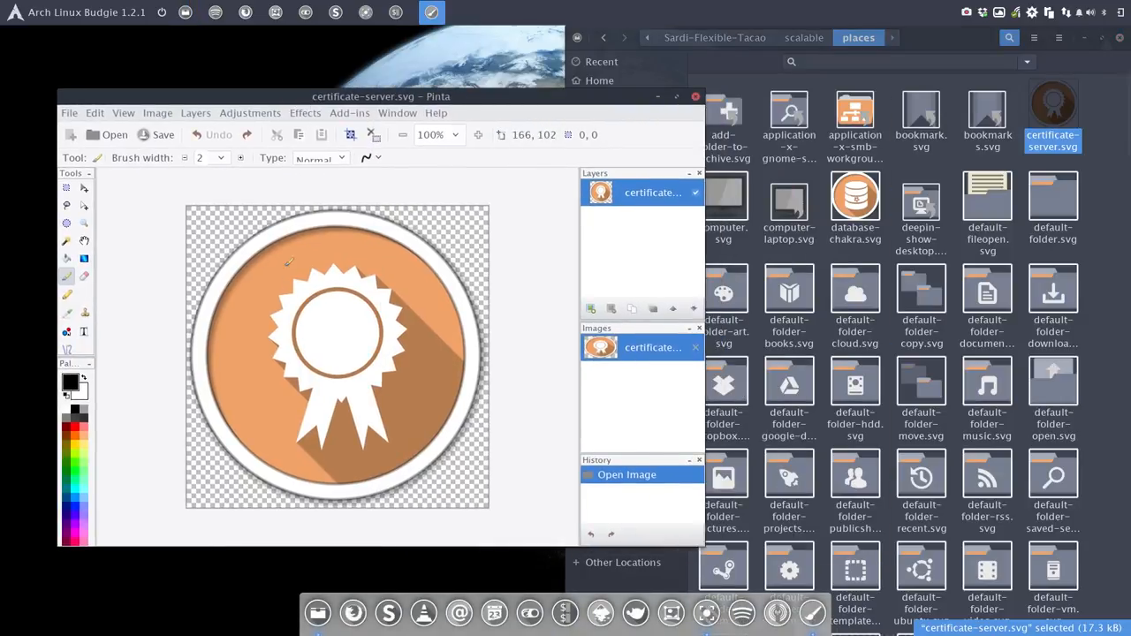
pyautogui.moveTo(92, 304)
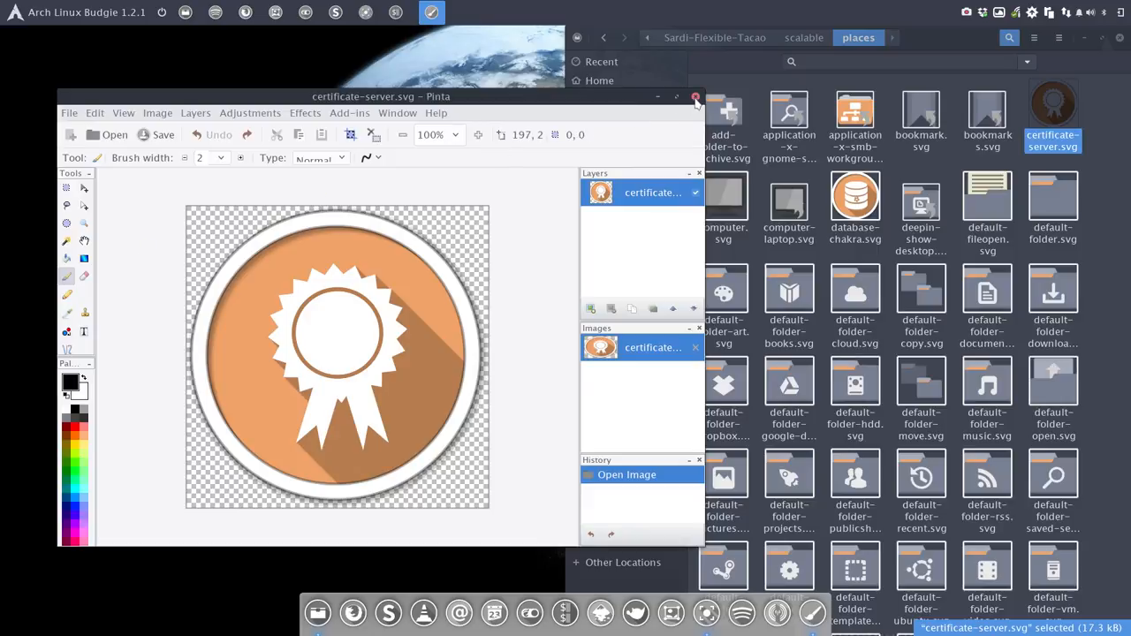
# Sample the icon's orange with the Color Picker and copy its hex code #EFA369 from the primary colour dialog
pyautogui.click(67, 315)
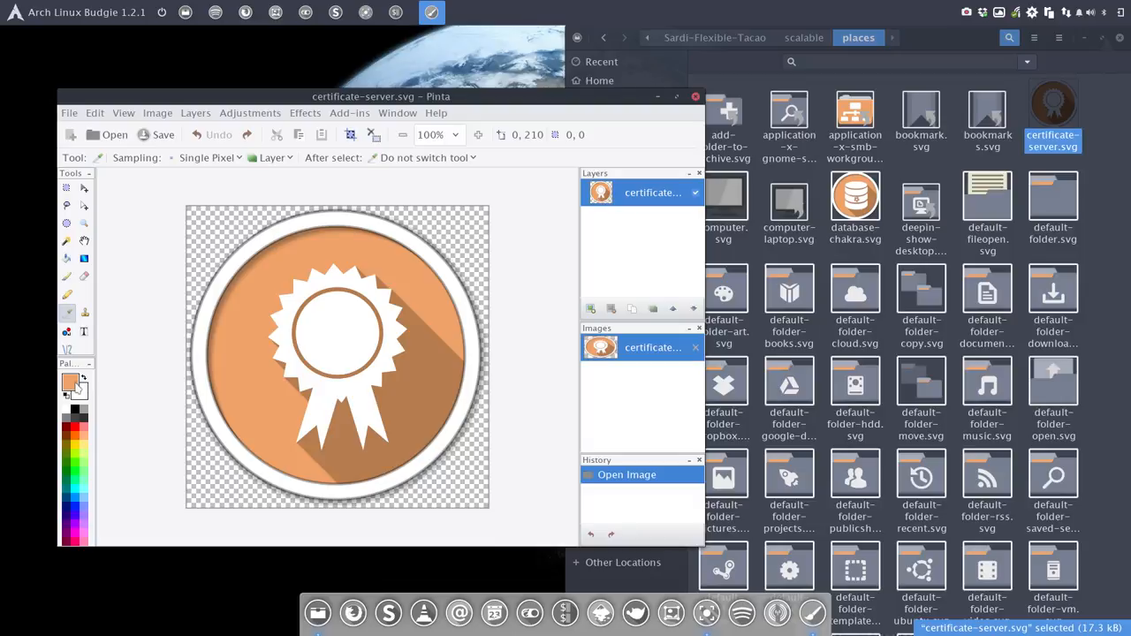
pyautogui.click(67, 312)
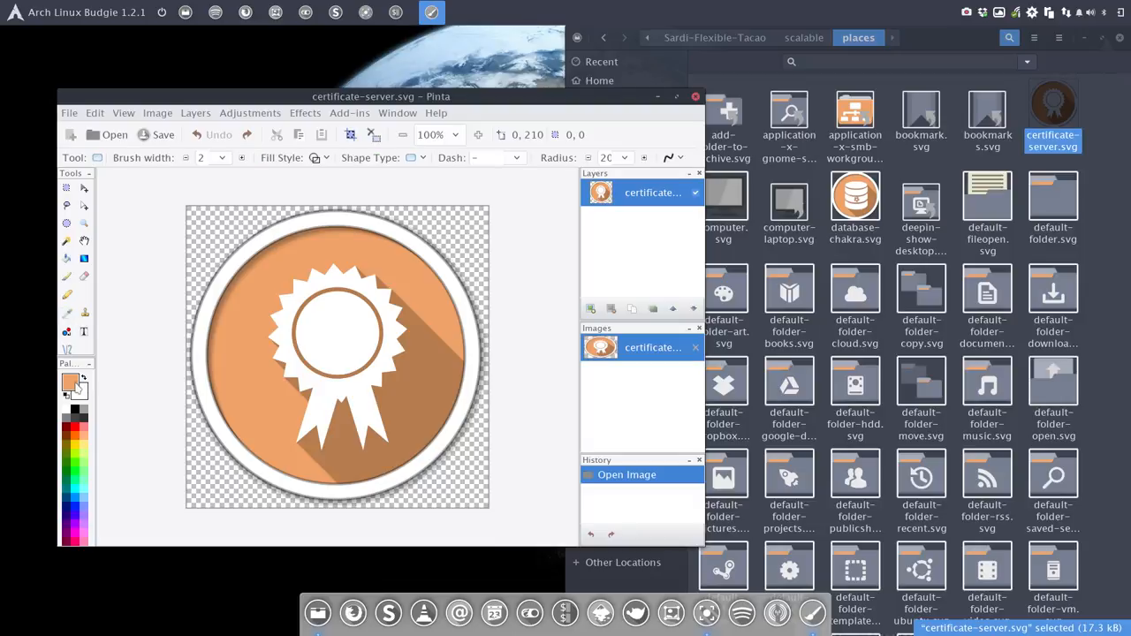
pyautogui.moveTo(516, 168)
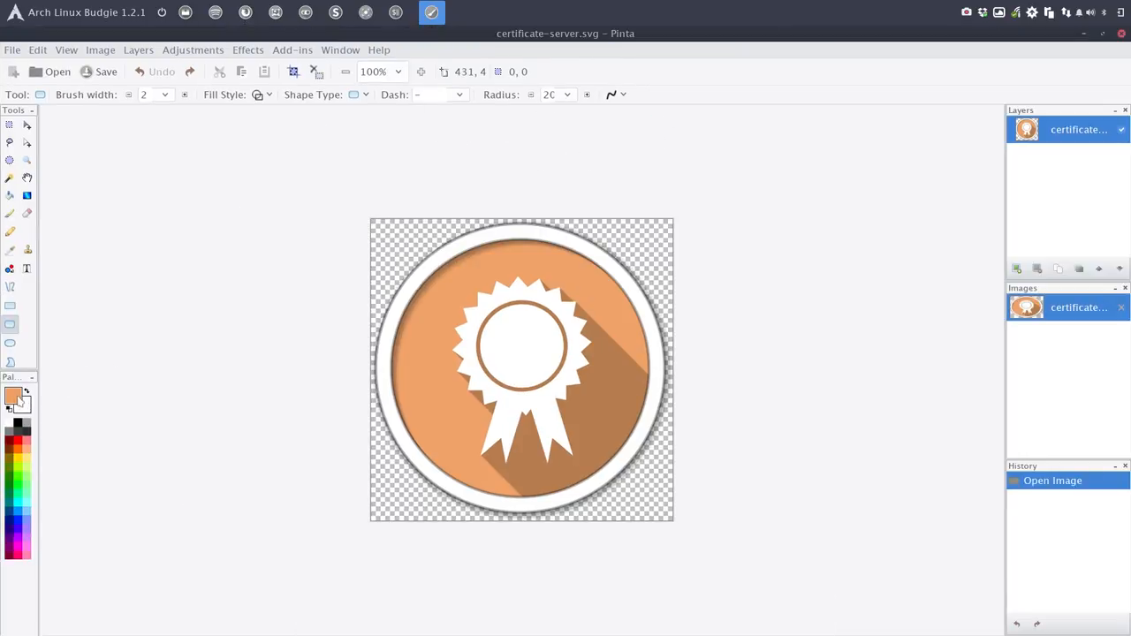
pyautogui.click(14, 396)
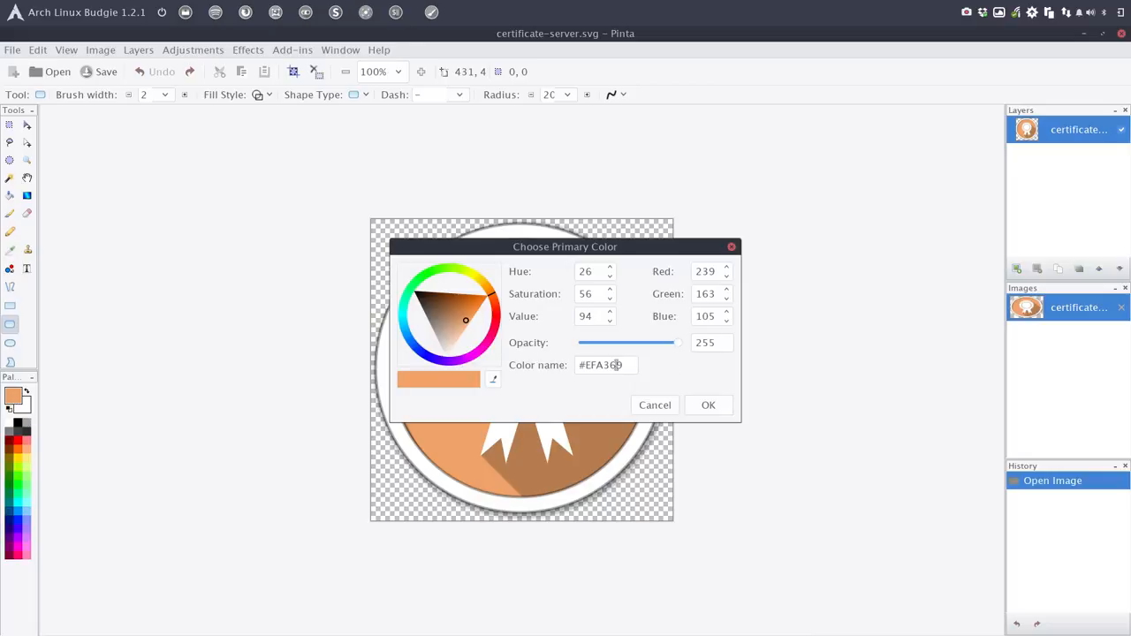
pyautogui.click(605, 364)
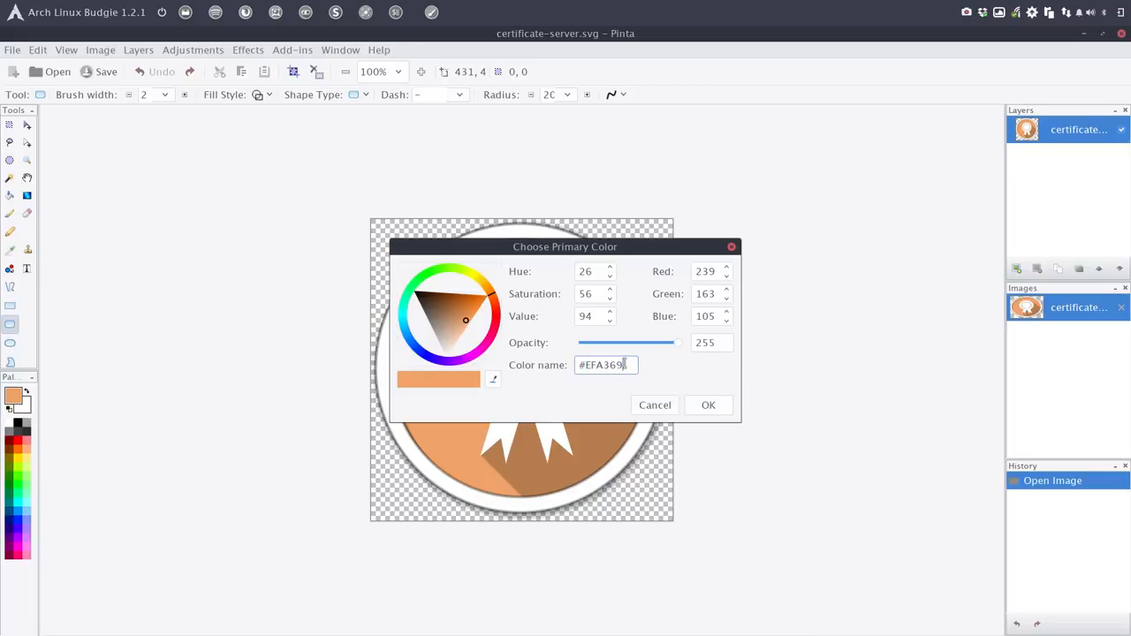
pyautogui.tripleClick(605, 364)
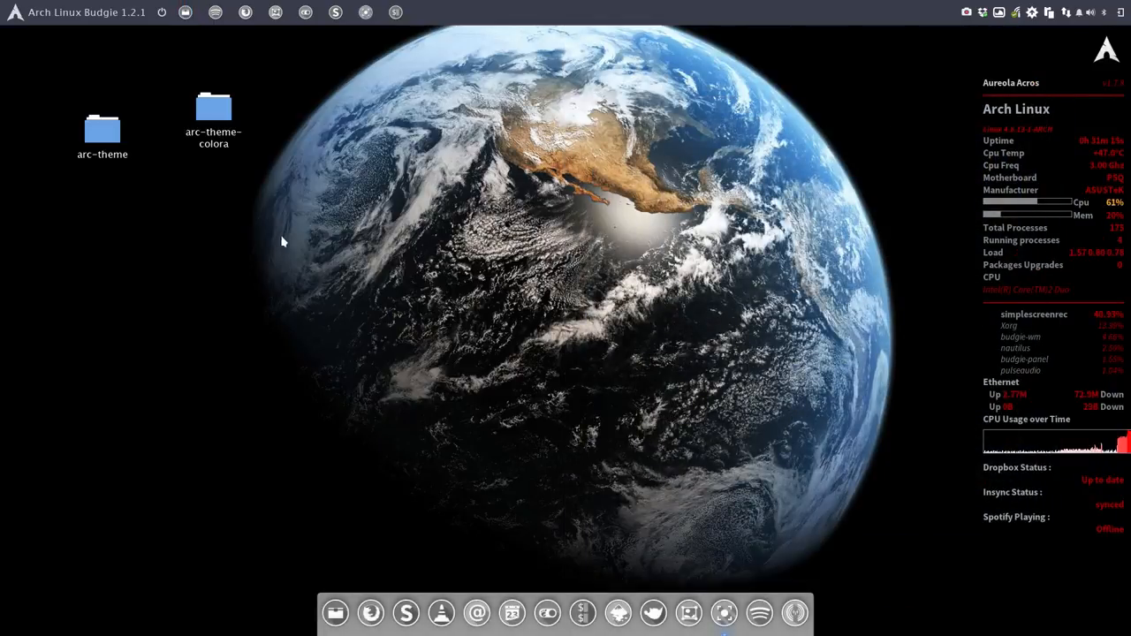
pyautogui.click(103, 131)
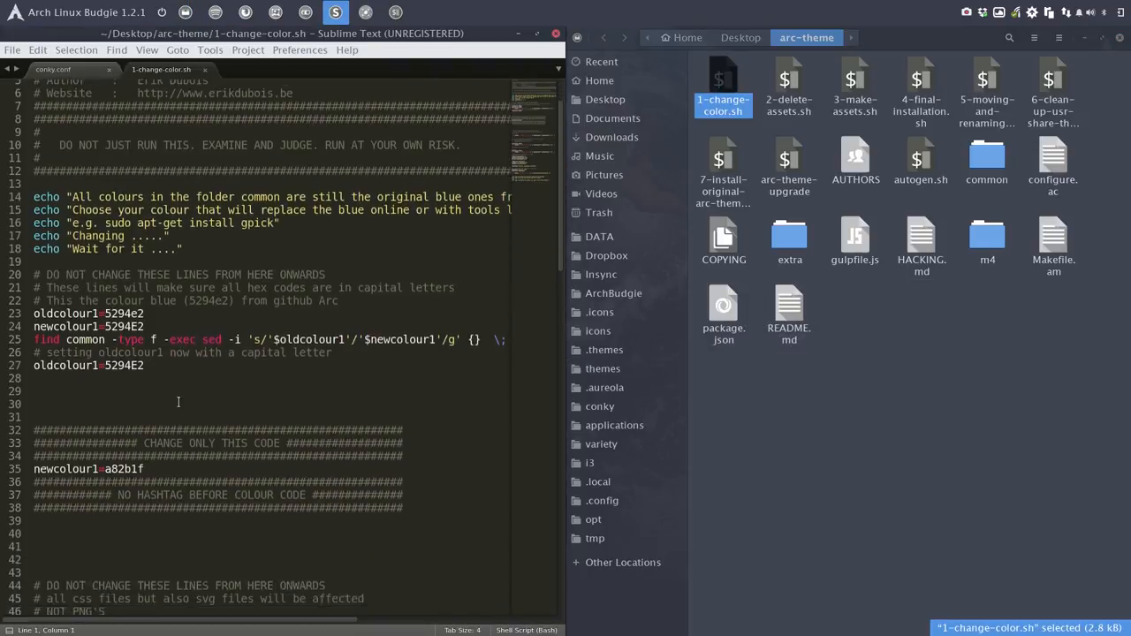
# Set newcolour1 in 1-change-color.sh to efa369 (lowercase) and save the script
pyautogui.scroll(-3)
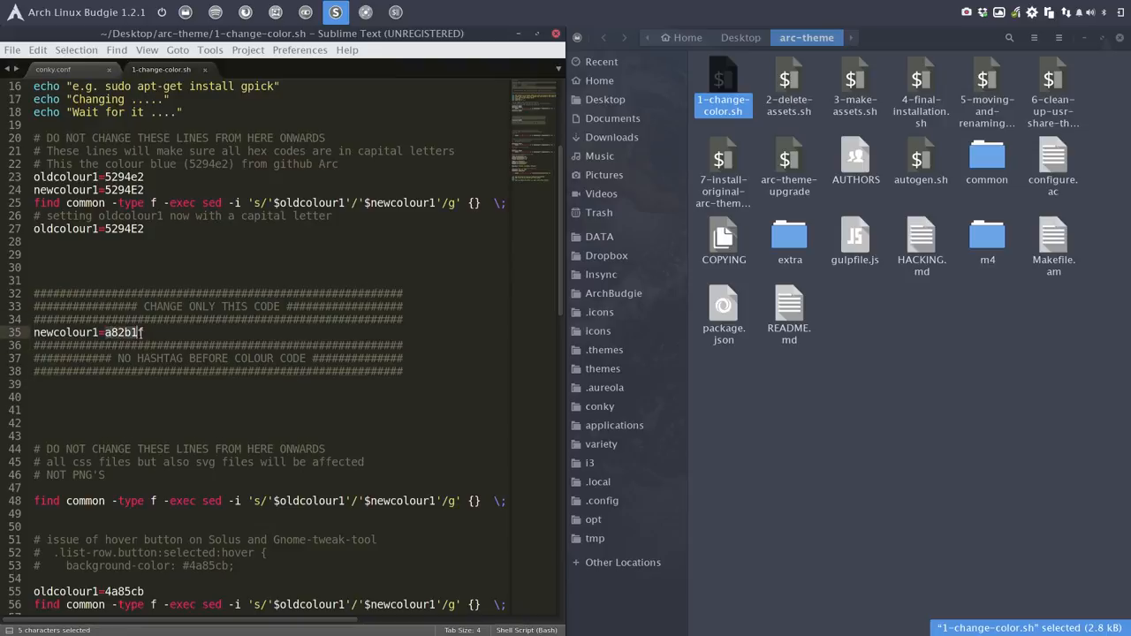
pyautogui.write('#EFA369')
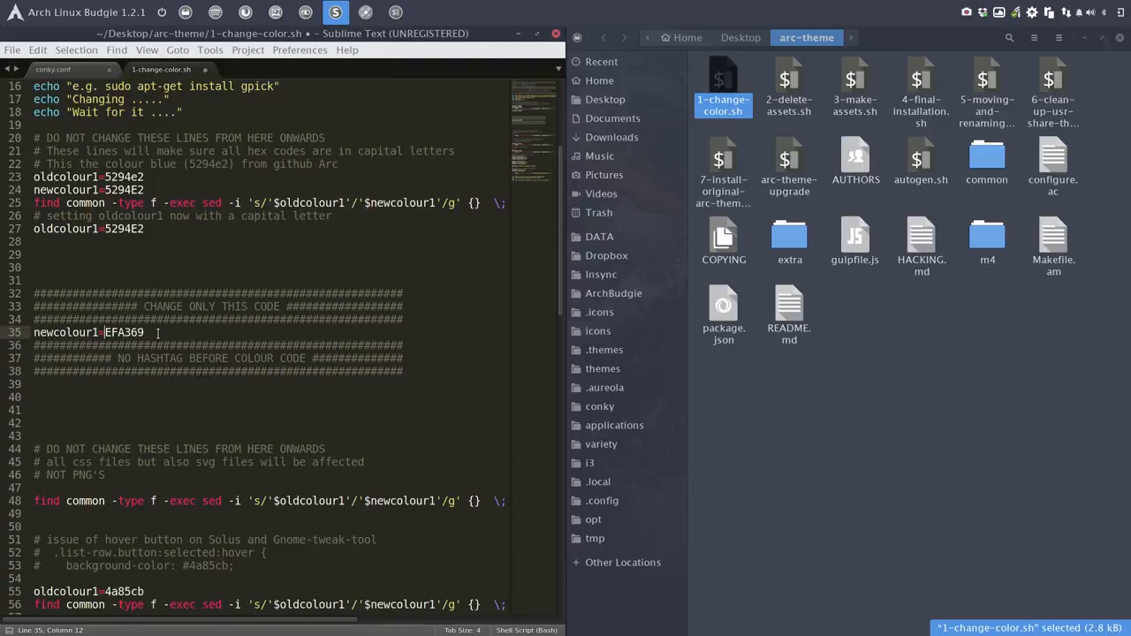
pyautogui.press('ctrl+s')
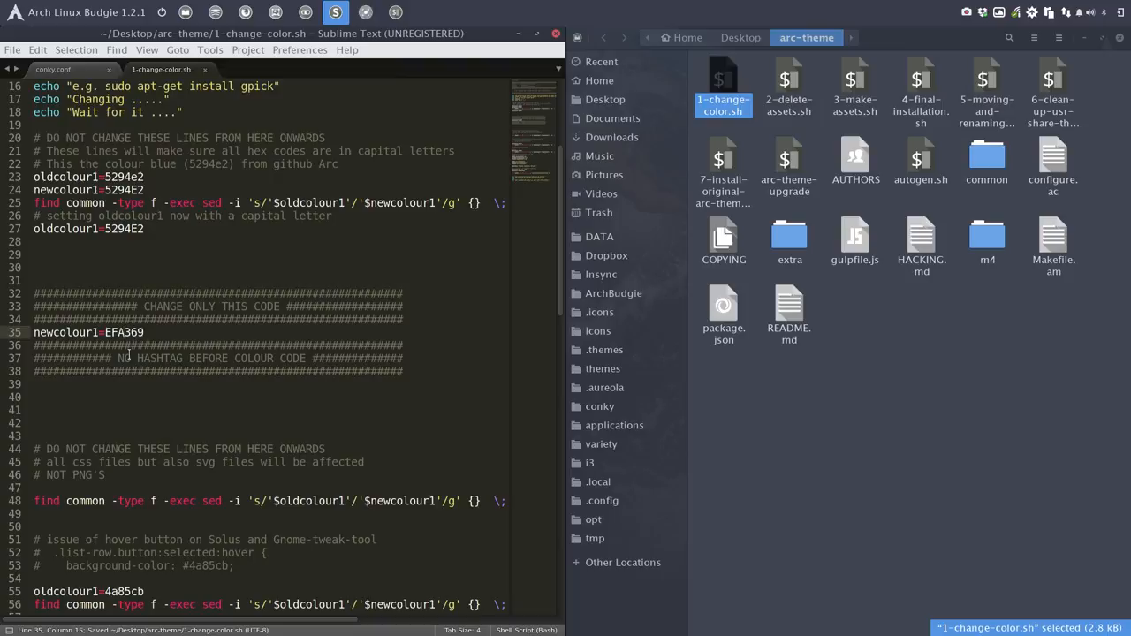
pyautogui.write('ef369')
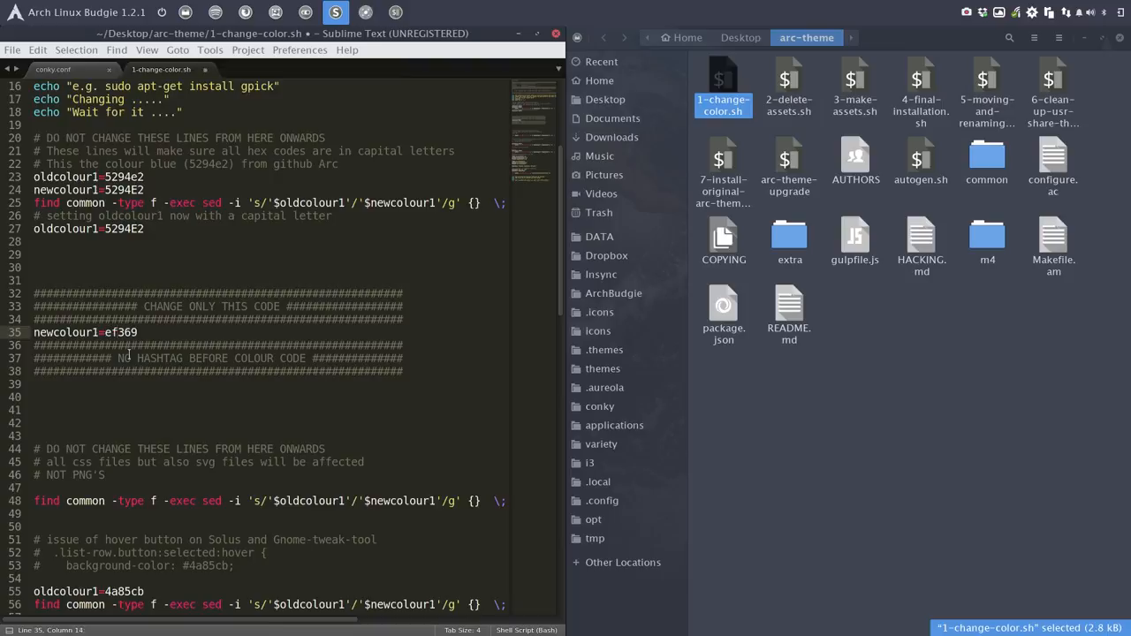
pyautogui.write('a')
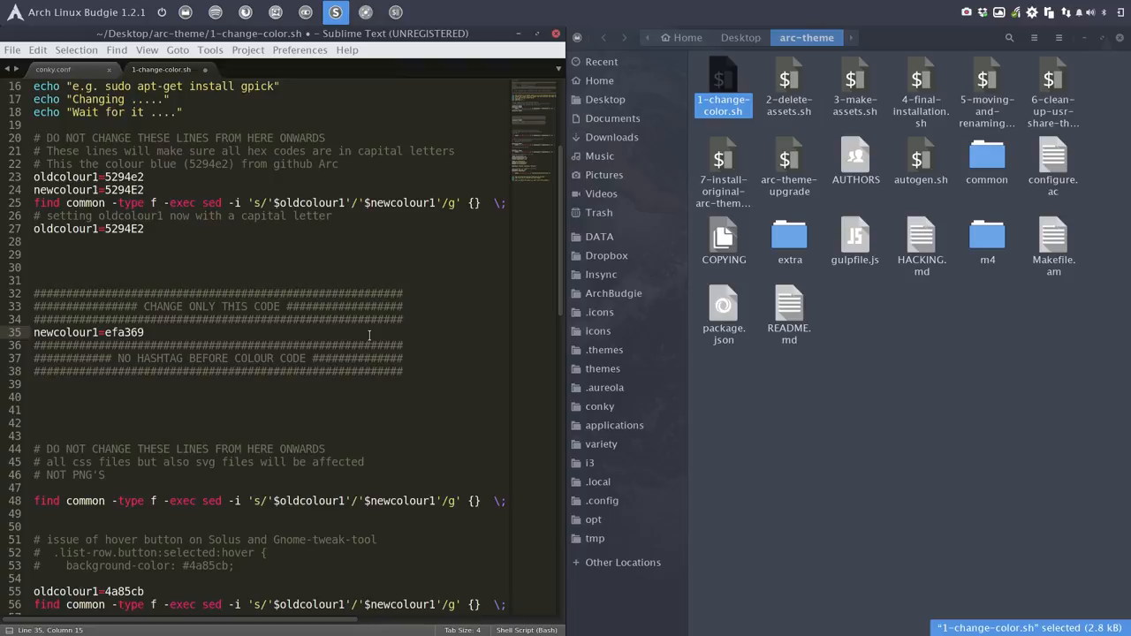
pyautogui.press('ctrl+s')
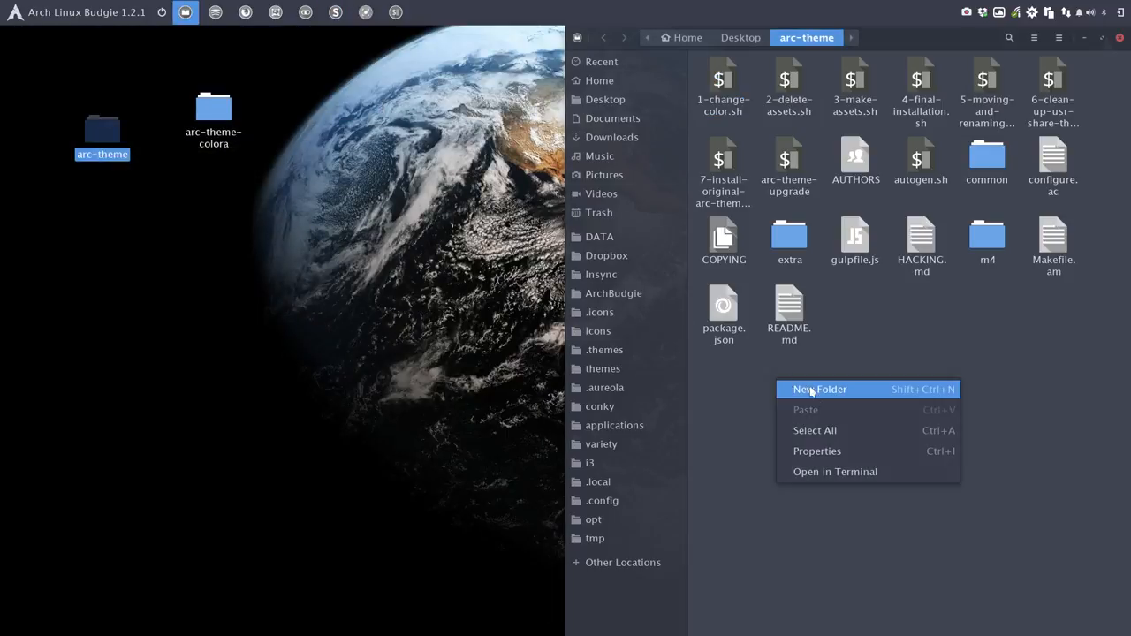
# Run ./1-change-color.sh from a terminal opened in the arc-theme folder
pyautogui.click(834, 470)
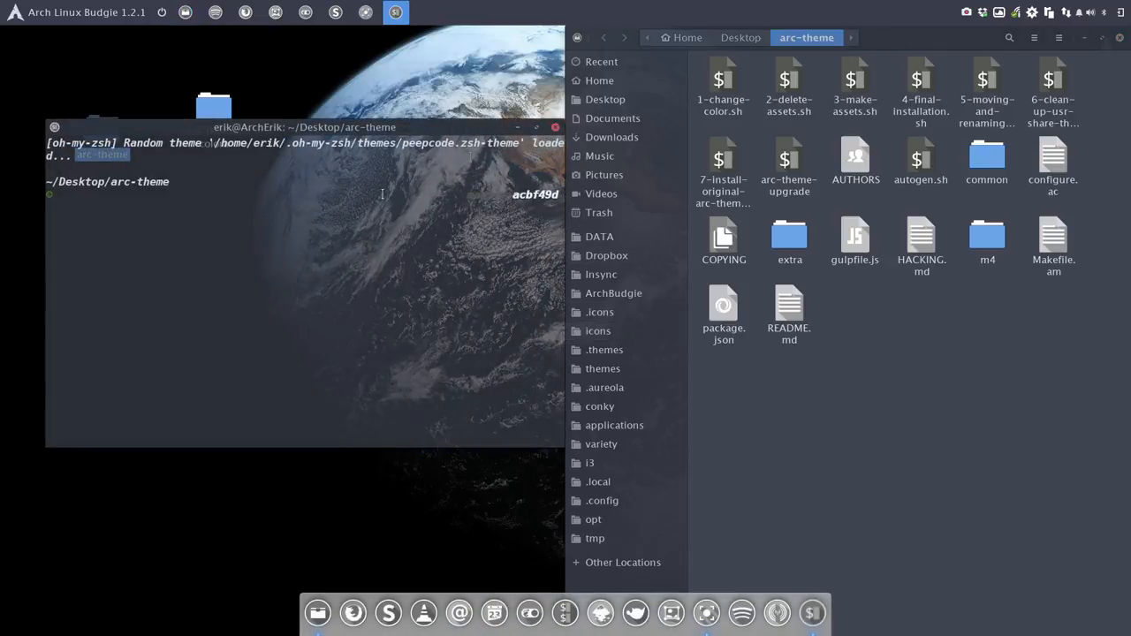
pyautogui.write('./')
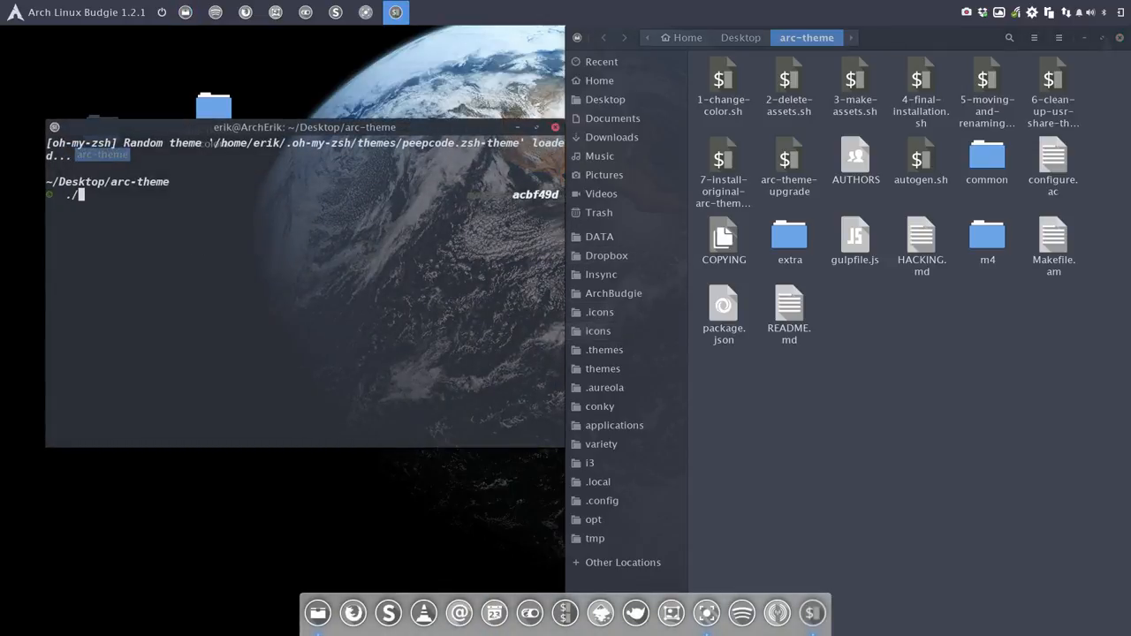
pyautogui.write('1-change-color.sh')
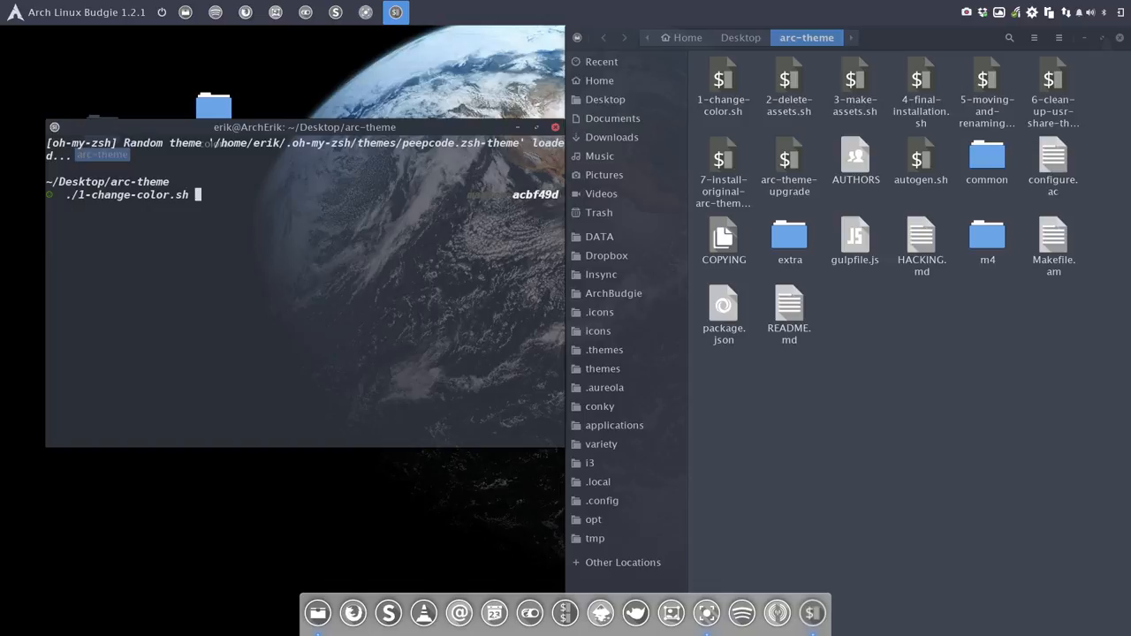
pyautogui.press('Return')
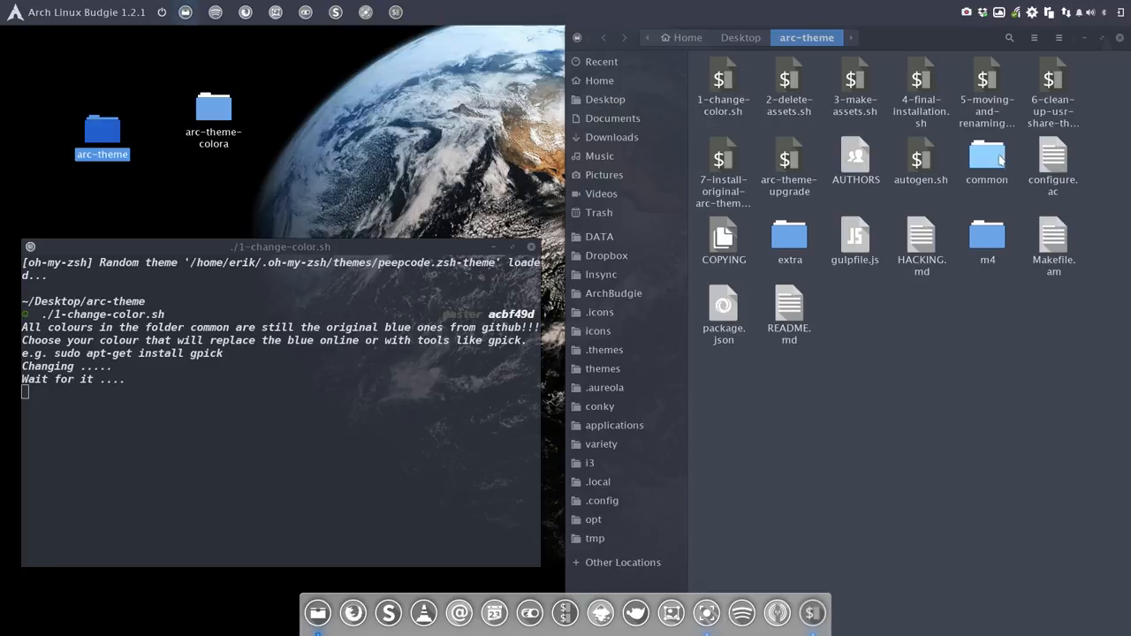
# View common/gtk-2.0/assets-dark.svg in Pinta to confirm the accents are now orange
pyautogui.doubleClick(985, 159)
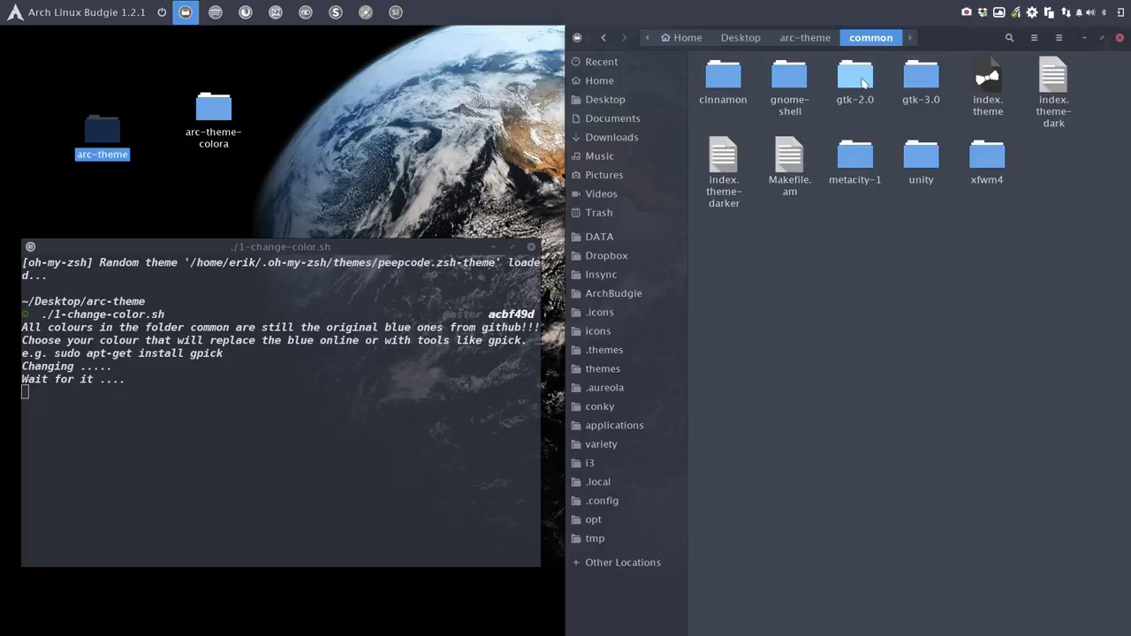
pyautogui.doubleClick(855, 80)
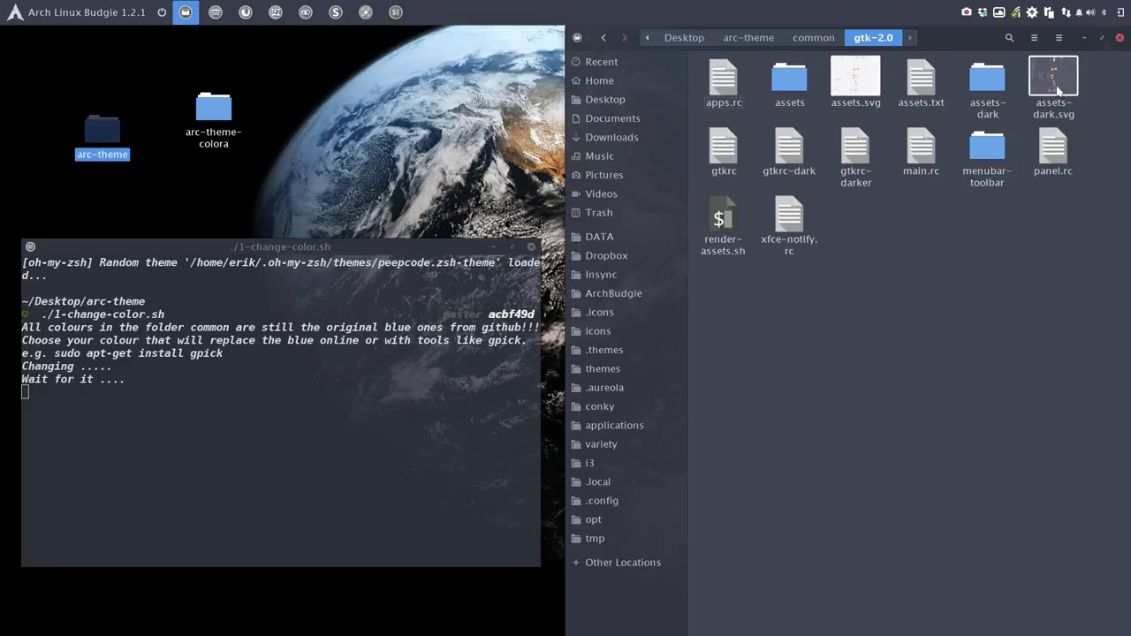
pyautogui.click(1053, 84)
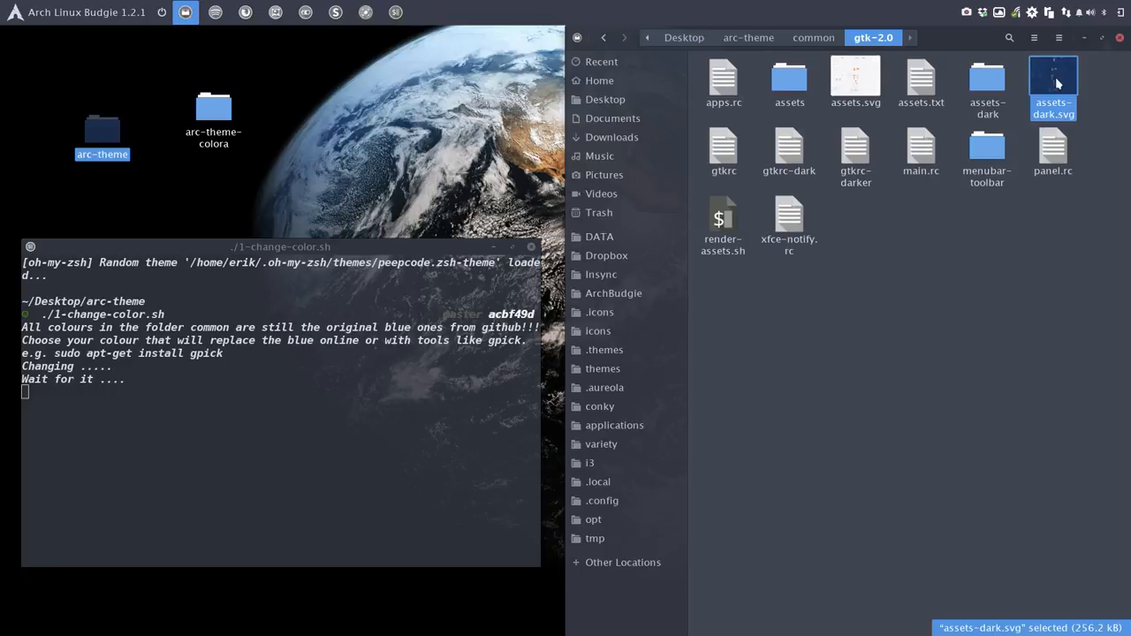
pyautogui.doubleClick(1053, 85)
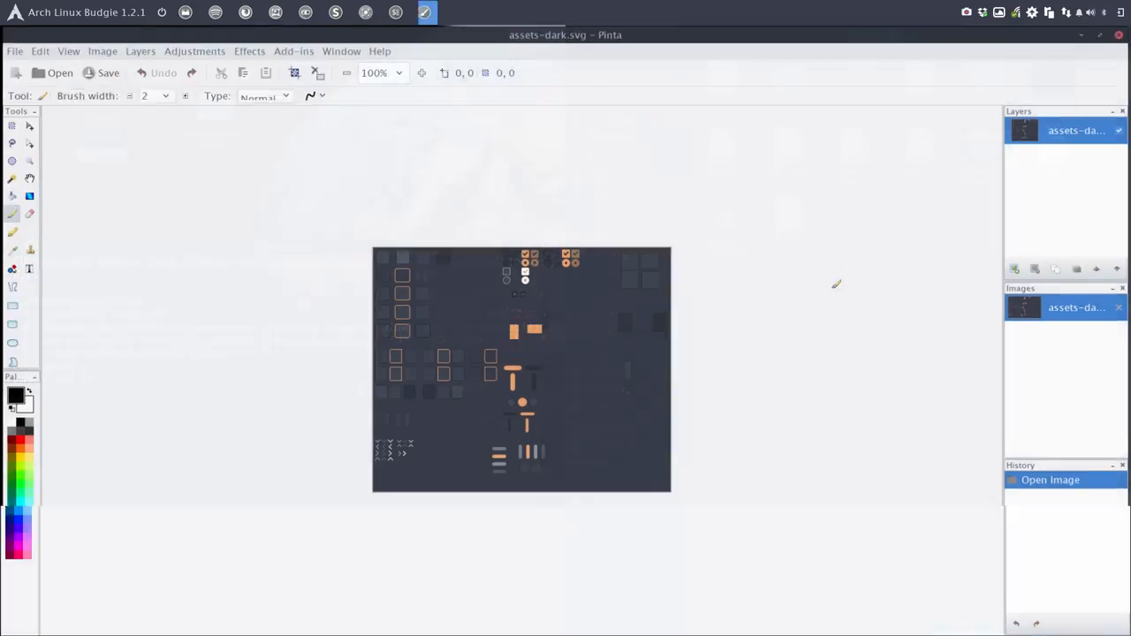
pyautogui.moveTo(516, 380)
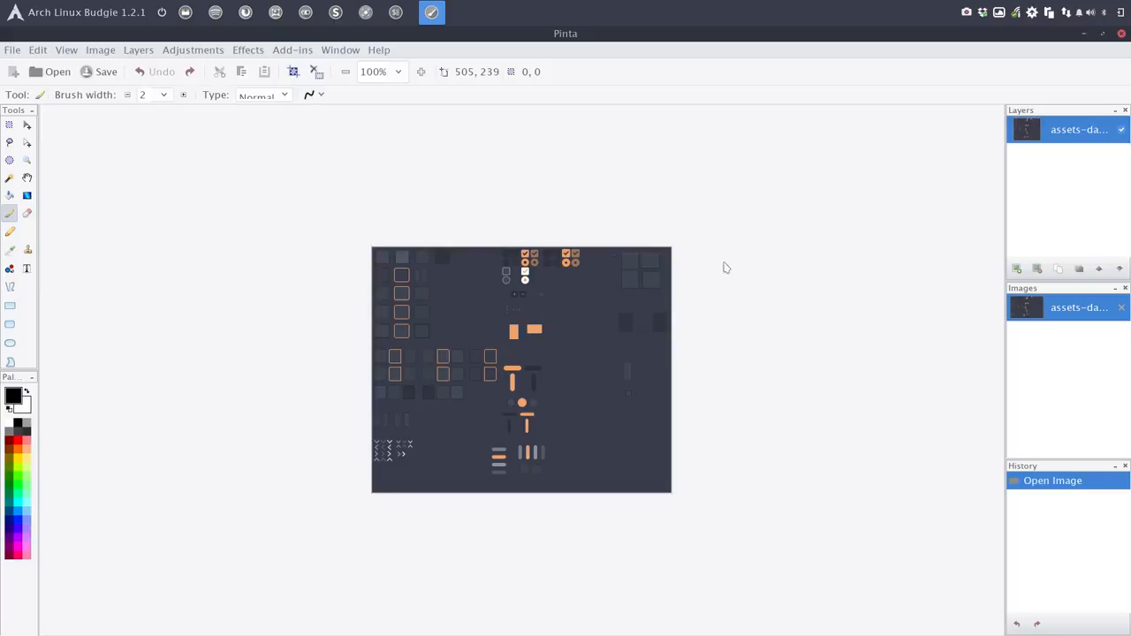
pyautogui.moveTo(1121, 47)
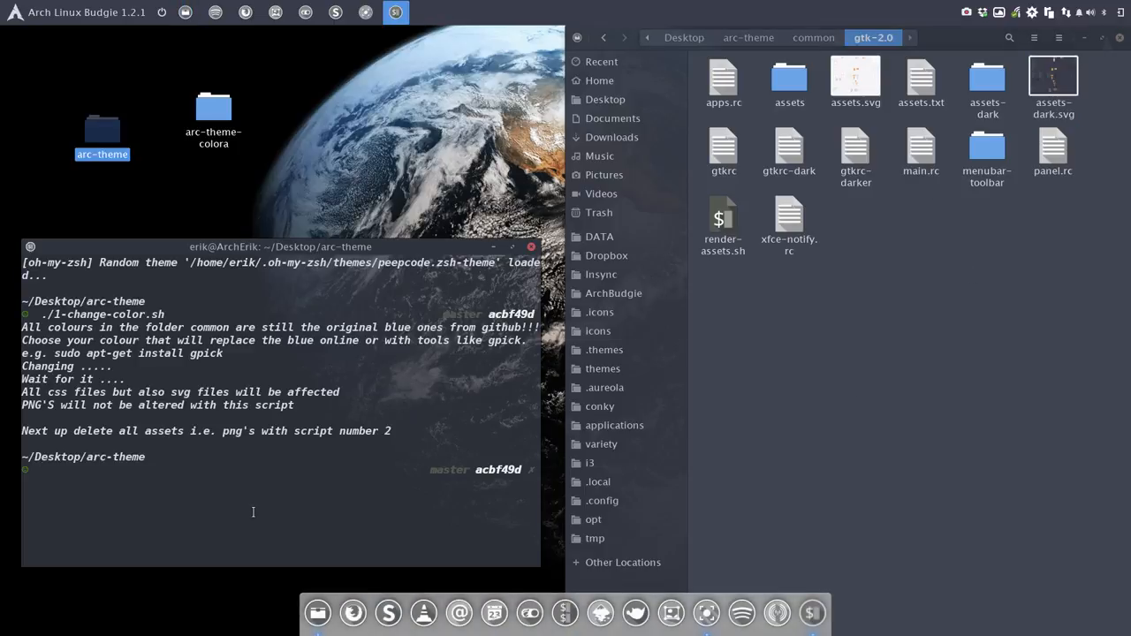
# Run ./2-delete-assets.sh to remove old PNGs, then launch ./3-make-assets.sh
pyautogui.write('./2')
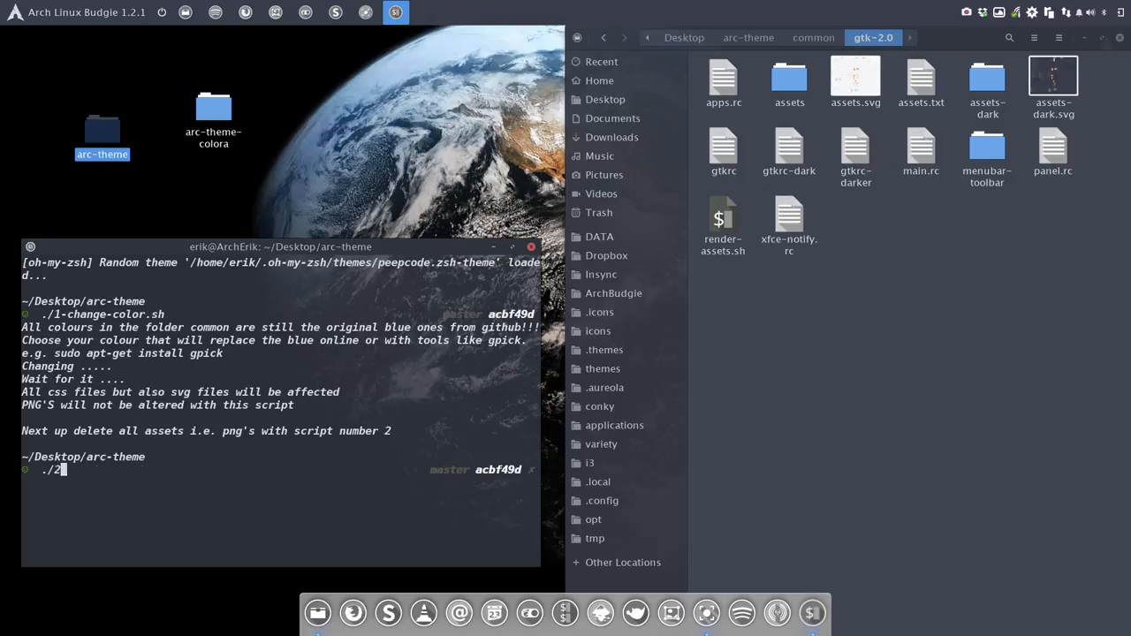
pyautogui.write('-delete-assets.sh')
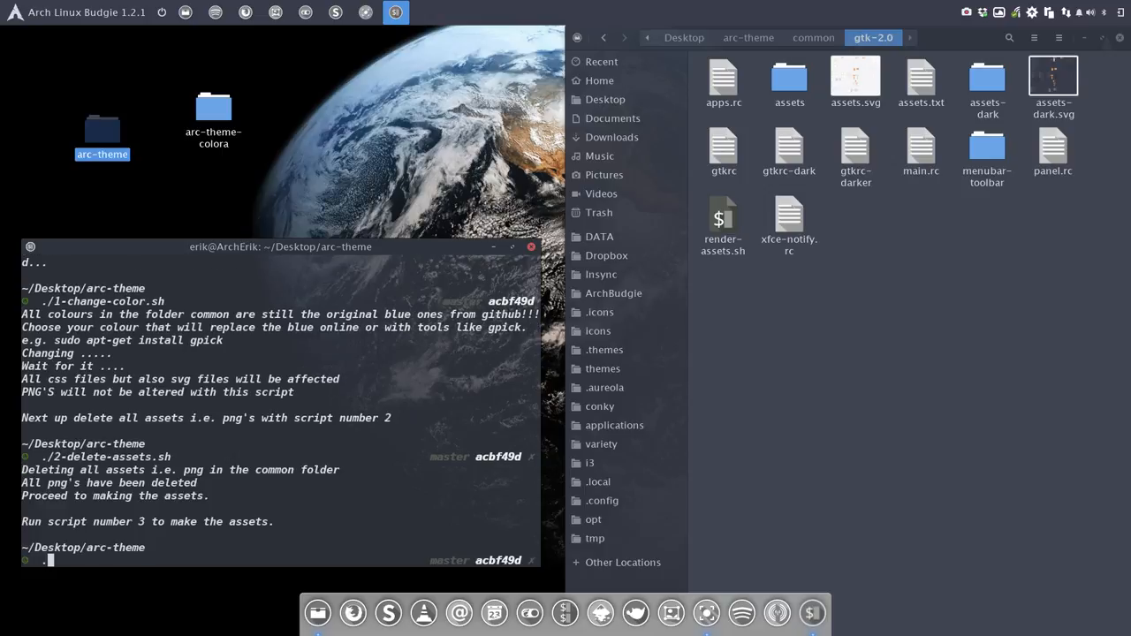
pyautogui.write('./3-make-assets.sh')
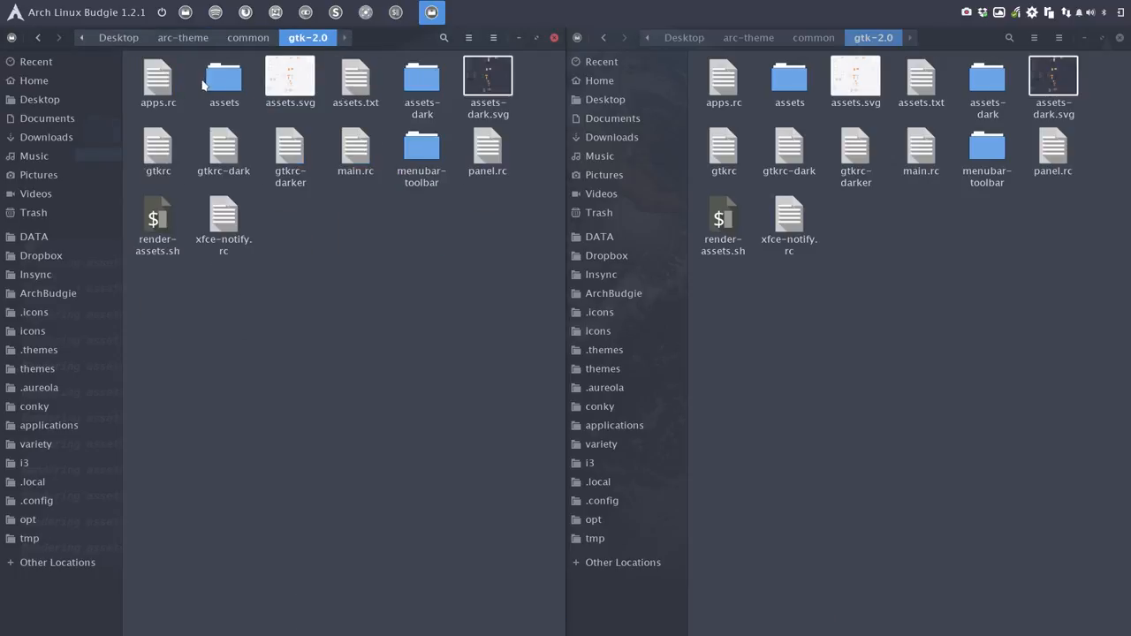
# Browse the regenerated PNG images in gtk-2.0's assets folder in Nemo
pyautogui.doubleClick(223, 79)
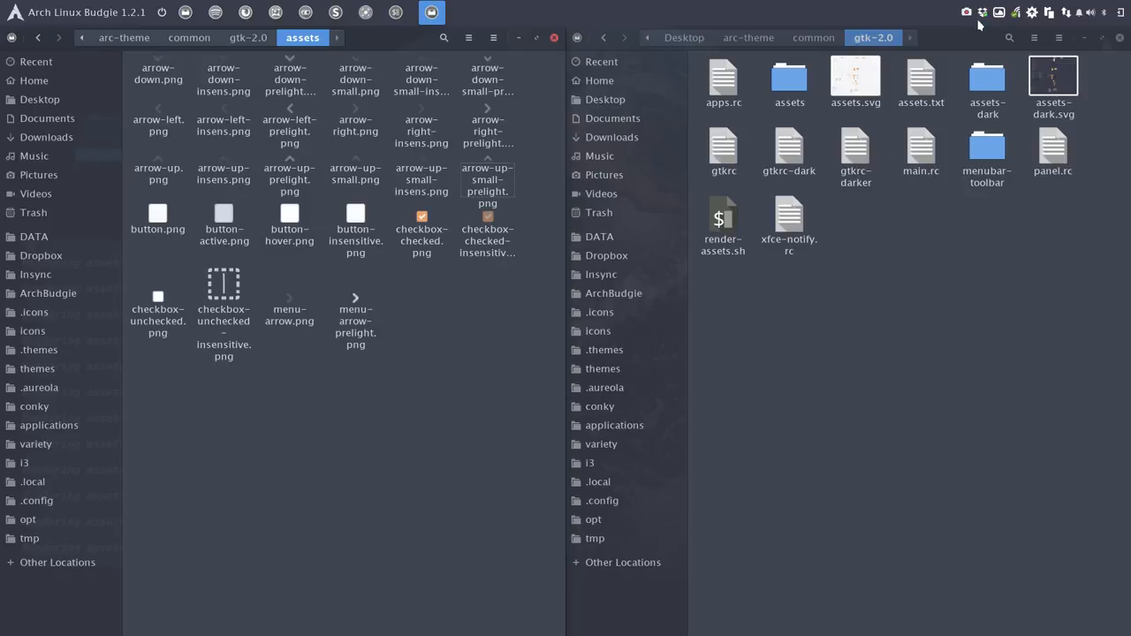
pyautogui.click(965, 11)
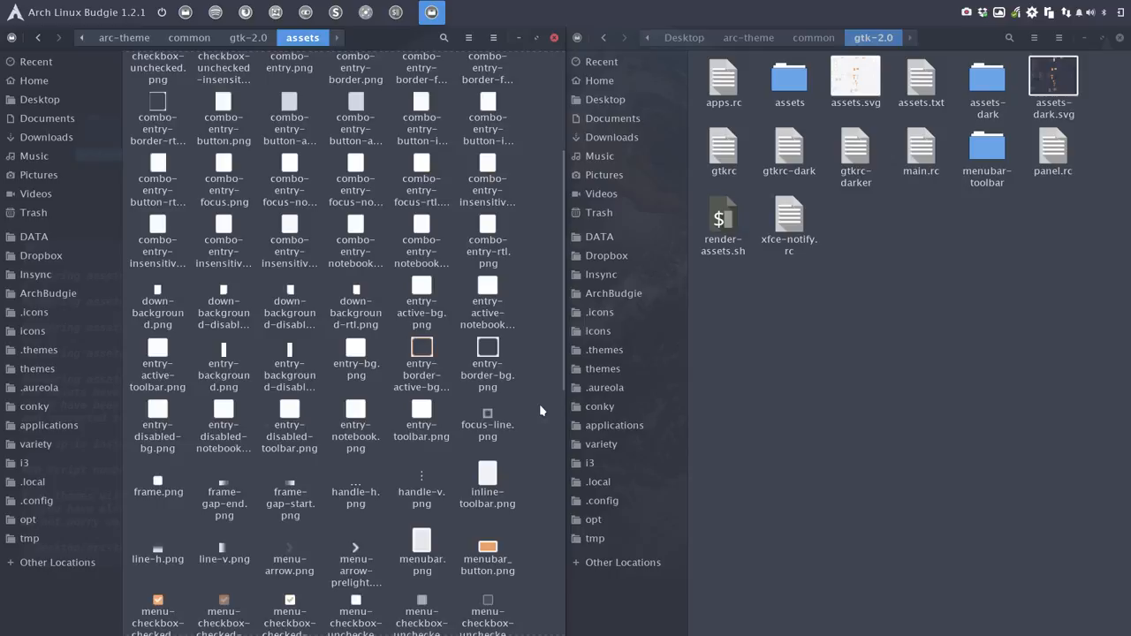
pyautogui.scroll(-3)
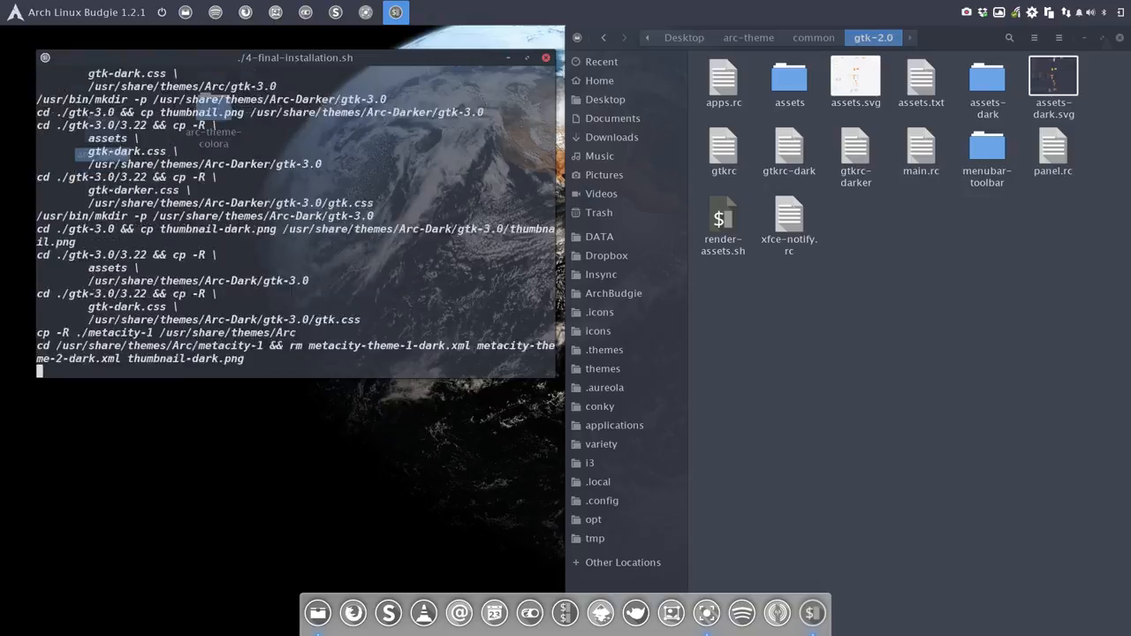
# Run ./4-final-installation.sh, then ./5-moving-and-renaming-the-themes.sh with Tacao as the theme name
pyautogui.press('Return')
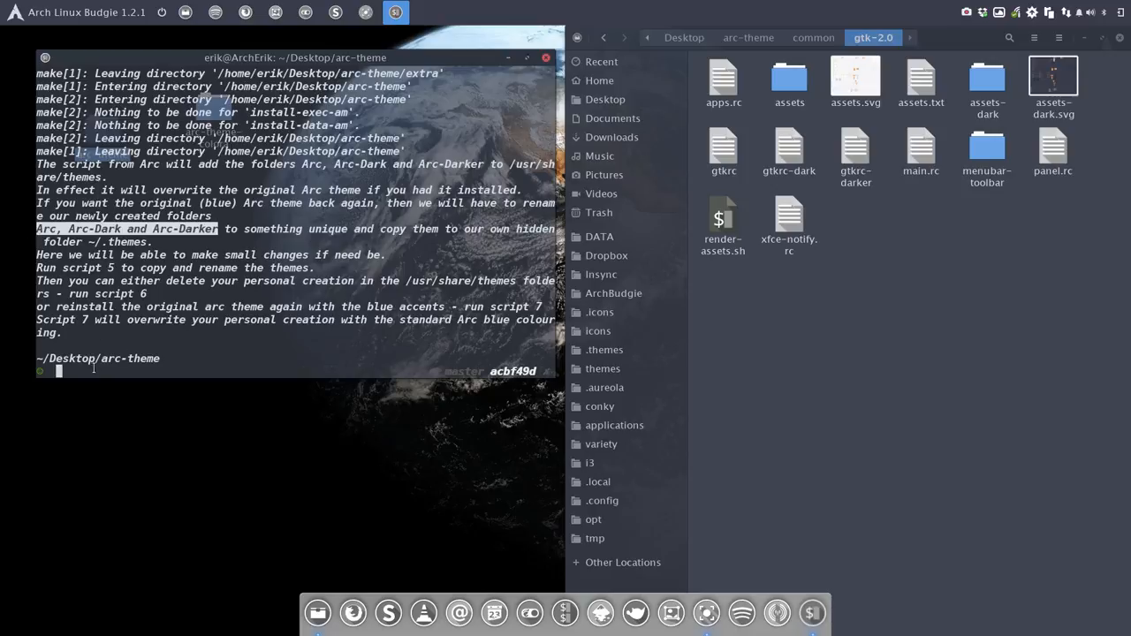
pyautogui.write('./4-final-installation.sh')
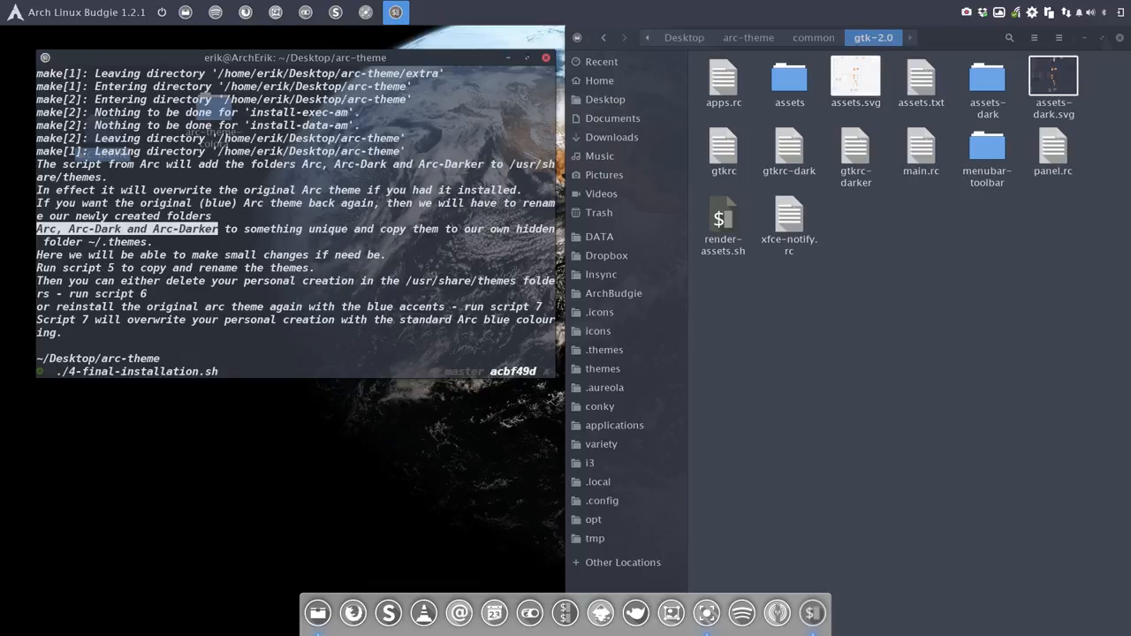
pyautogui.write('./5')
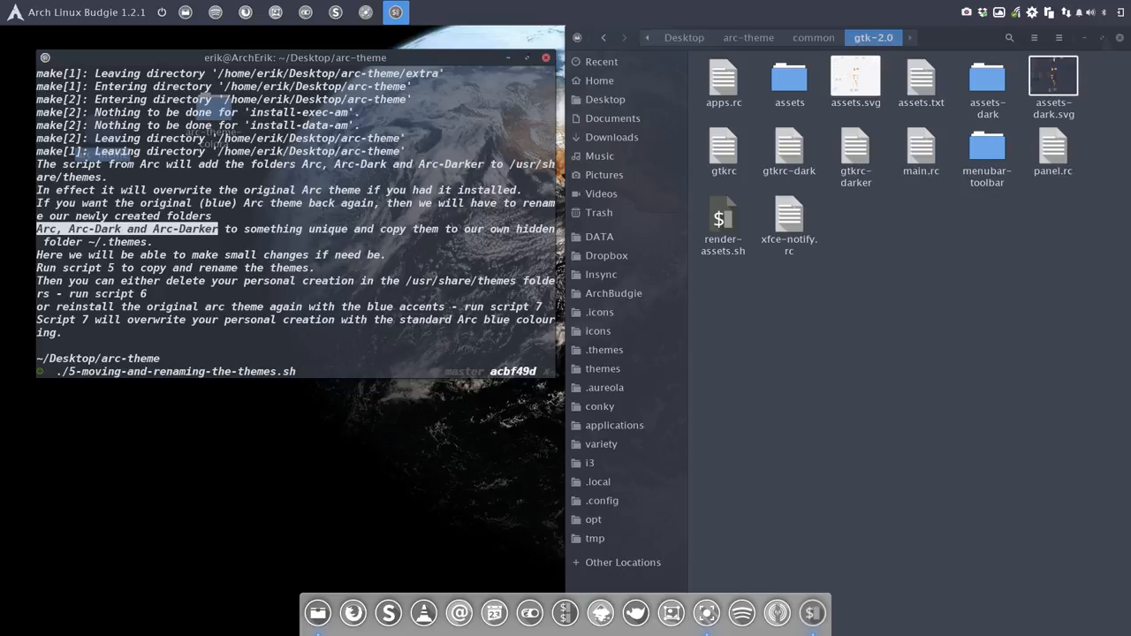
pyautogui.press('Return')
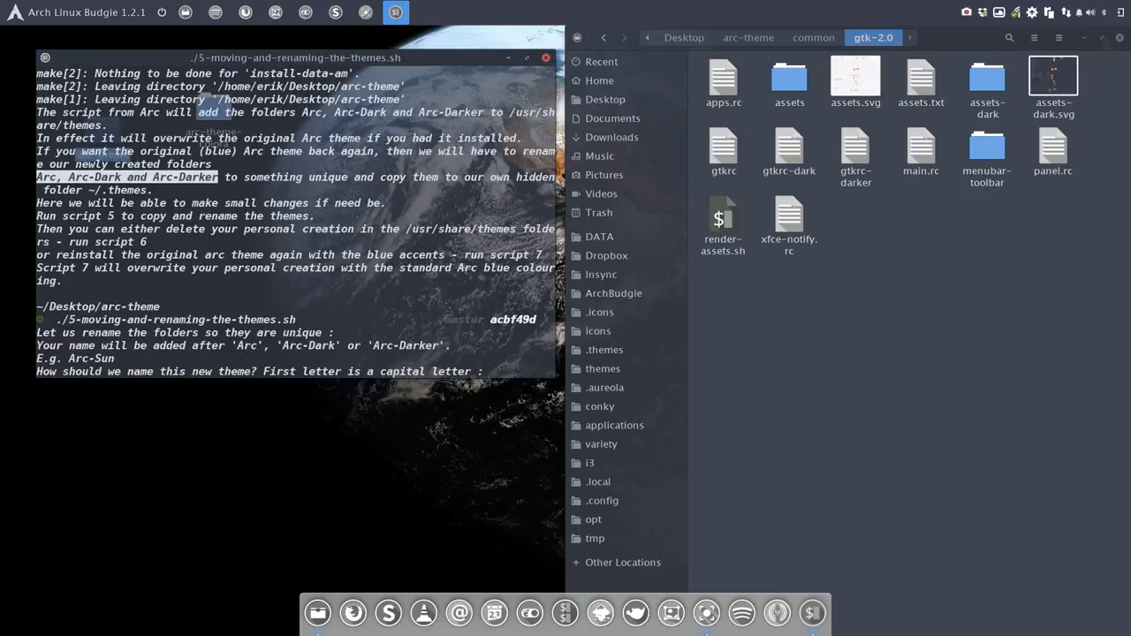
pyautogui.write('Ta')
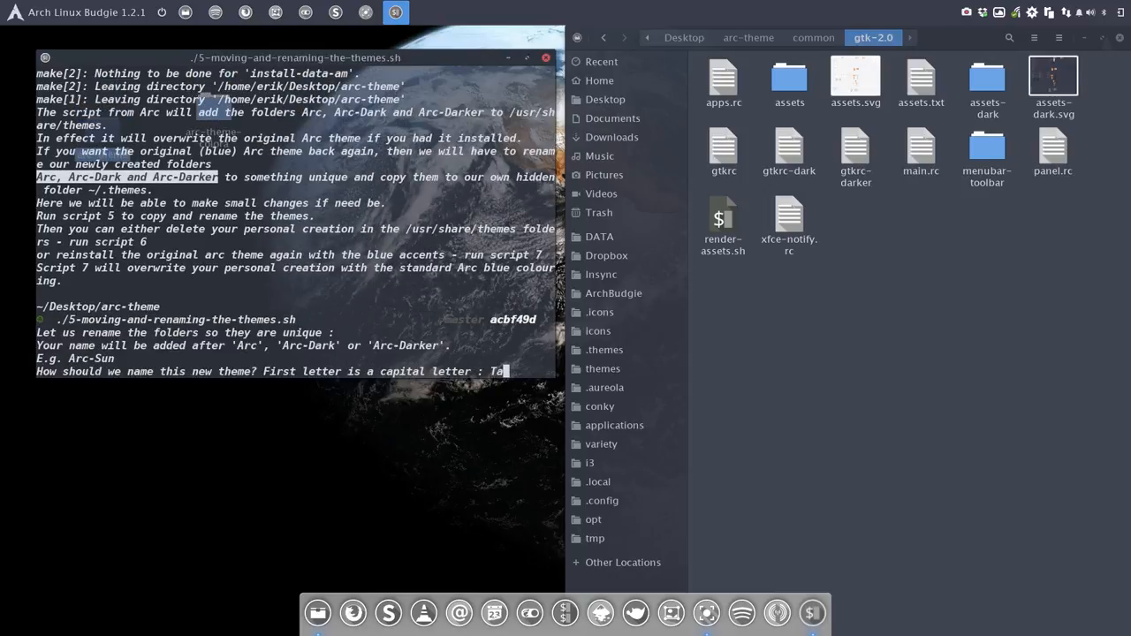
pyautogui.write('cao')
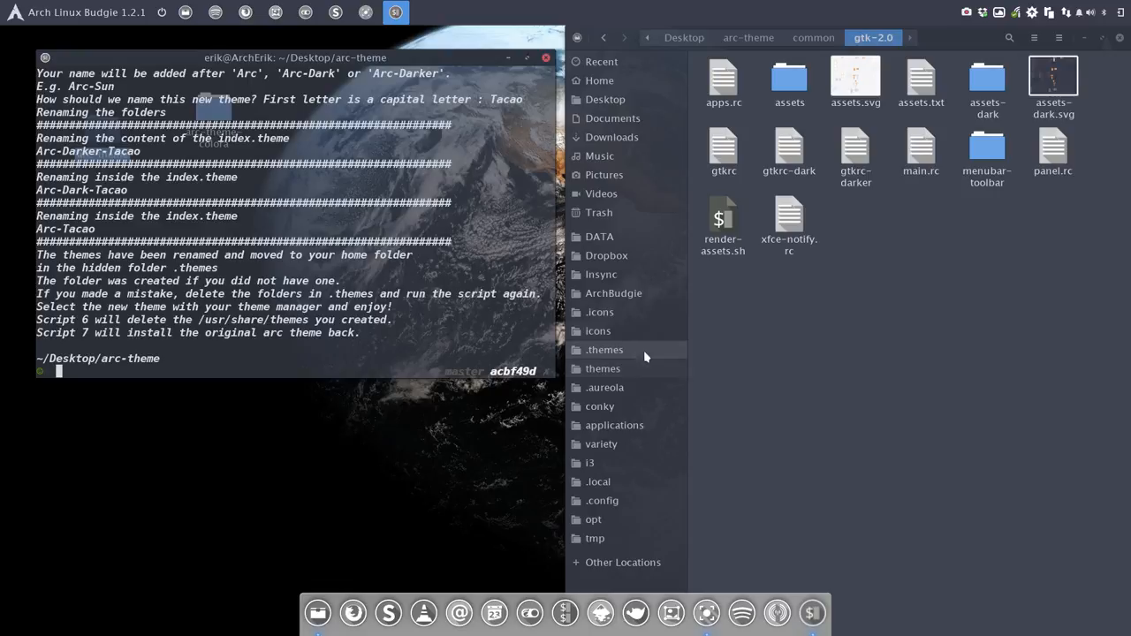
# Check ~/.themes for the new themes, then run ./6-clean-up-usr-share-themes.sh
pyautogui.click(604, 350)
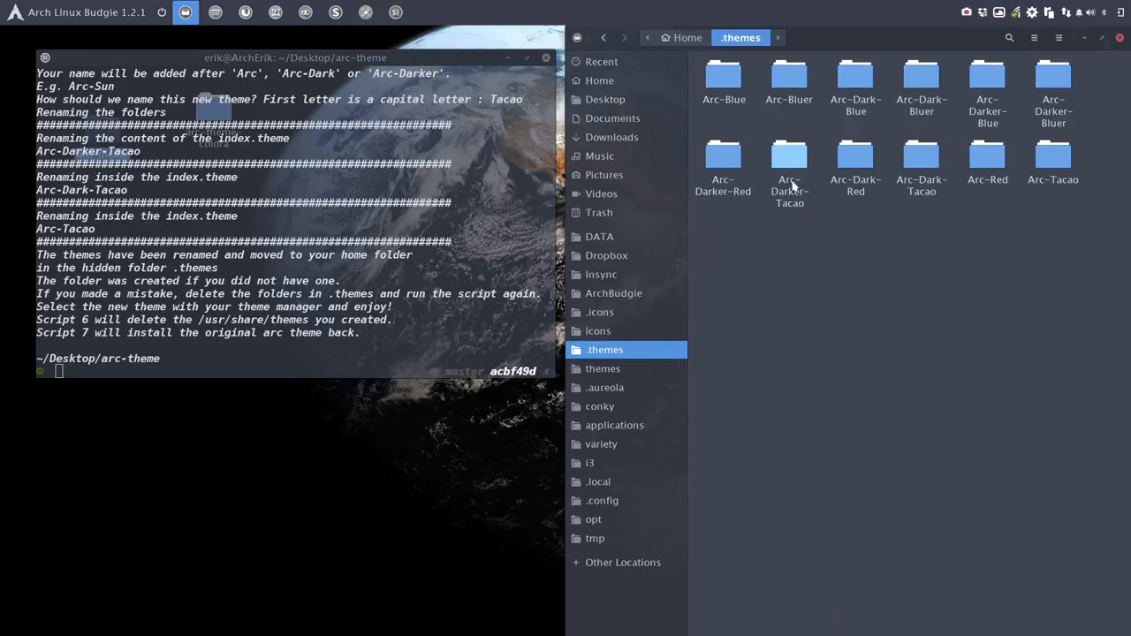
pyautogui.click(788, 168)
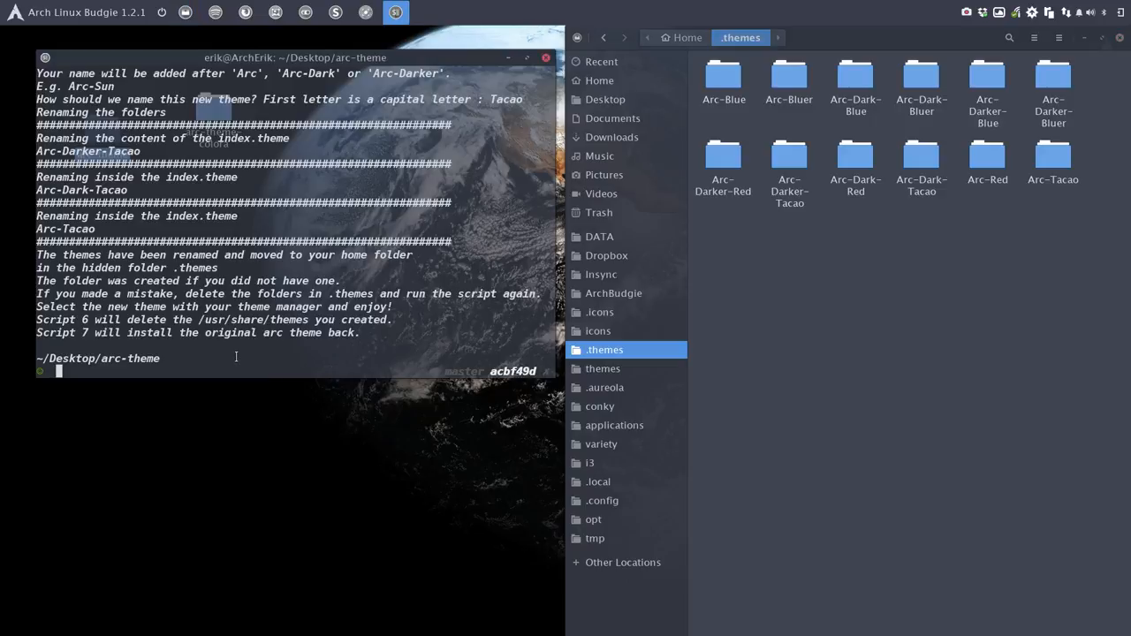
pyautogui.write('./5-moving-and-renaming-the-themes.sh')
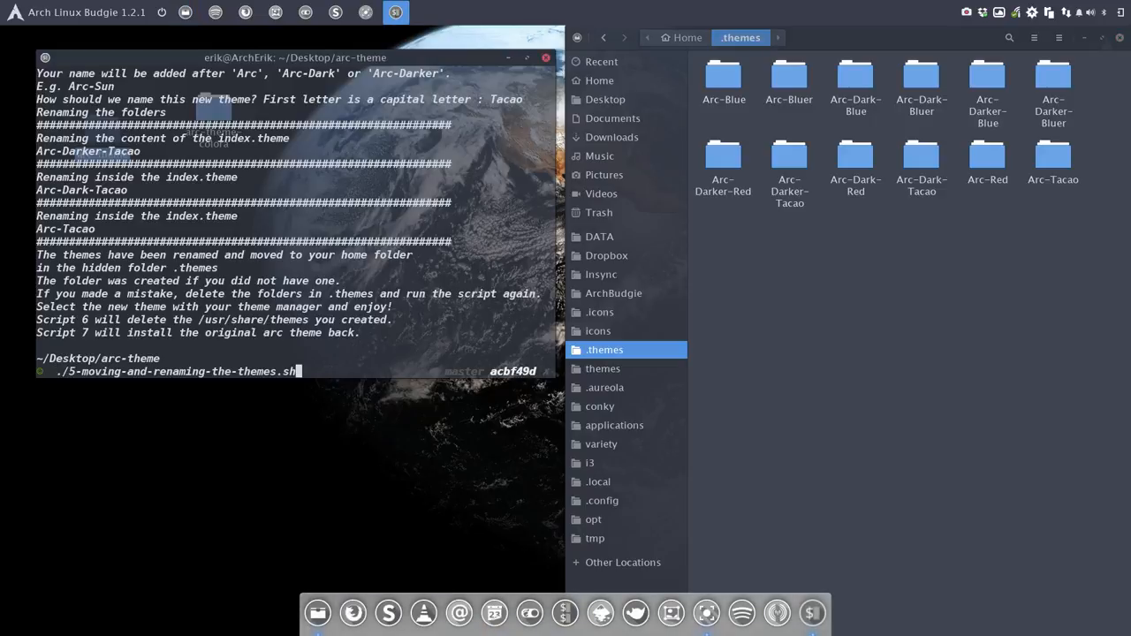
pyautogui.write('./6-clean-up-usr-share-themes.sh')
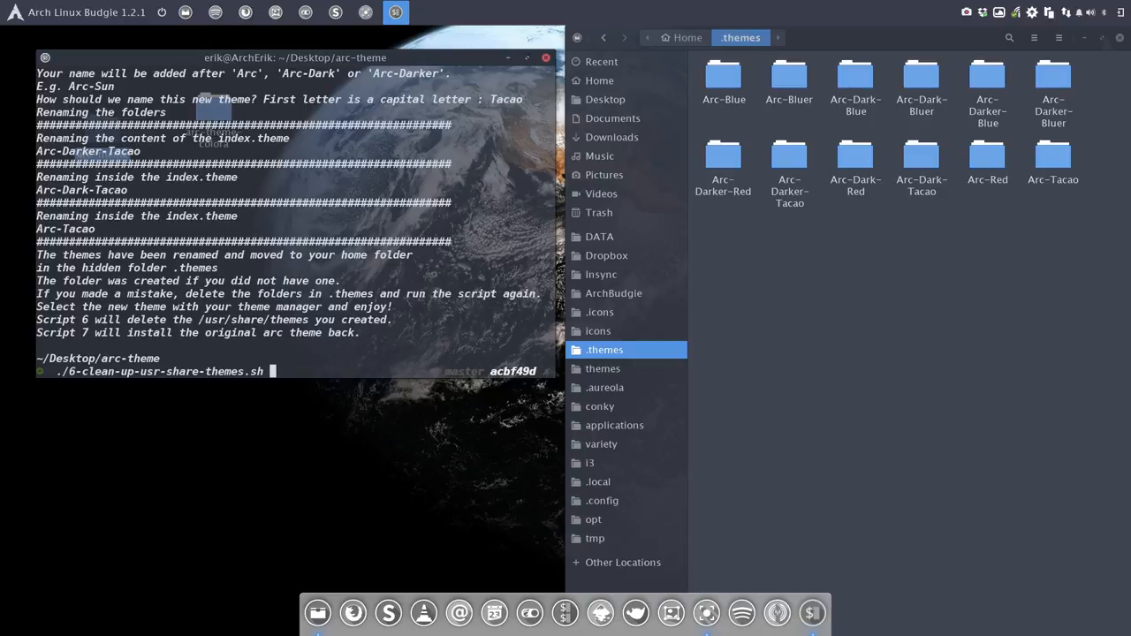
pyautogui.press('Return')
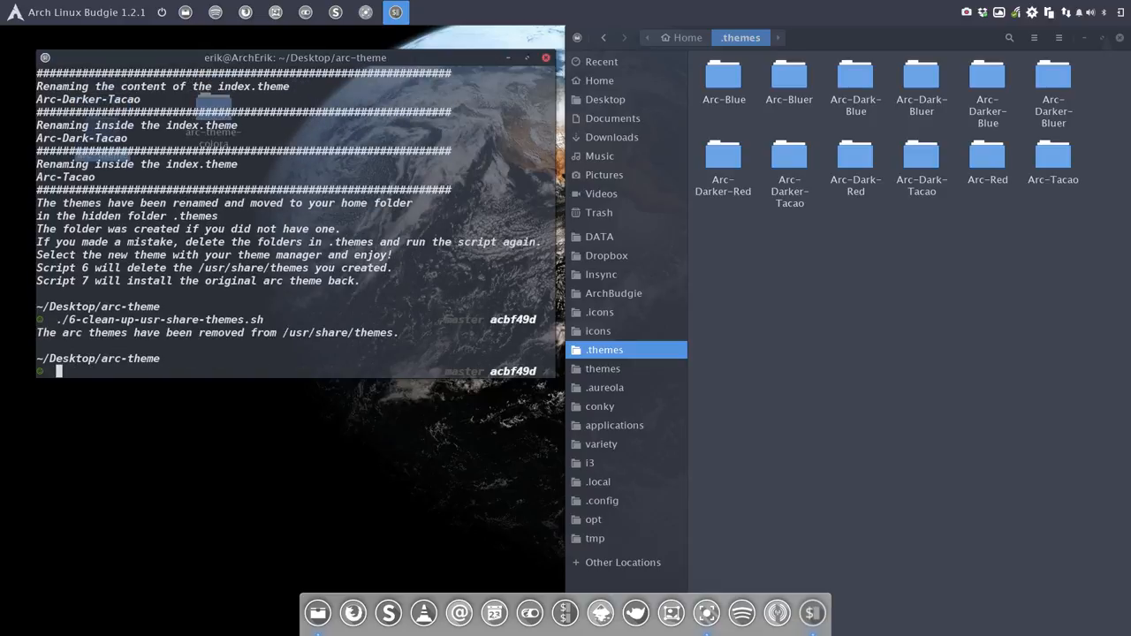
# Run ./7-install-original-arc-theme-again.sh to reinstall the stock Arc theme
pyautogui.write('./7-install-original-arc-theme-again.sh')
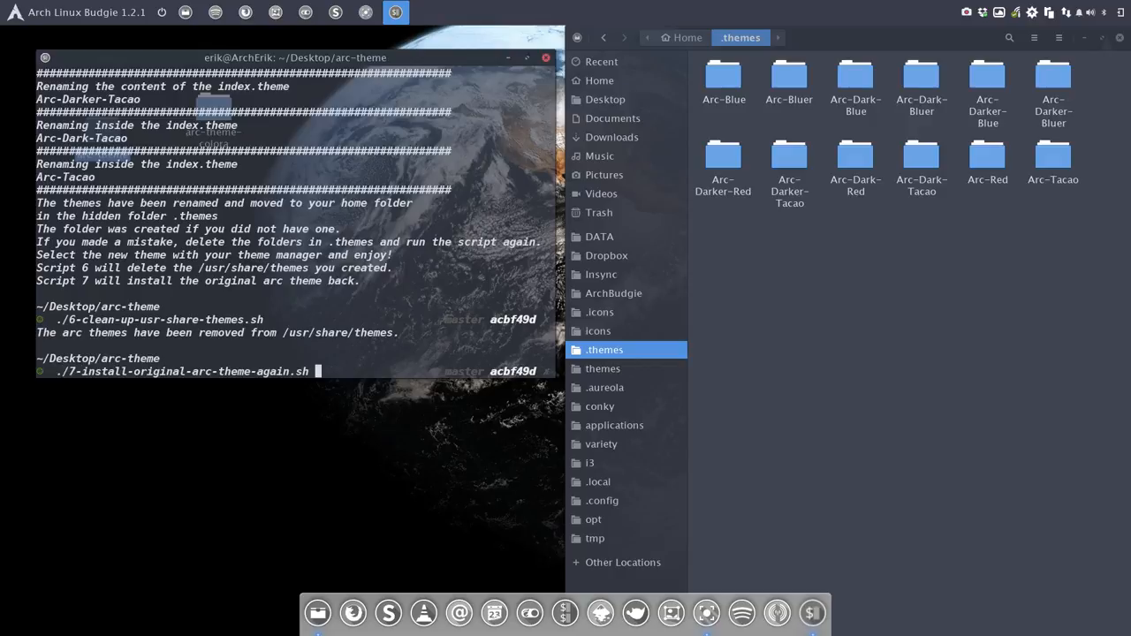
pyautogui.press('Return')
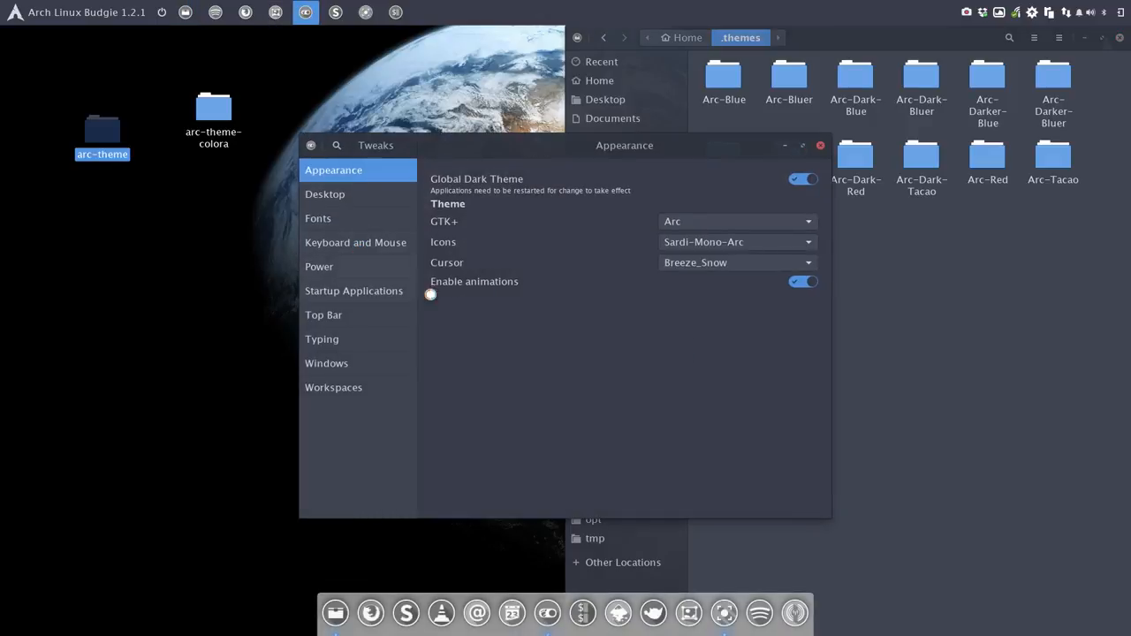
# Set the GTK+ theme to Arc-Dark-Tacao in Tweaks Appearance
pyautogui.click(735, 221)
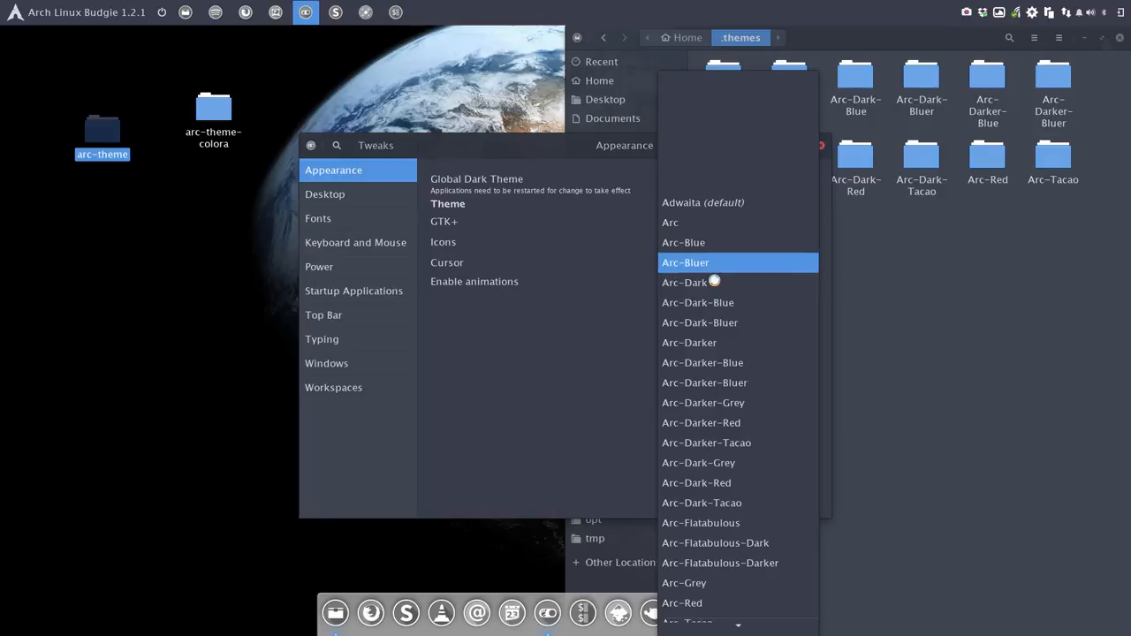
pyautogui.click(700, 502)
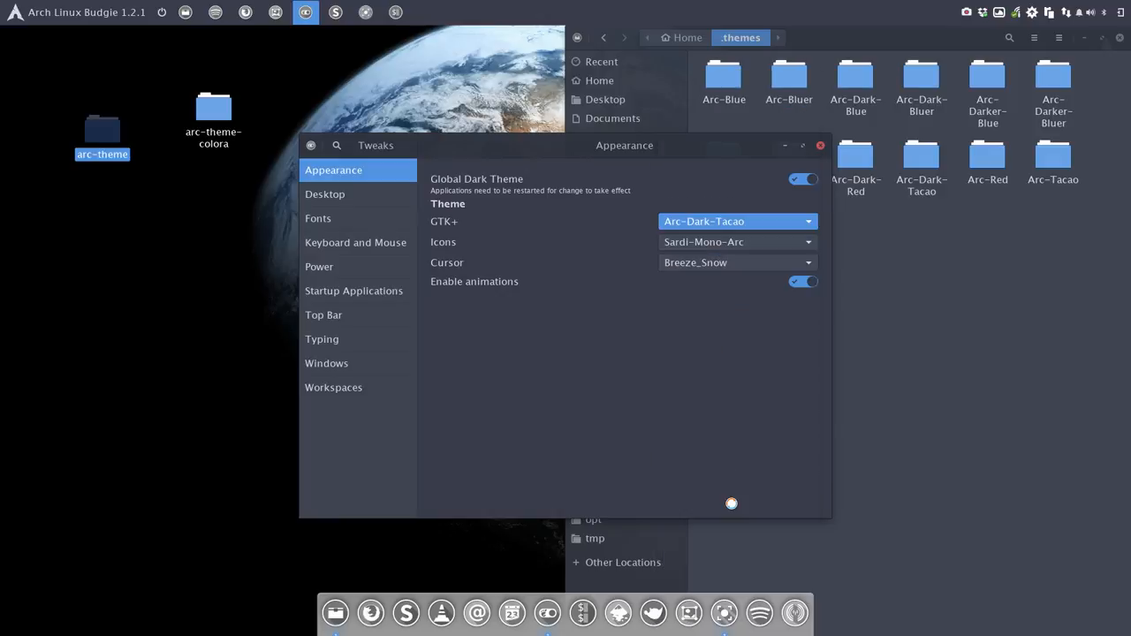
pyautogui.moveTo(625, 145); pyautogui.dragTo(491, 127)
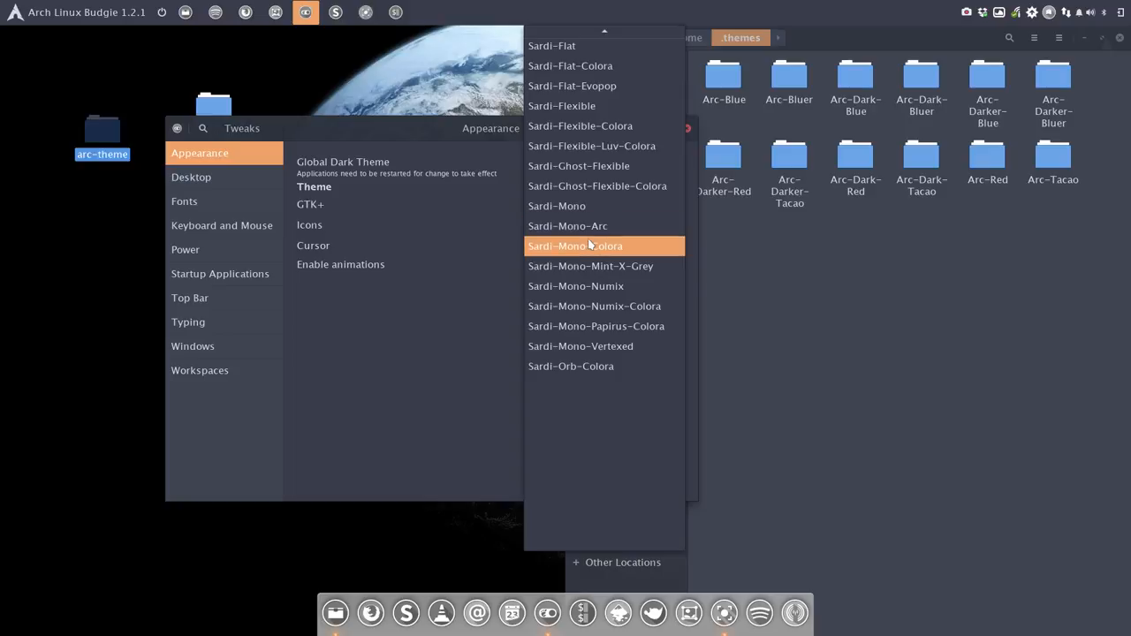
# Cycle through the Sardi icon sets, settle on Sardi-Mono-Numix-Colora, and close Tweaks
pyautogui.click(576, 245)
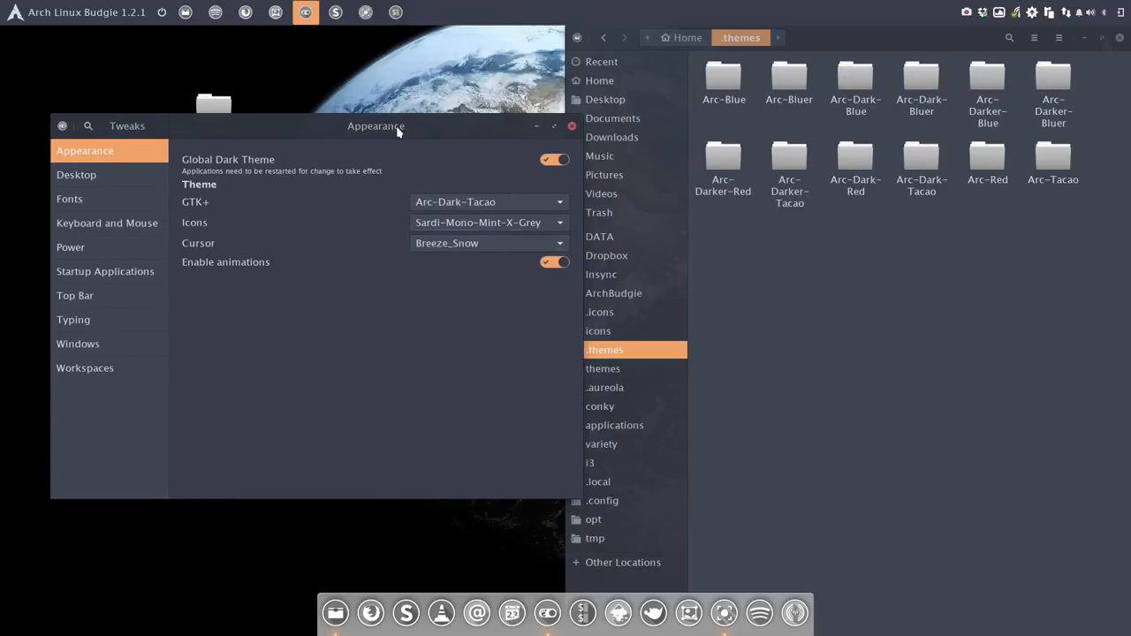
pyautogui.click(487, 222)
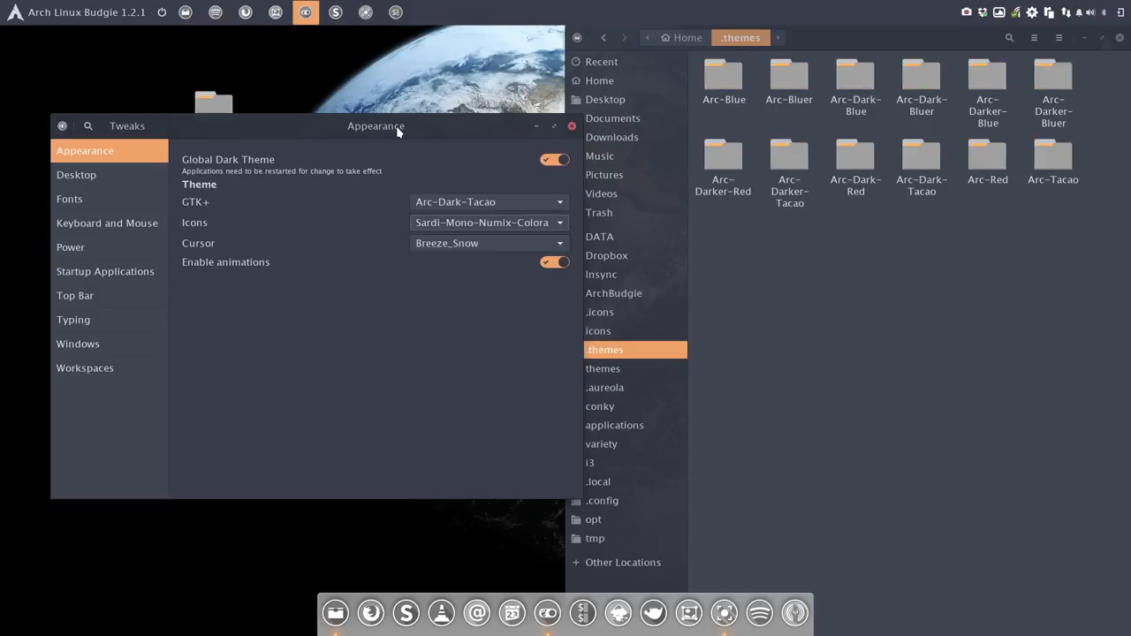
pyautogui.click(486, 223)
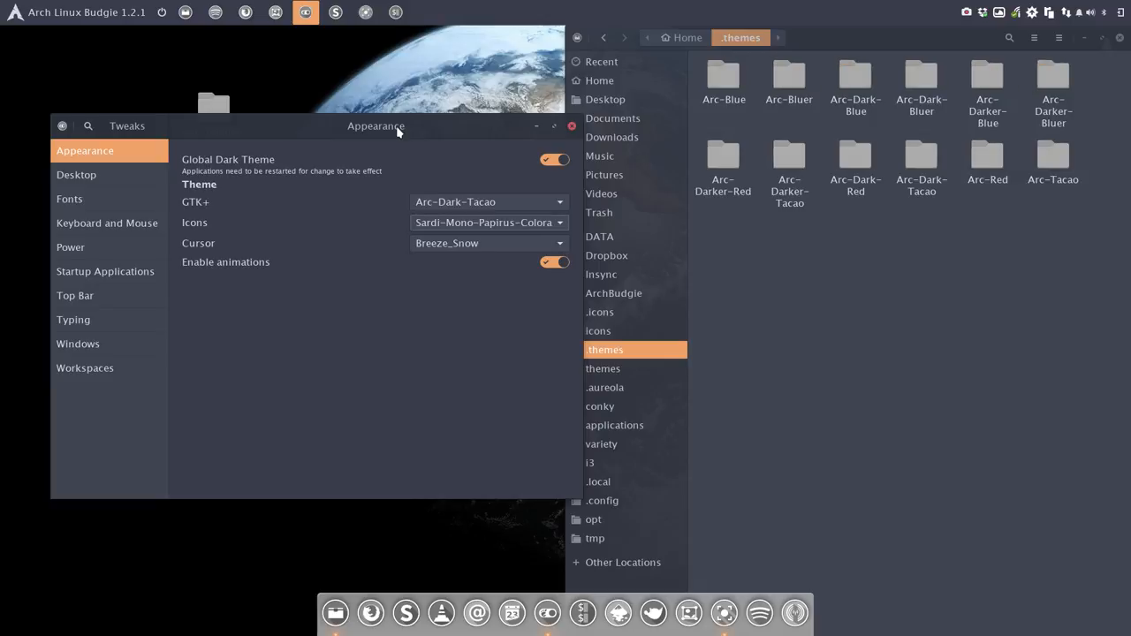
pyautogui.click(488, 223)
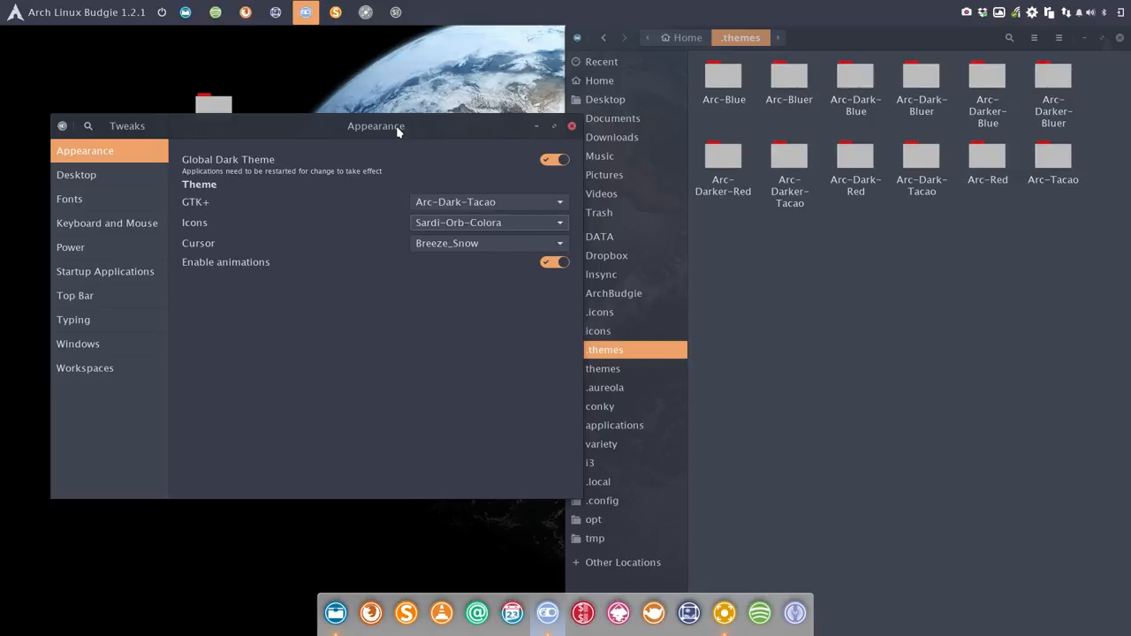
pyautogui.click(488, 223)
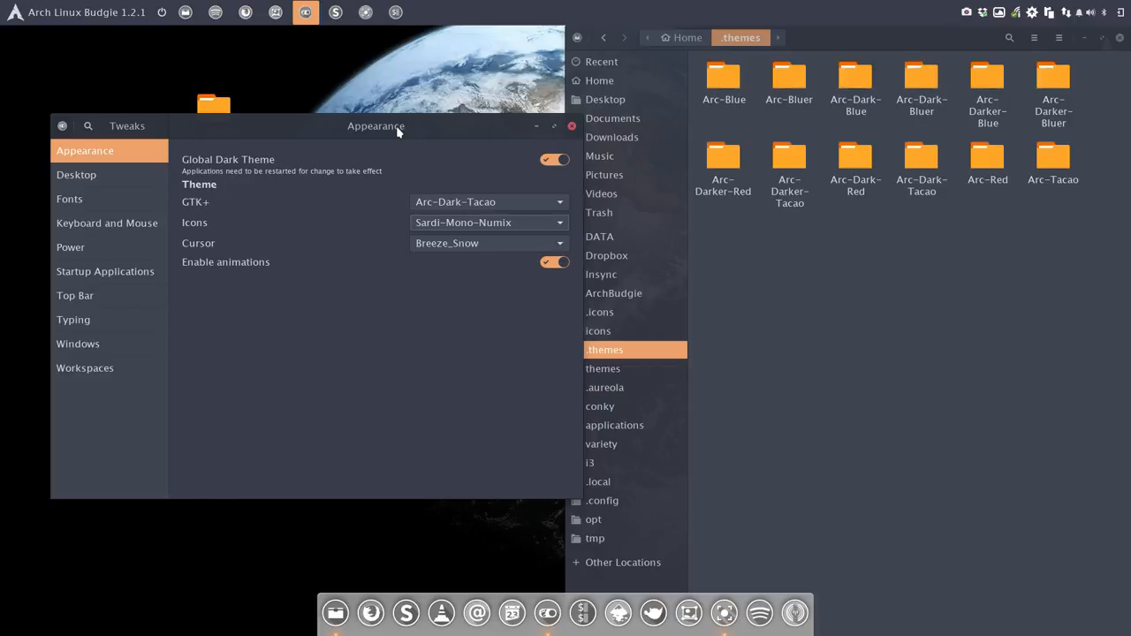
pyautogui.click(488, 223)
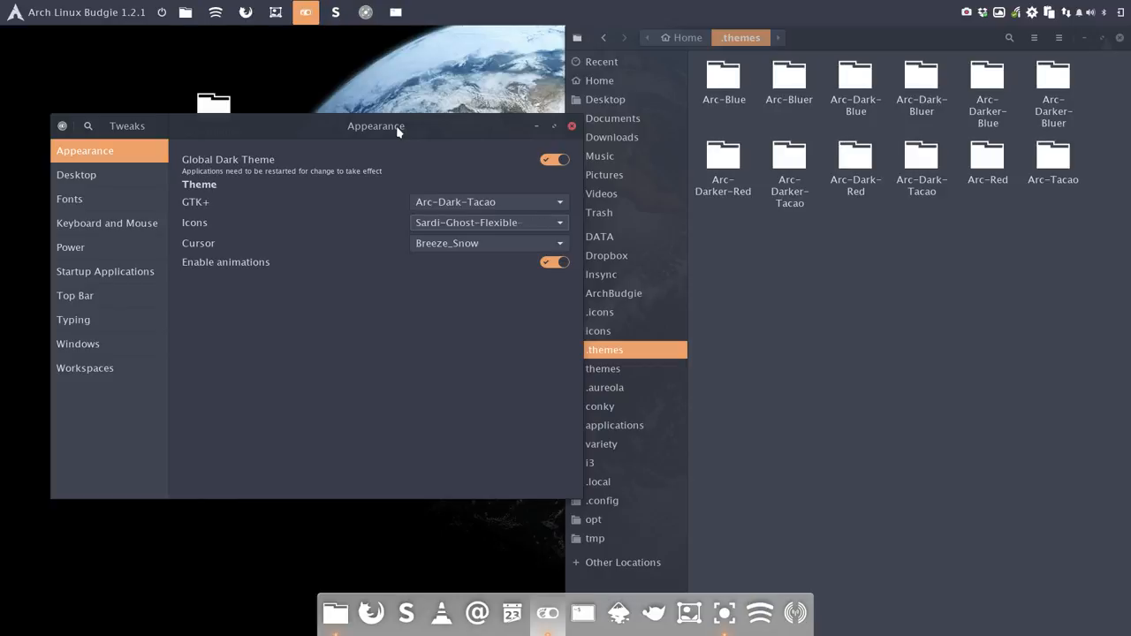
pyautogui.click(487, 222)
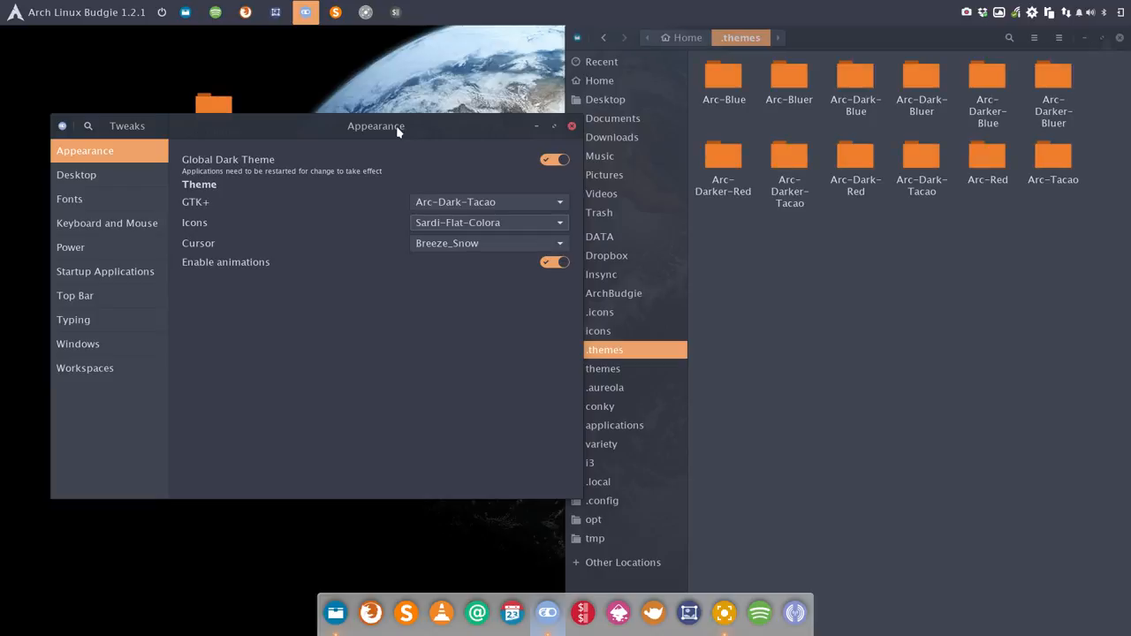
pyautogui.click(486, 222)
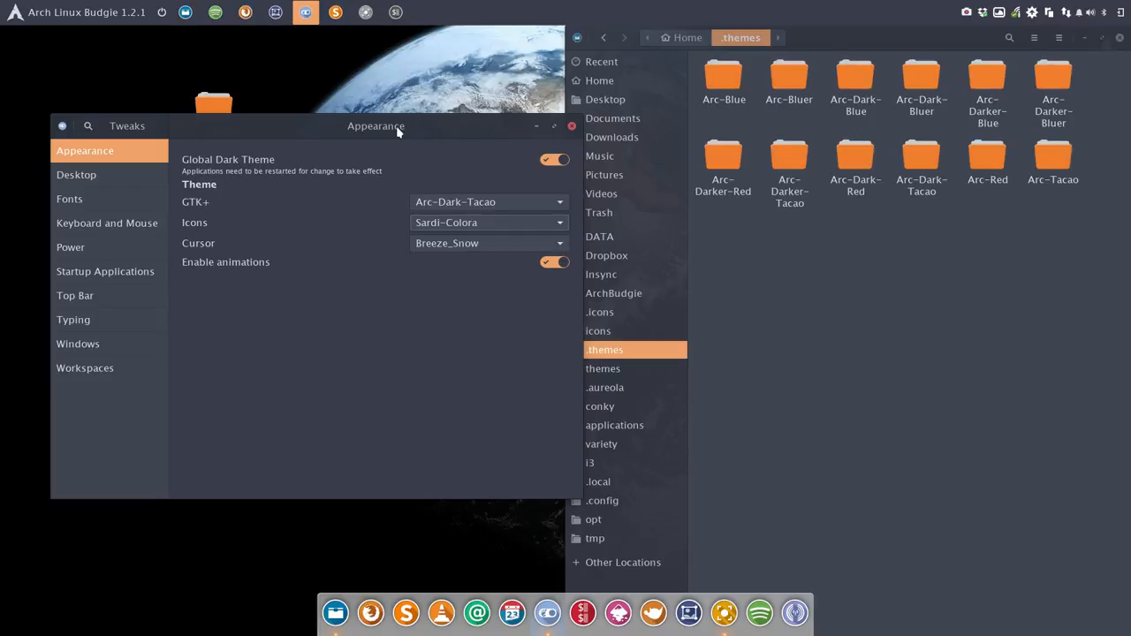
pyautogui.click(488, 222)
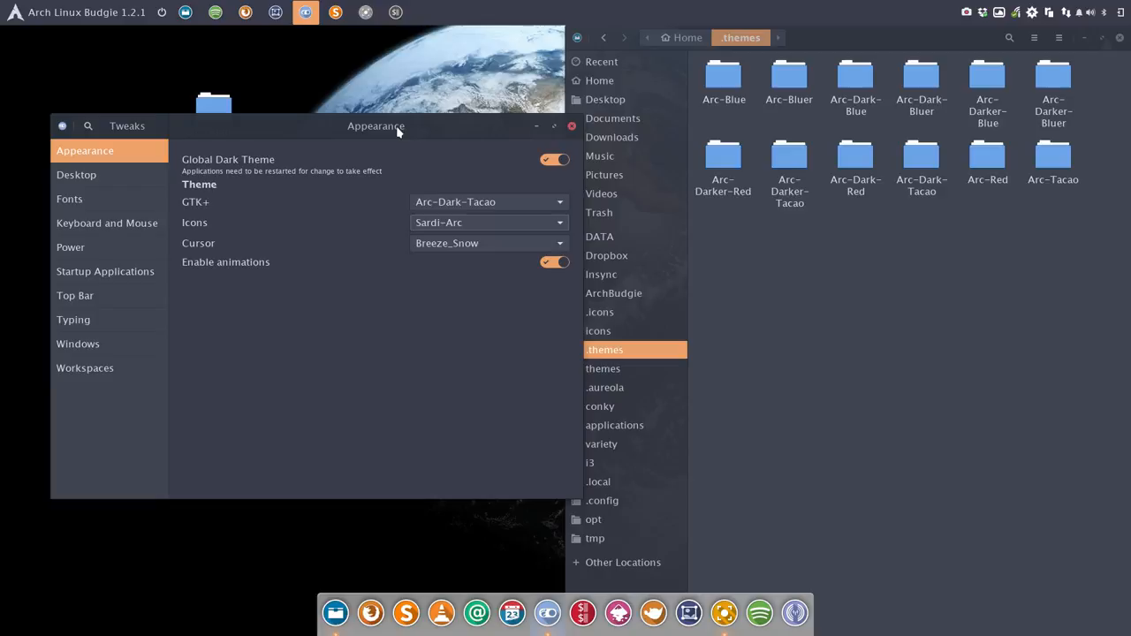
pyautogui.click(488, 222)
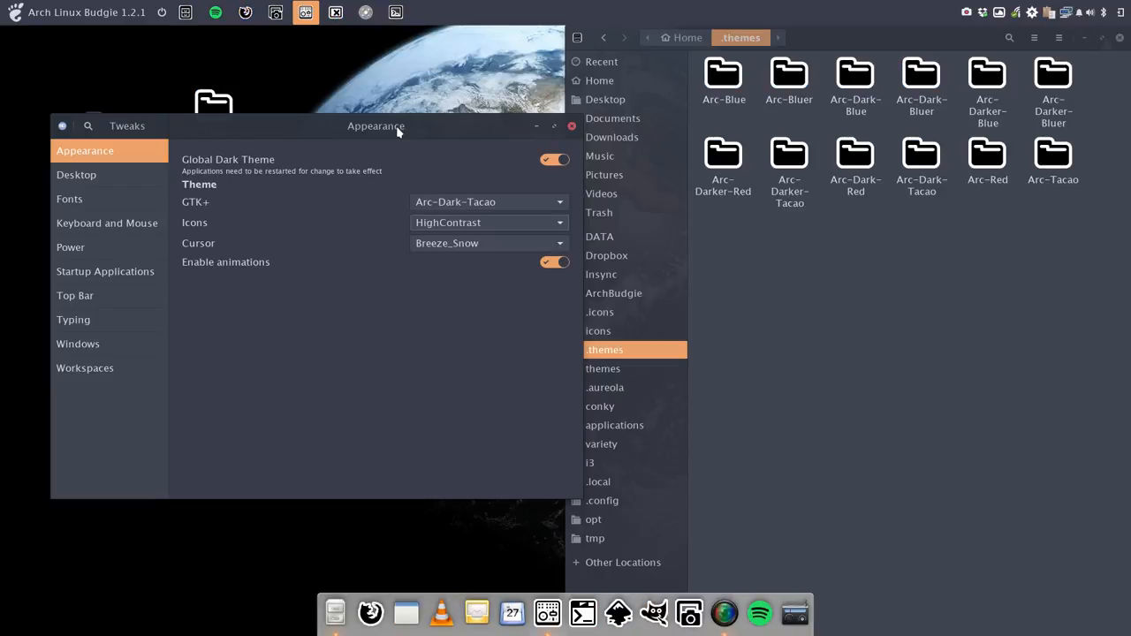
pyautogui.click(488, 223)
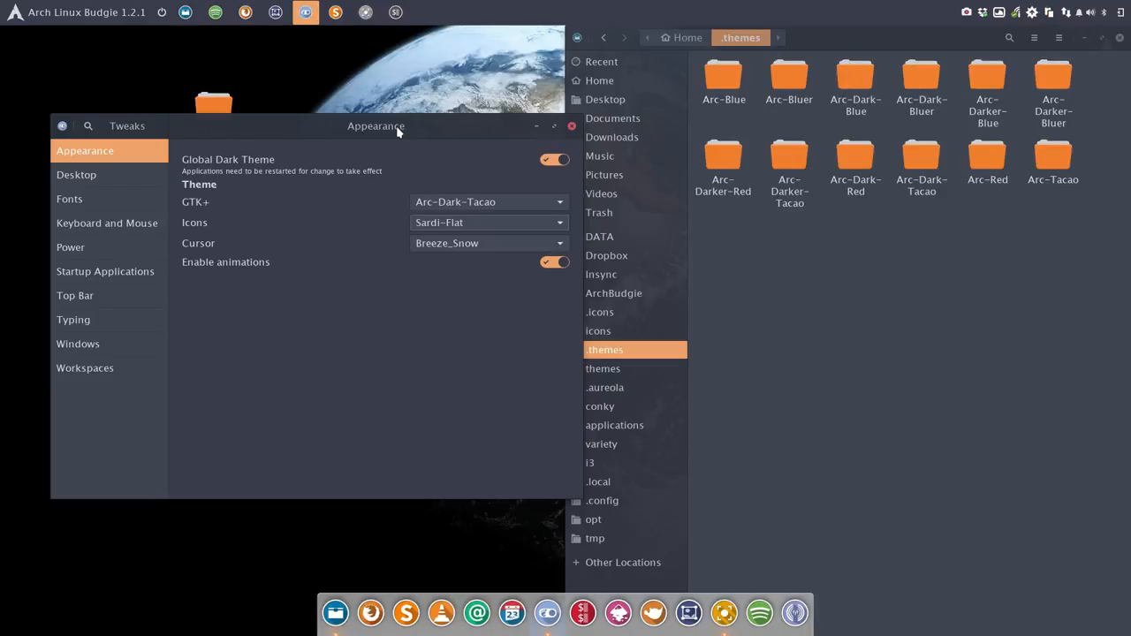
pyautogui.click(487, 223)
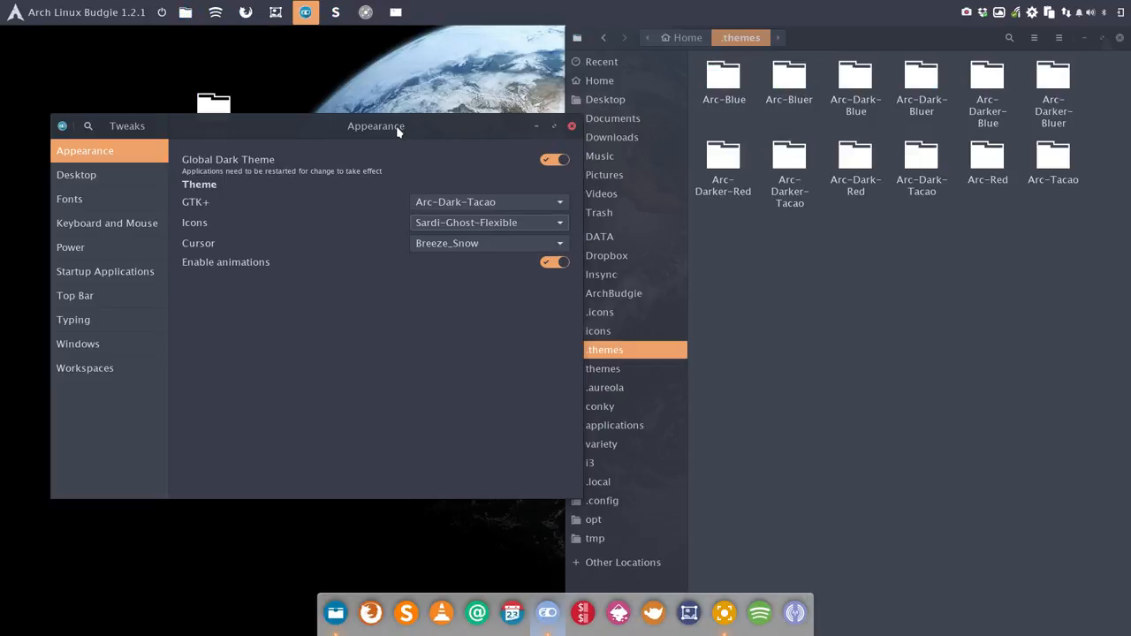
pyautogui.click(488, 222)
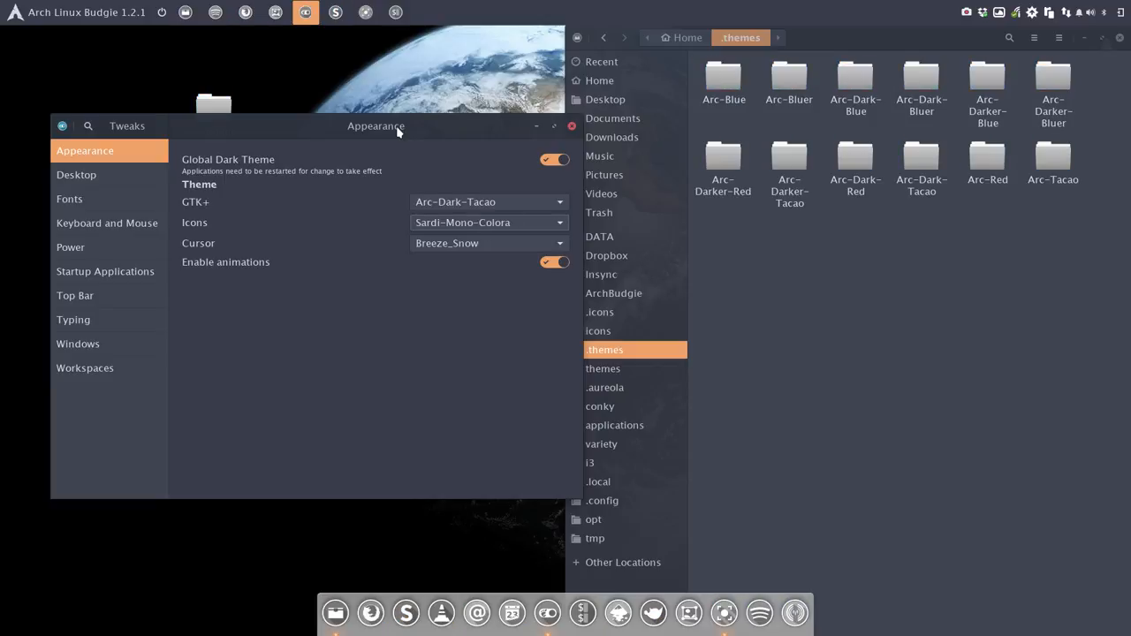
pyautogui.click(487, 223)
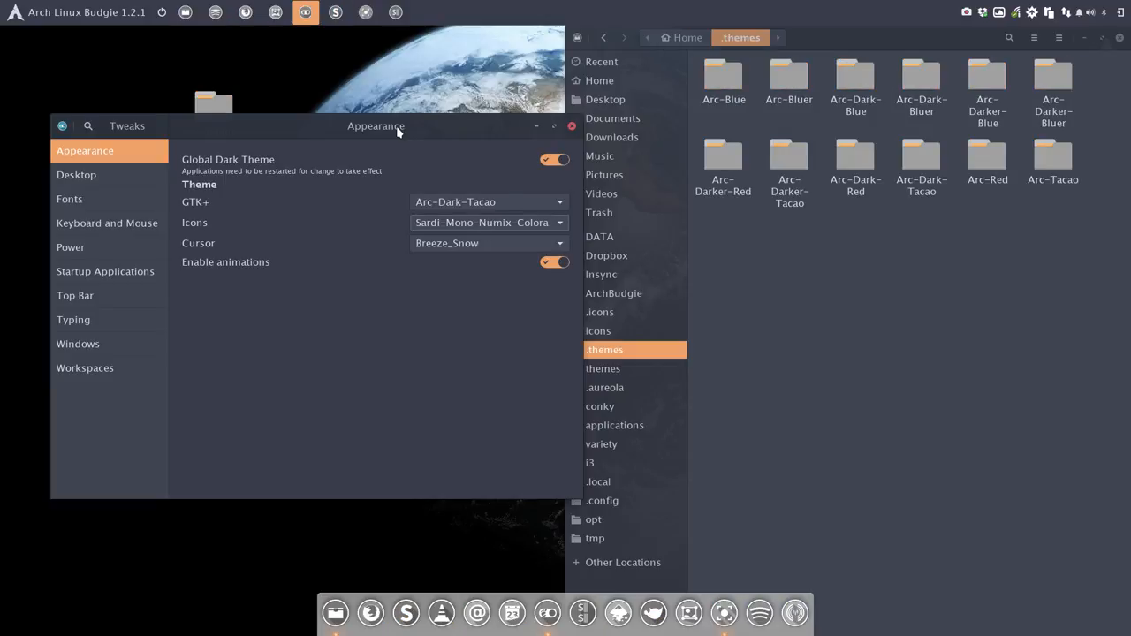
pyautogui.moveTo(516, 138)
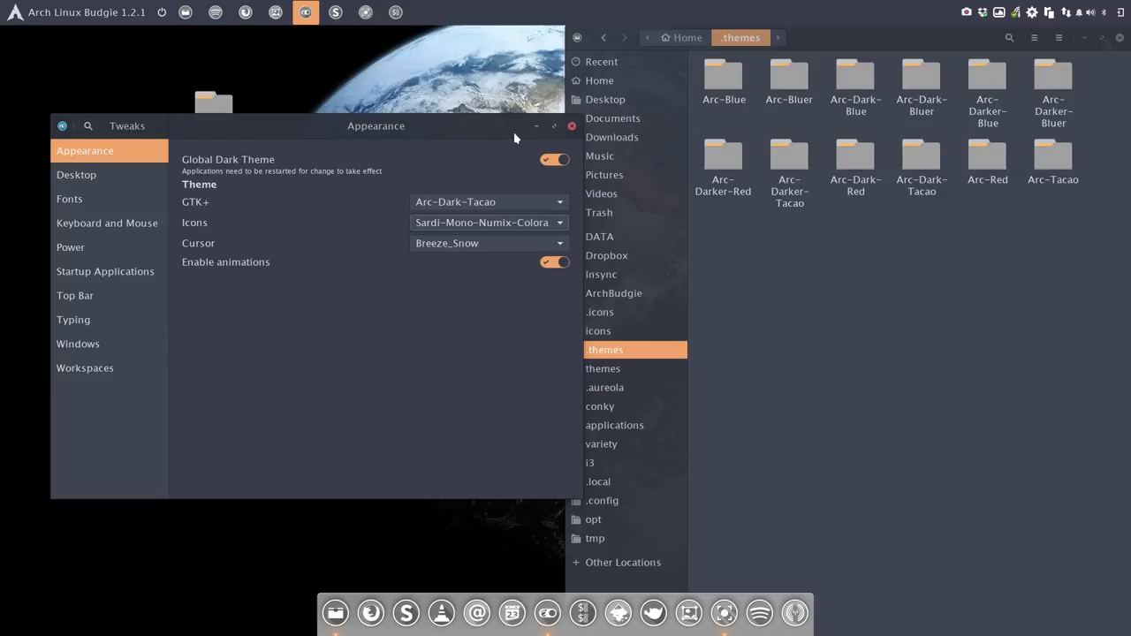
pyautogui.click(572, 126)
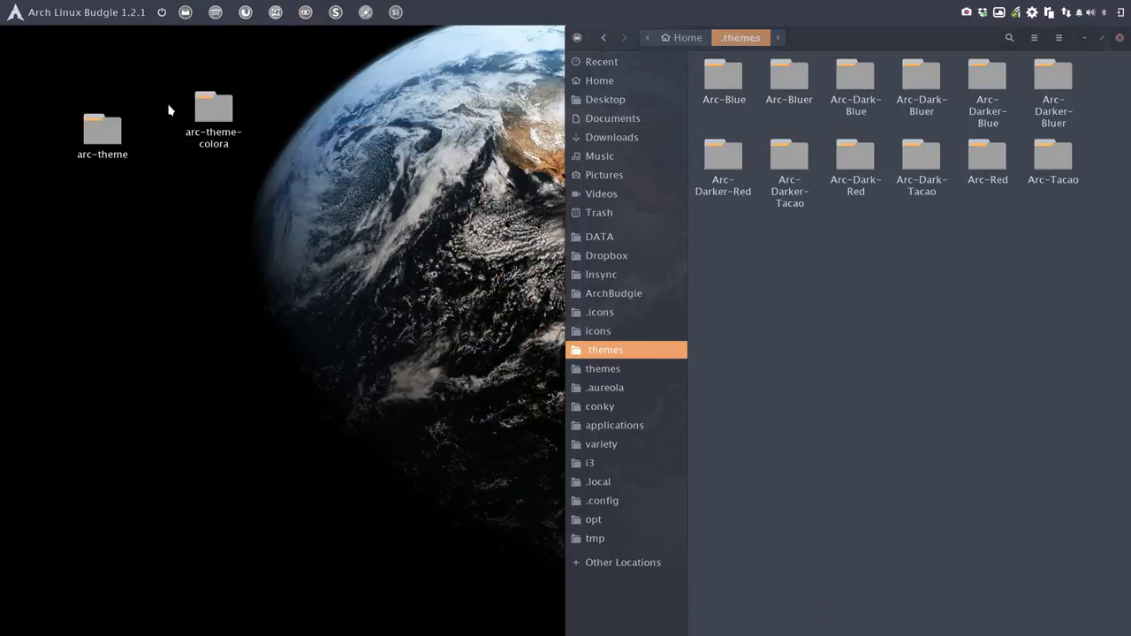
pyautogui.click(14, 10)
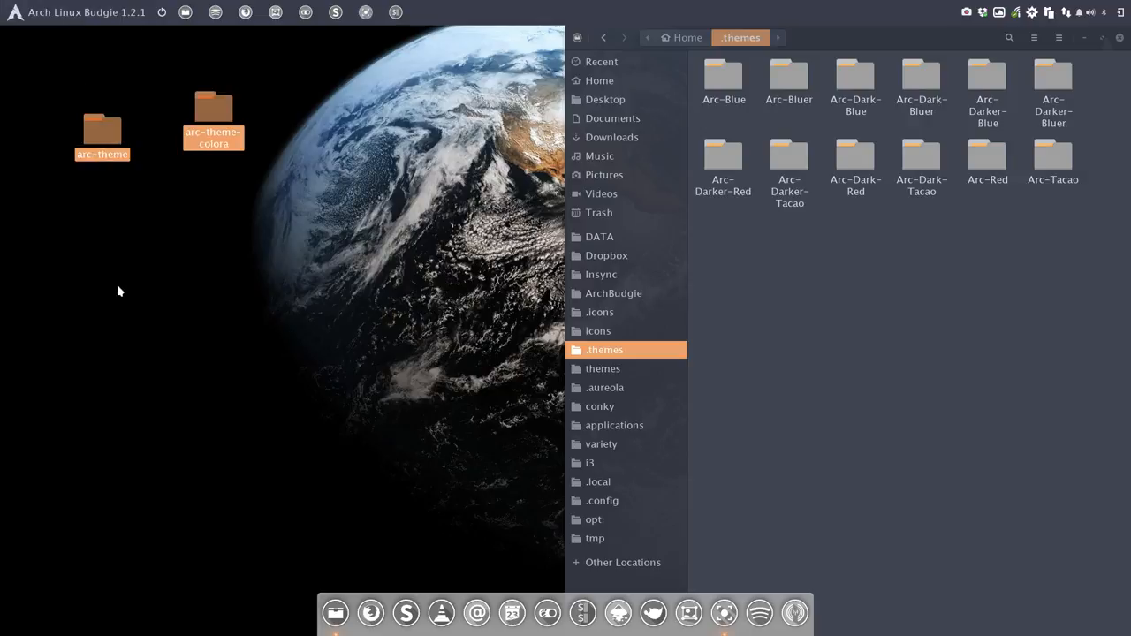
pyautogui.click(120, 292)
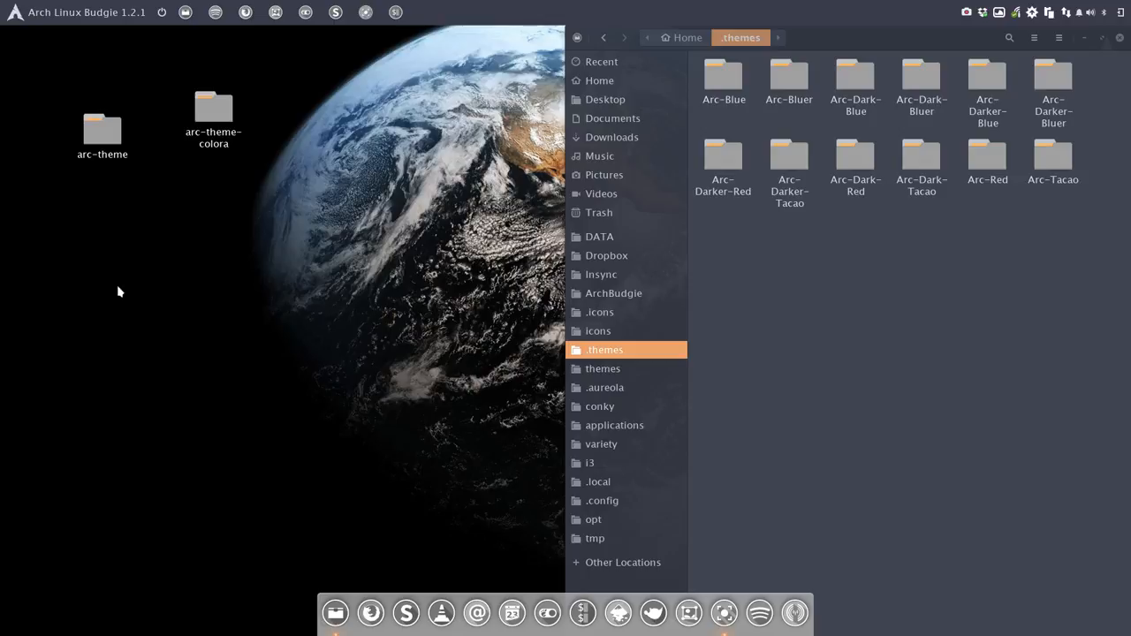
pyautogui.moveTo(262, 157)
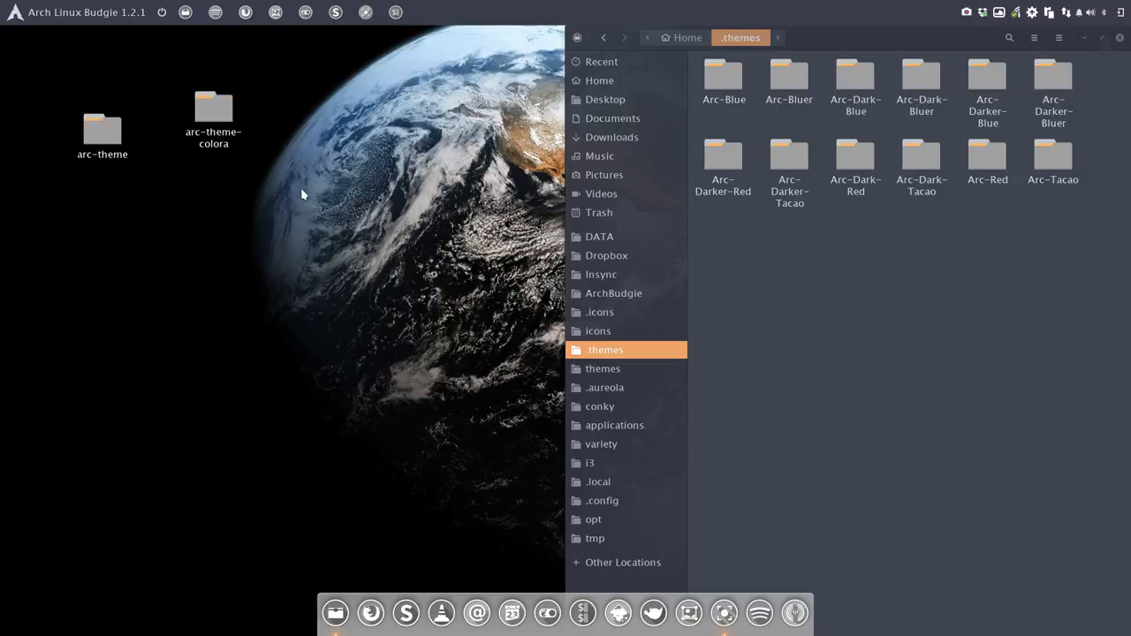
pyautogui.moveTo(537, 244)
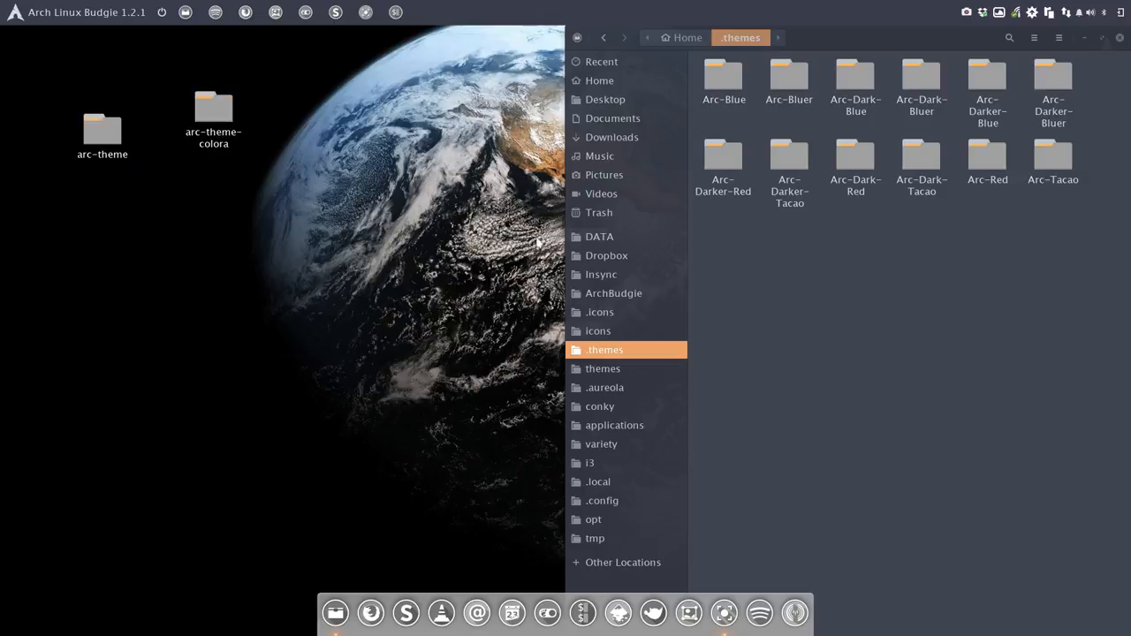